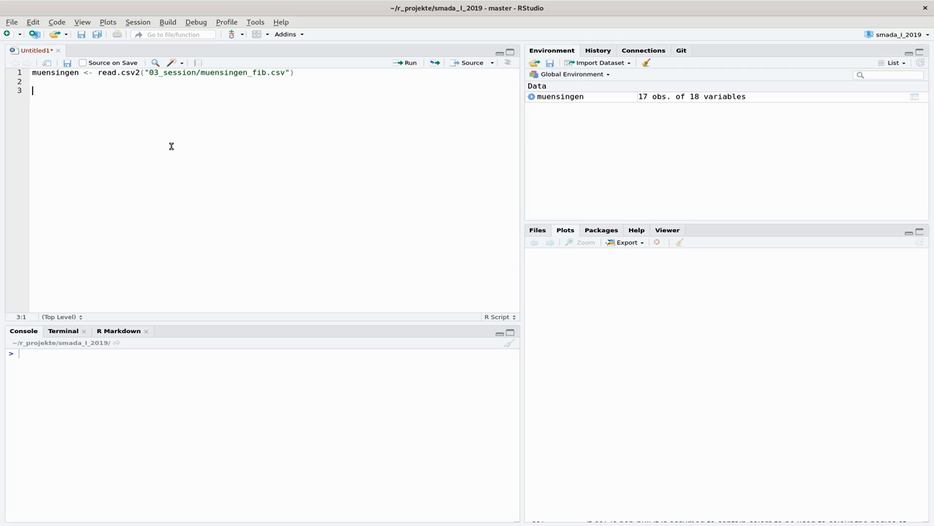
Add boxplot(1:9) to the script and run it to draw a test boxplot.
{"action": "type", "text": "boxplot("}
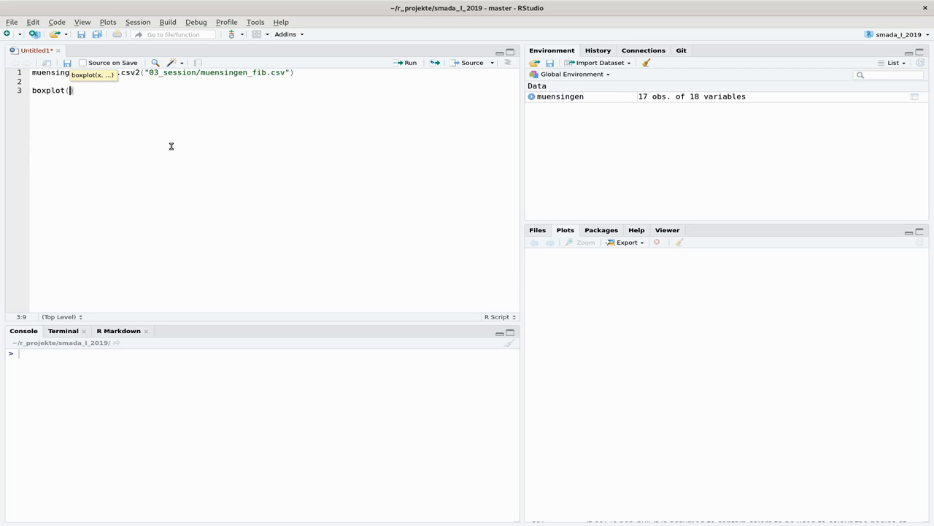
{"action": "type", "text": "1:9"}
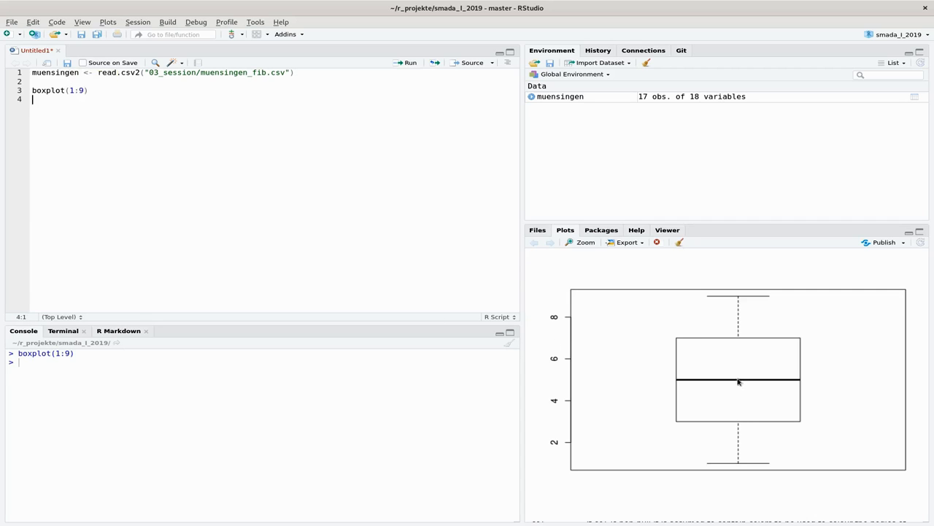
{"action": "mouse_move", "coordinate": [796, 475]}
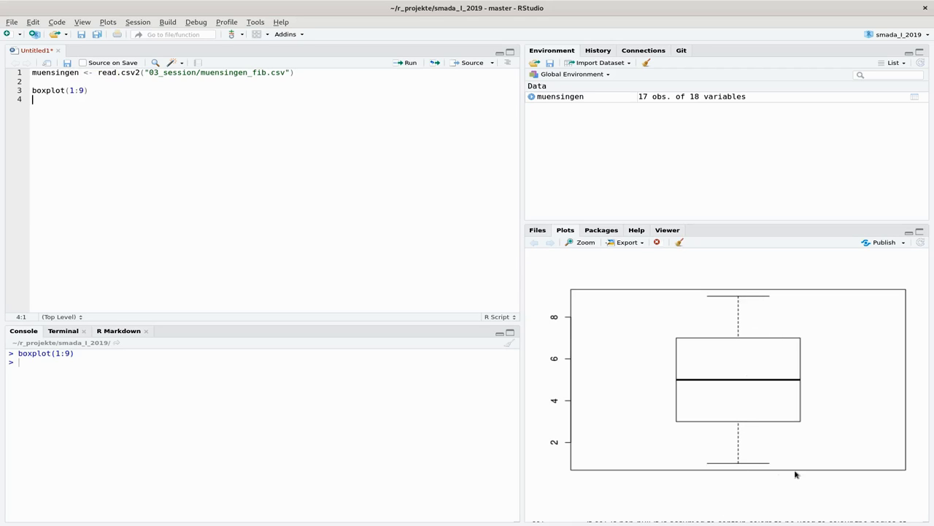
{"action": "mouse_move", "coordinate": [785, 409]}
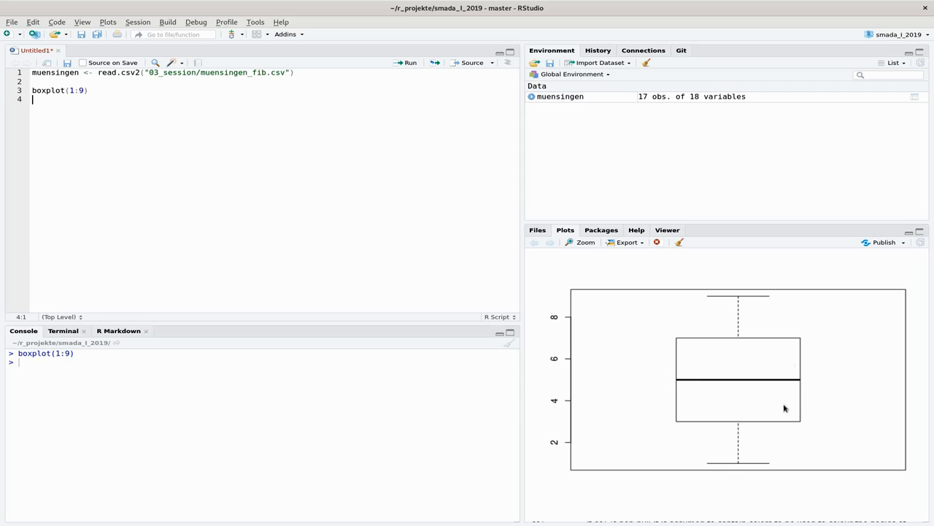
{"action": "mouse_move", "coordinate": [678, 385]}
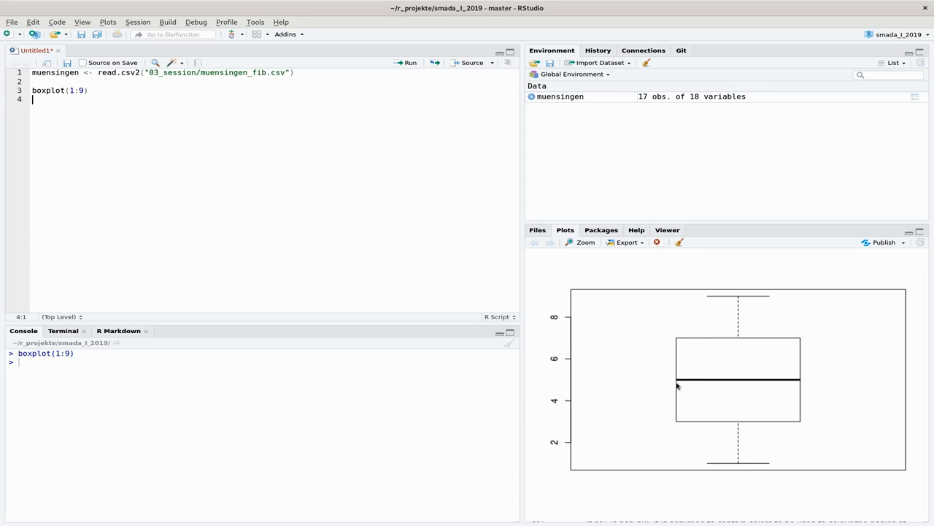
{"action": "mouse_move", "coordinate": [786, 386]}
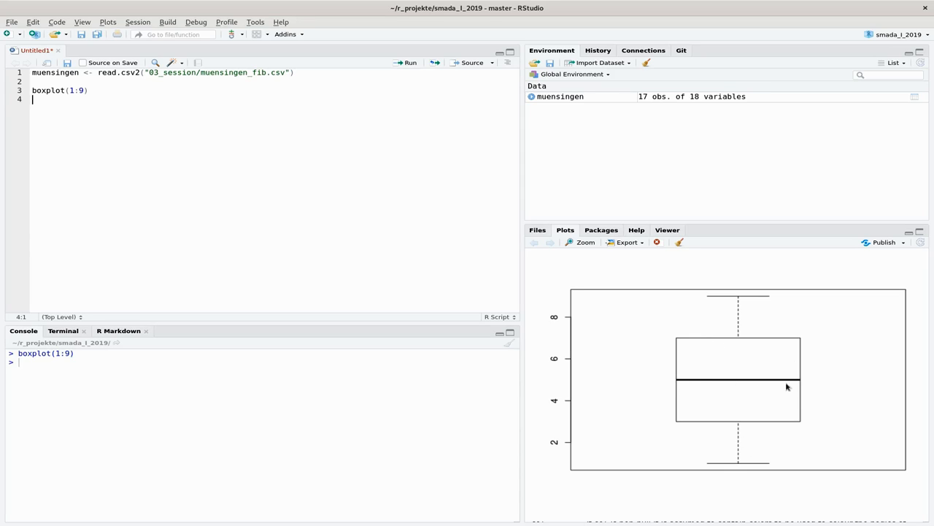
{"action": "mouse_move", "coordinate": [736, 386]}
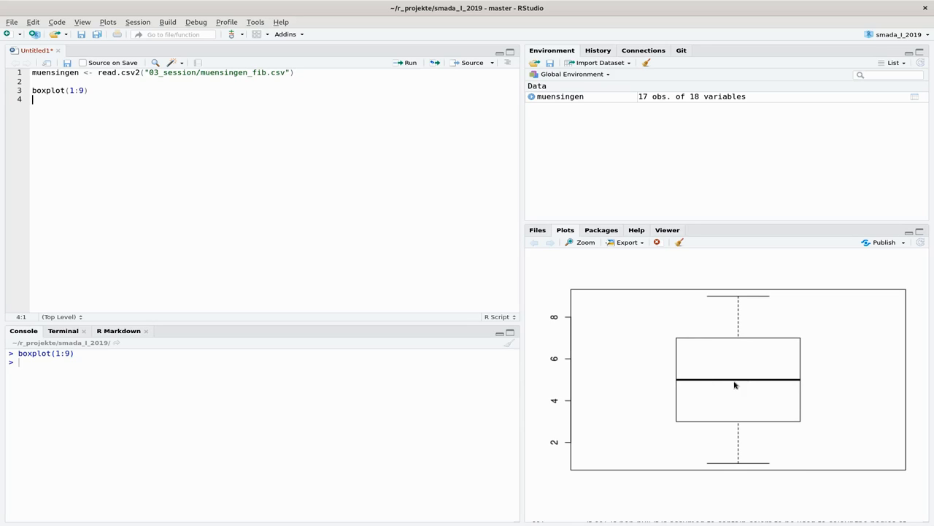
{"action": "mouse_move", "coordinate": [747, 385]}
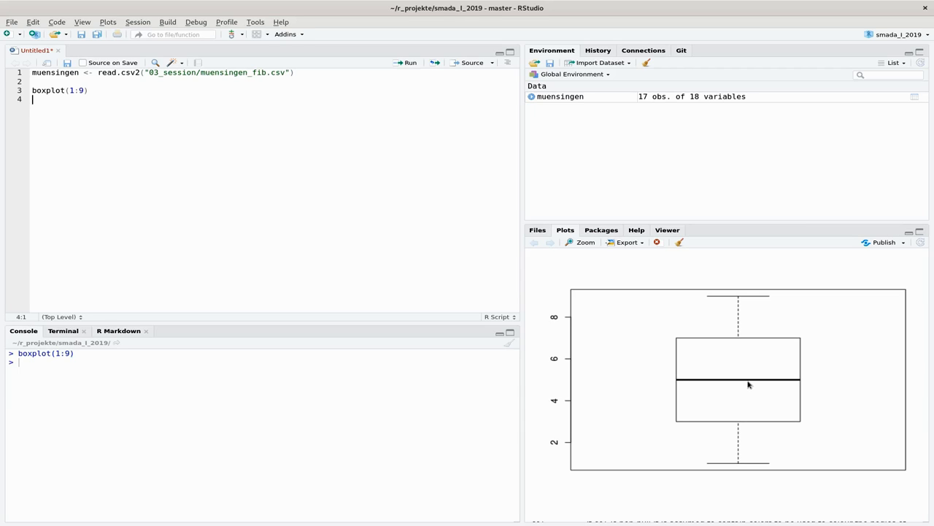
{"action": "mouse_move", "coordinate": [327, 237]}
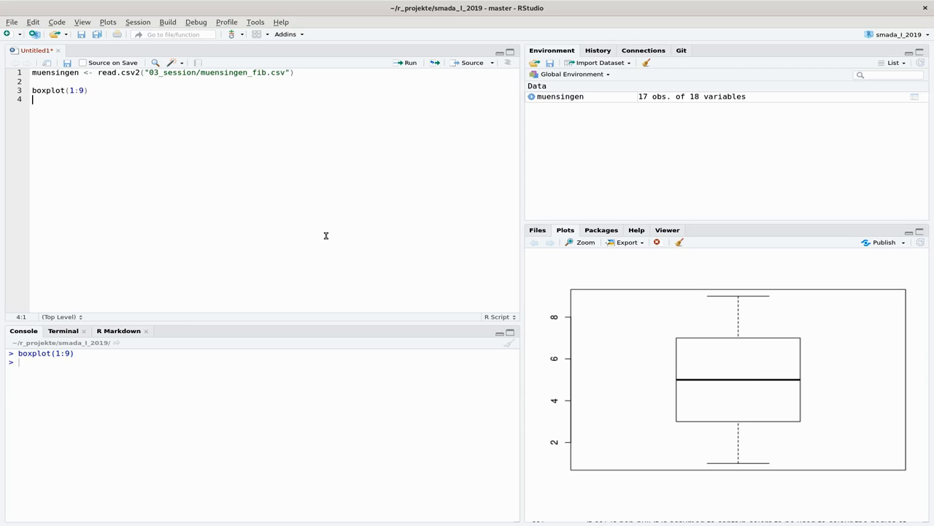
Add the lines 1:9 and 1:10 and run each, printing both sequences in the console.
{"action": "type", "text": "1:"}
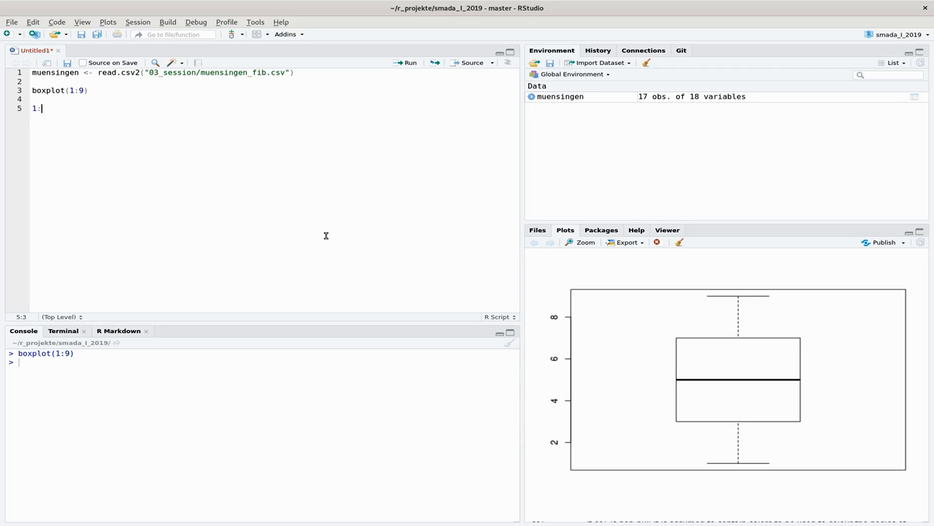
{"action": "type", "text": "9"}
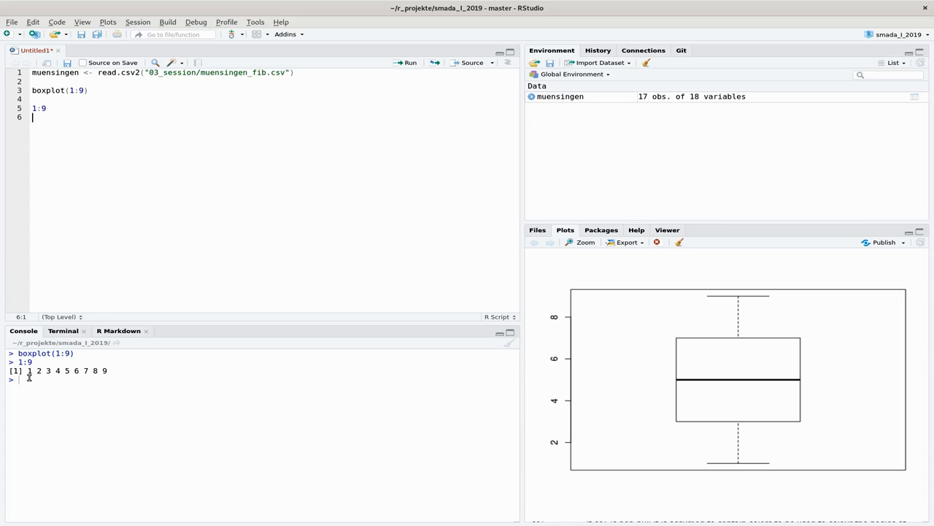
{"action": "mouse_move", "coordinate": [33, 374]}
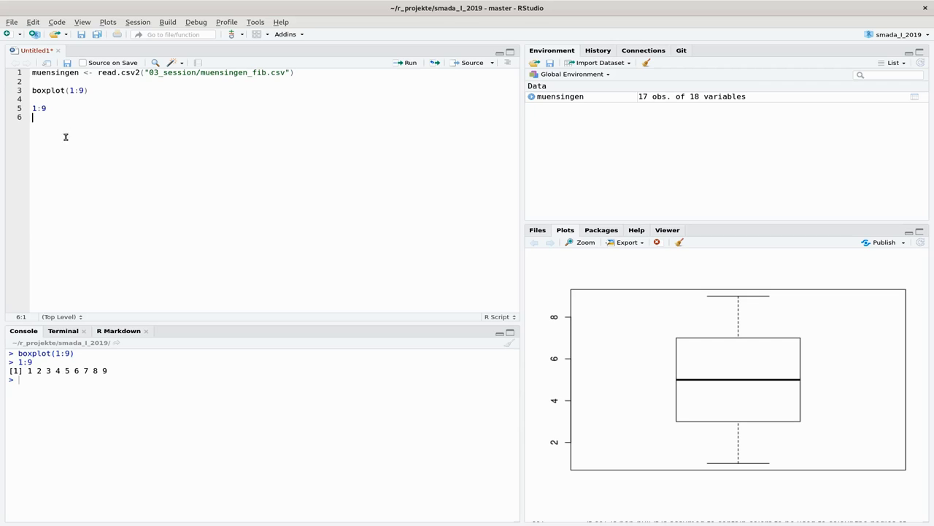
{"action": "type", "text": "1"}
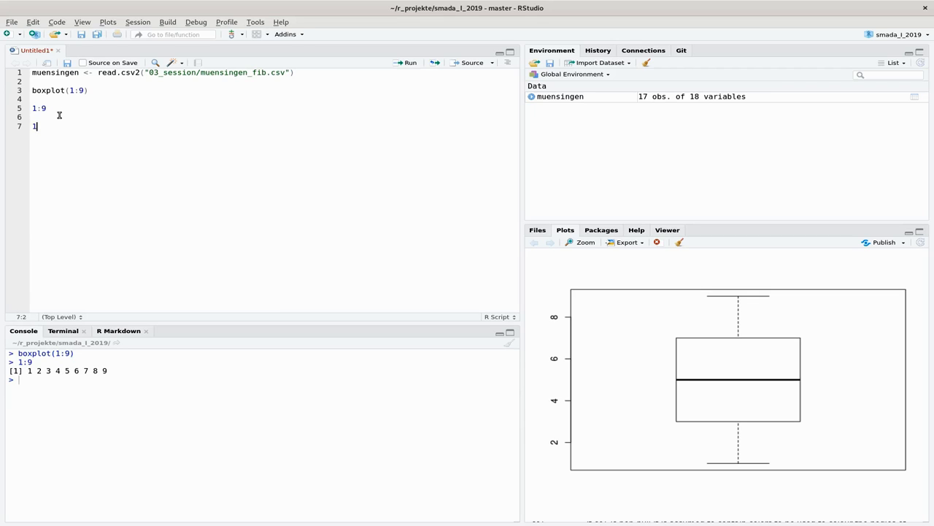
{"action": "type", "text": "1:10"}
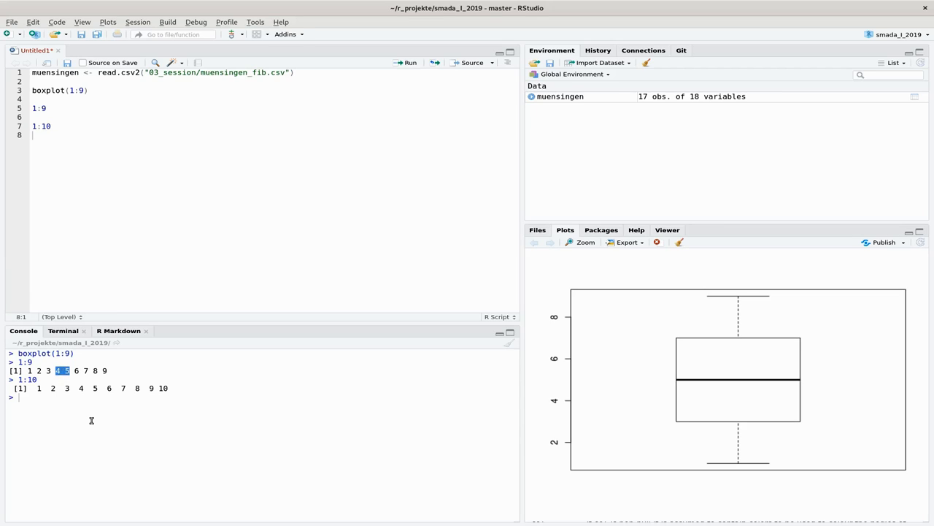
{"action": "mouse_move", "coordinate": [76, 407]}
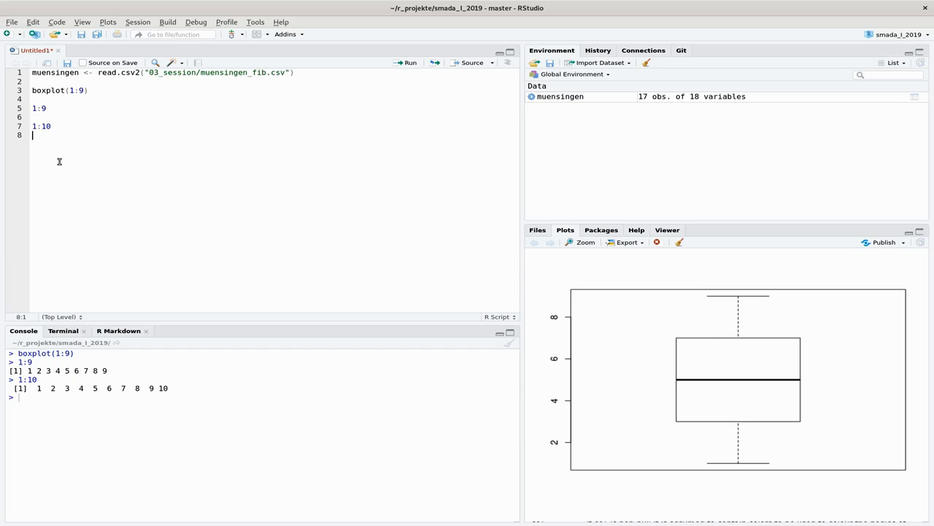
Delete the 1:9 and 1:10 lines, leaving only the import and boxplot call.
{"action": "left_click_drag", "start_coordinate": [34, 108], "coordinate": [87, 125]}
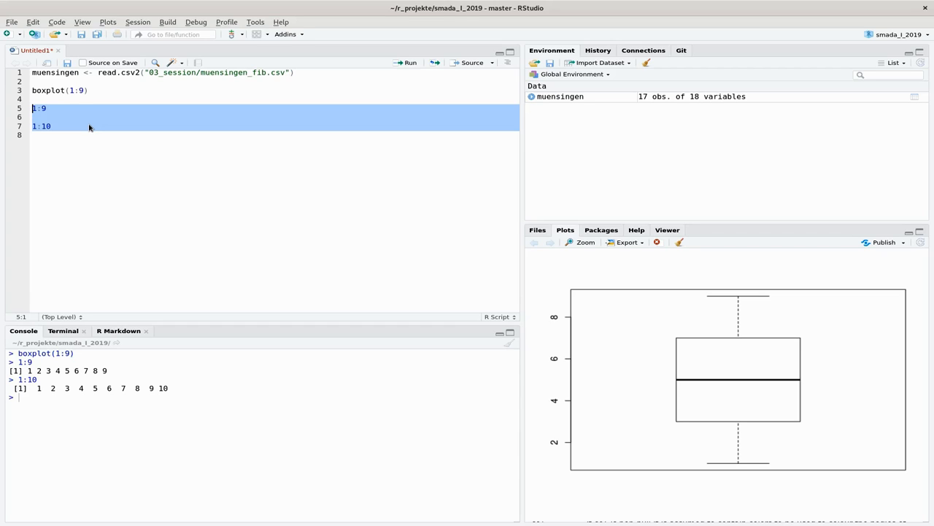
{"action": "key", "text": "Delete"}
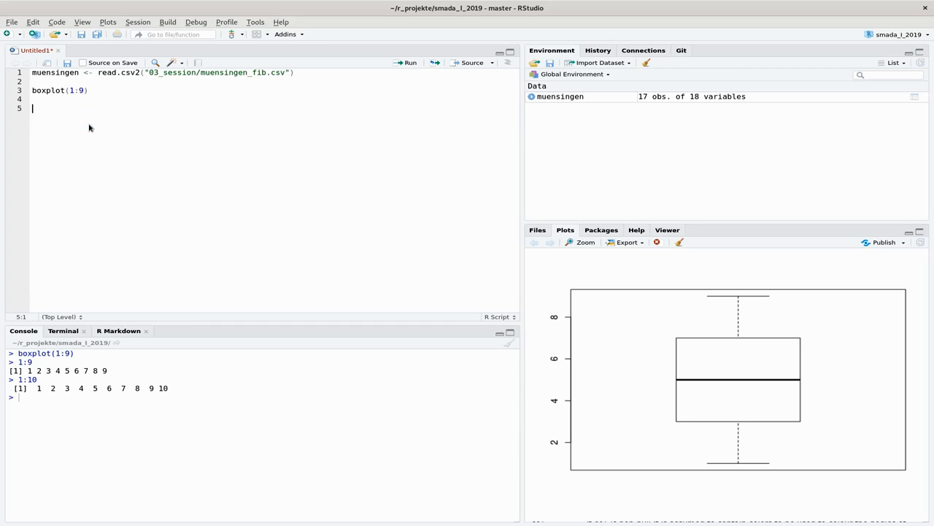
{"action": "mouse_move", "coordinate": [762, 388]}
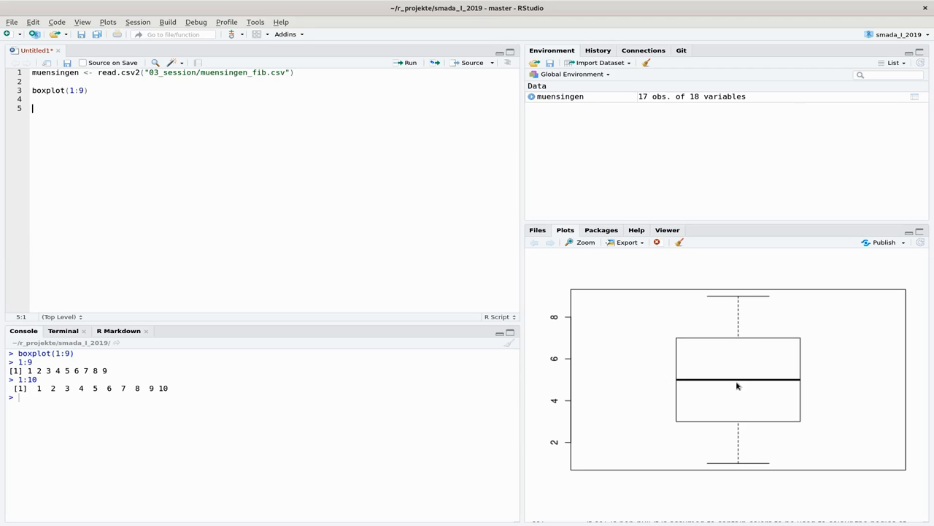
{"action": "mouse_move", "coordinate": [698, 330]}
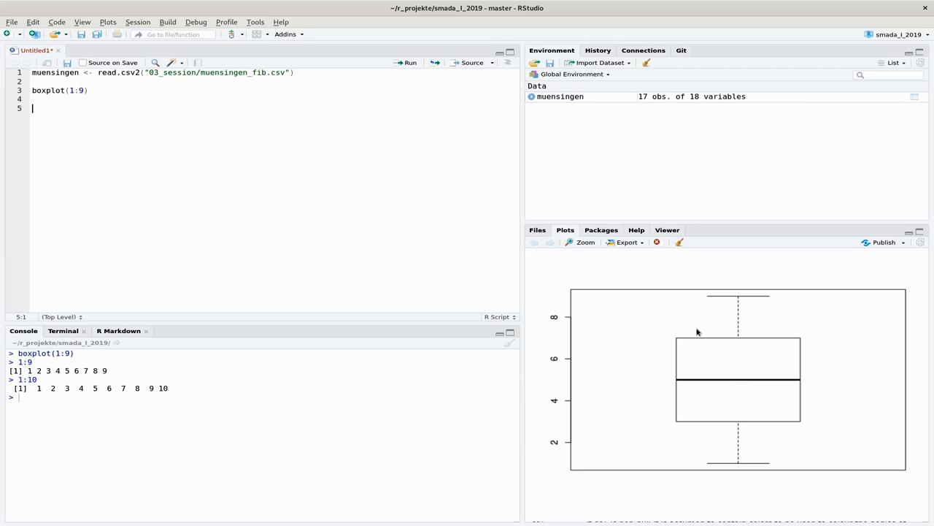
{"action": "mouse_move", "coordinate": [699, 407]}
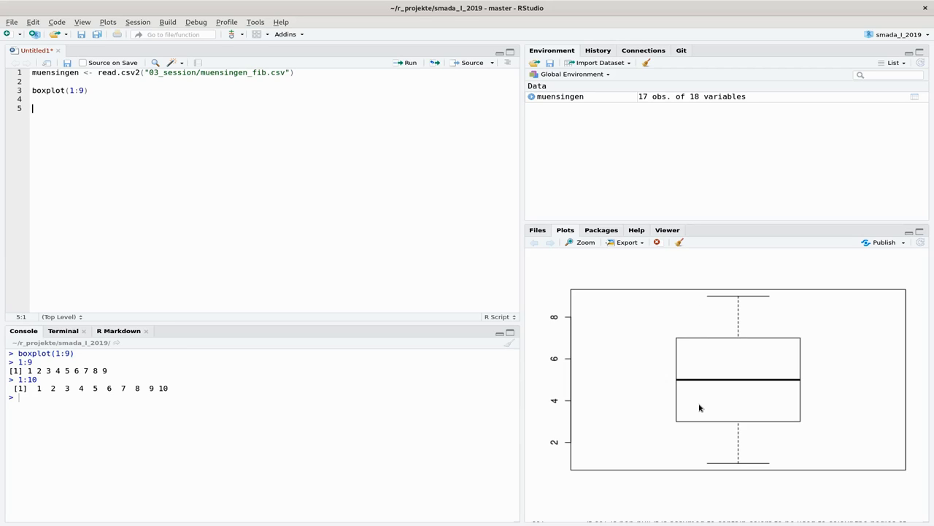
{"action": "mouse_move", "coordinate": [727, 342]}
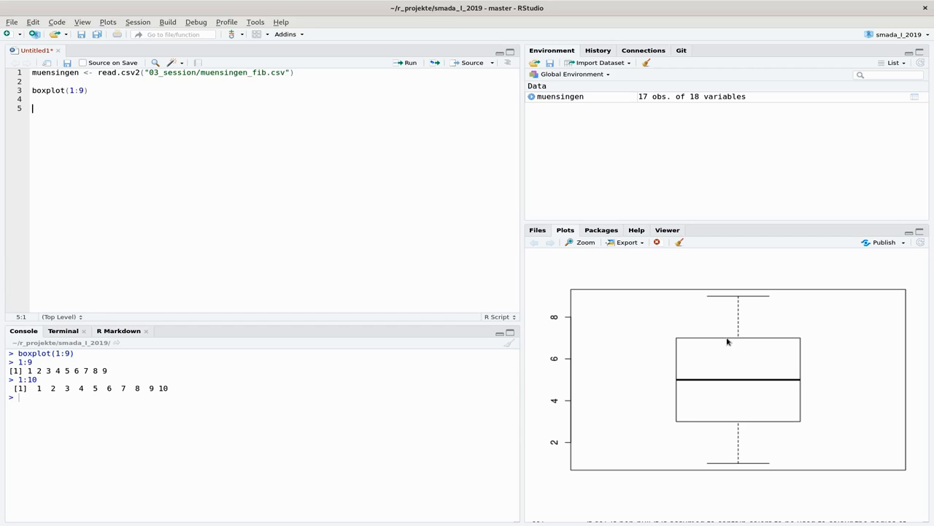
{"action": "mouse_move", "coordinate": [757, 418]}
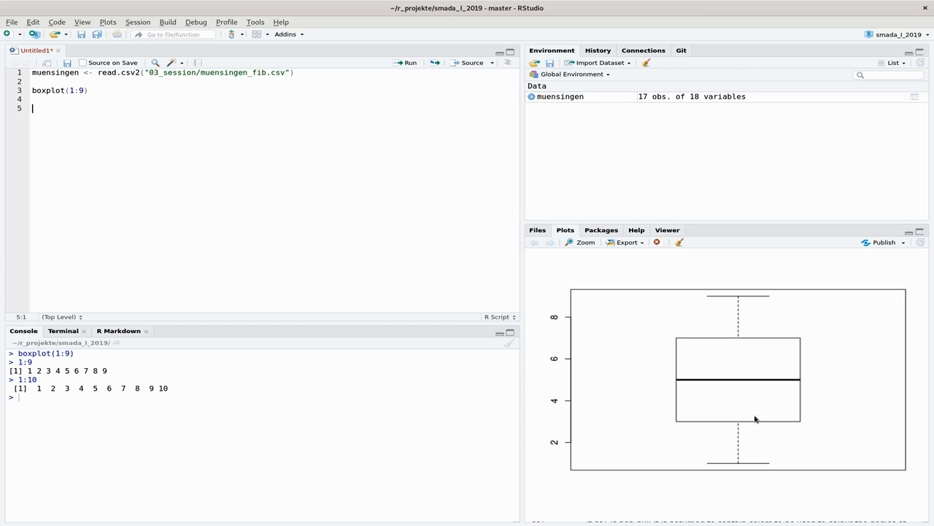
{"action": "mouse_move", "coordinate": [755, 426]}
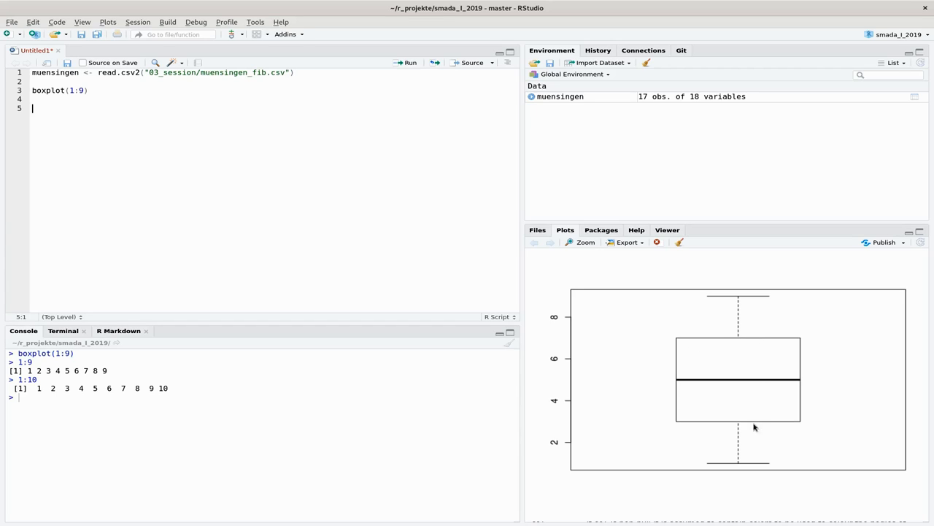
{"action": "mouse_move", "coordinate": [26, 372]}
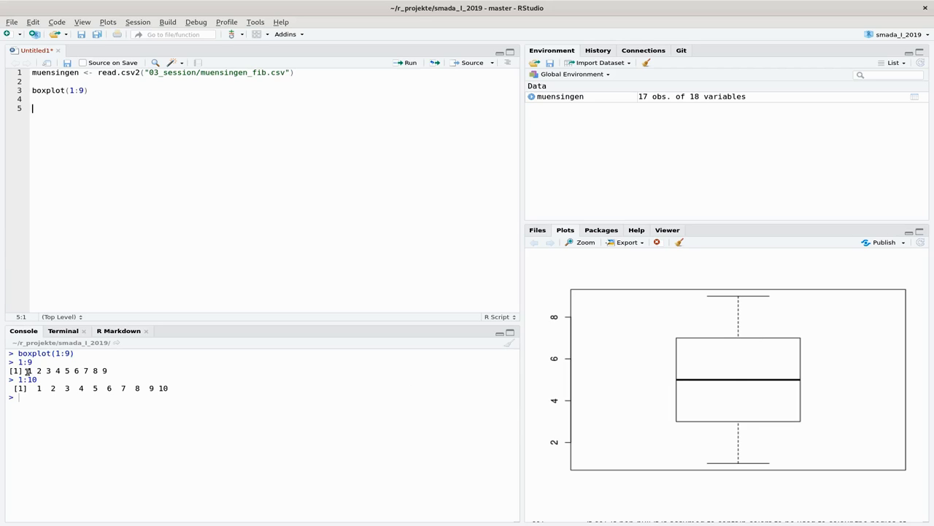
{"action": "mouse_move", "coordinate": [82, 391]}
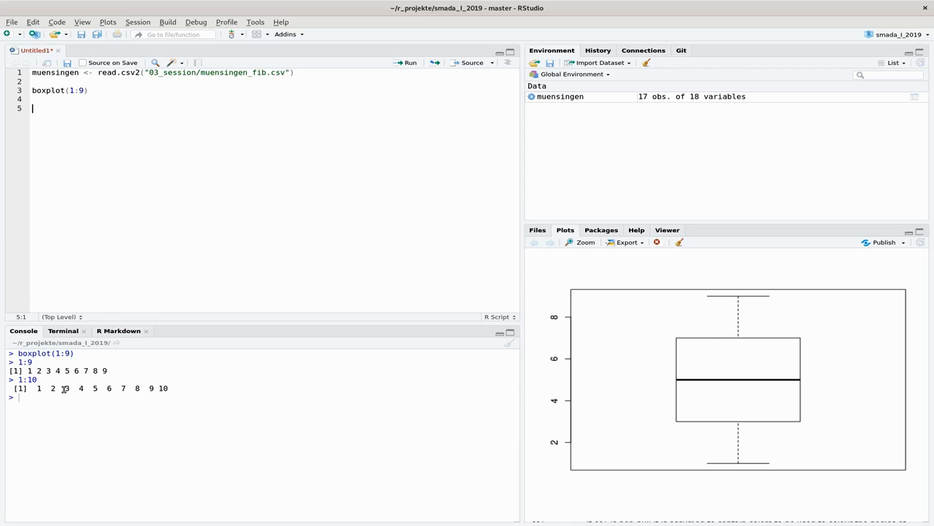
{"action": "type", "text": "1"}
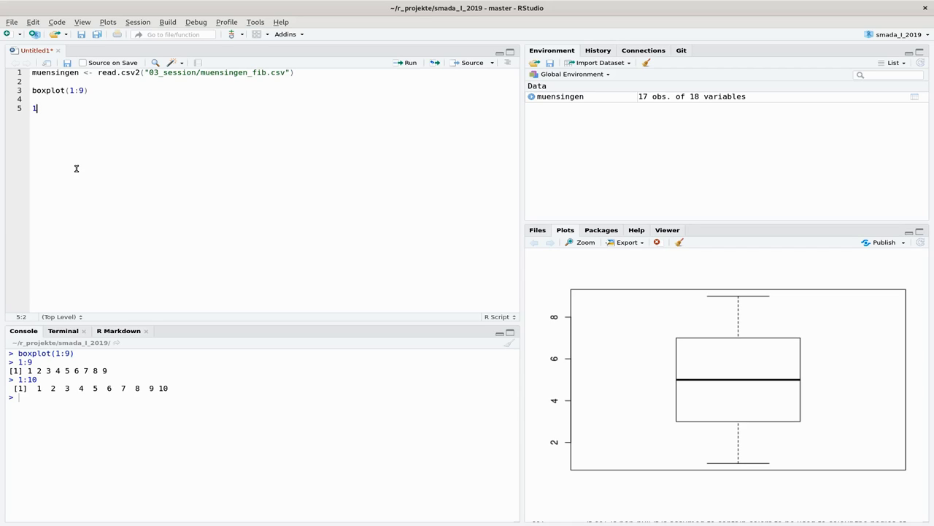
{"action": "type", "text": ":8"}
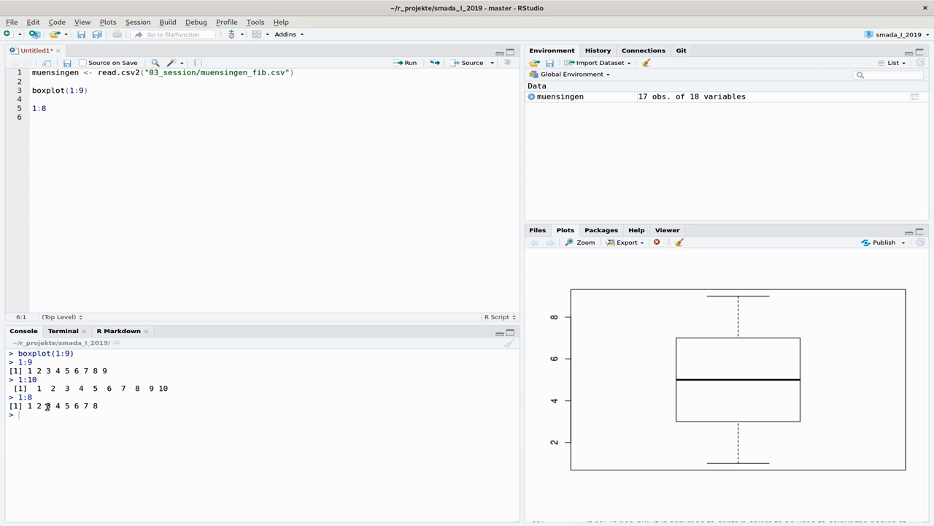
{"action": "left_click_drag", "start_coordinate": [43, 406], "coordinate": [76, 405]}
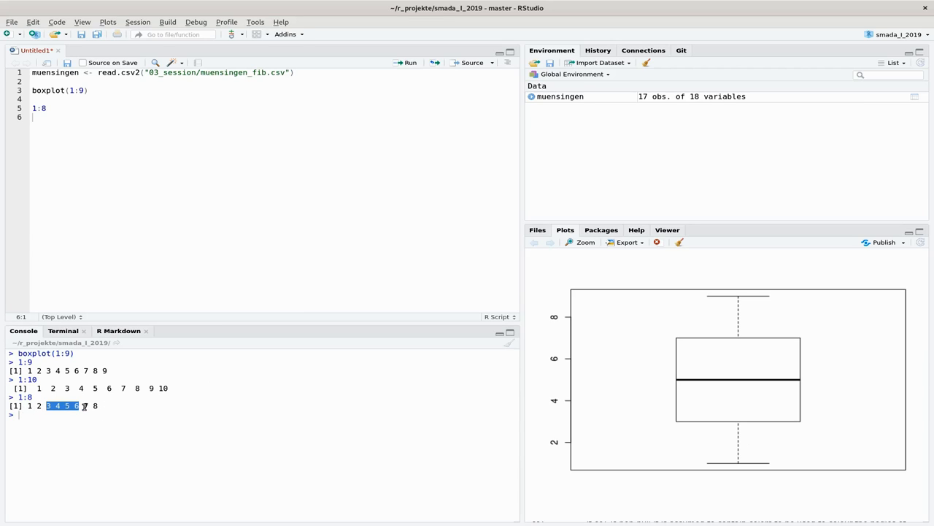
{"action": "mouse_move", "coordinate": [70, 415]}
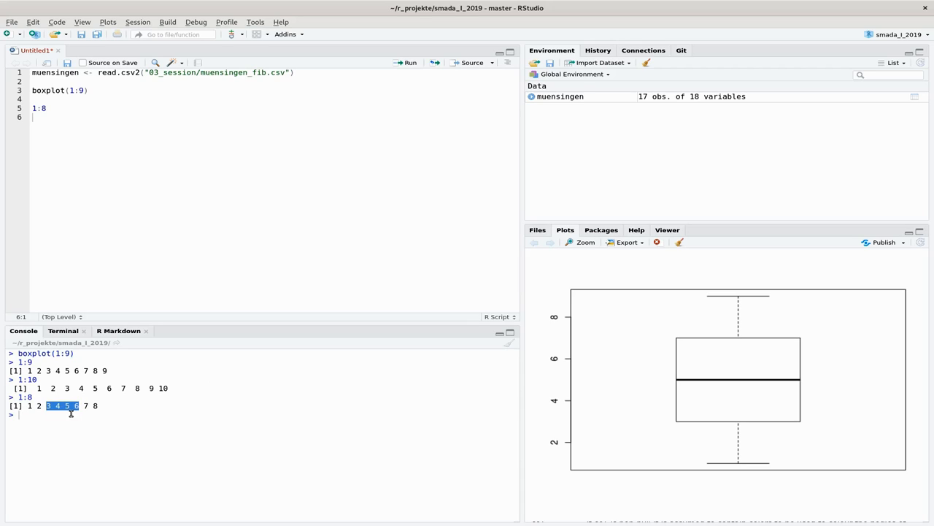
{"action": "mouse_move", "coordinate": [693, 343]}
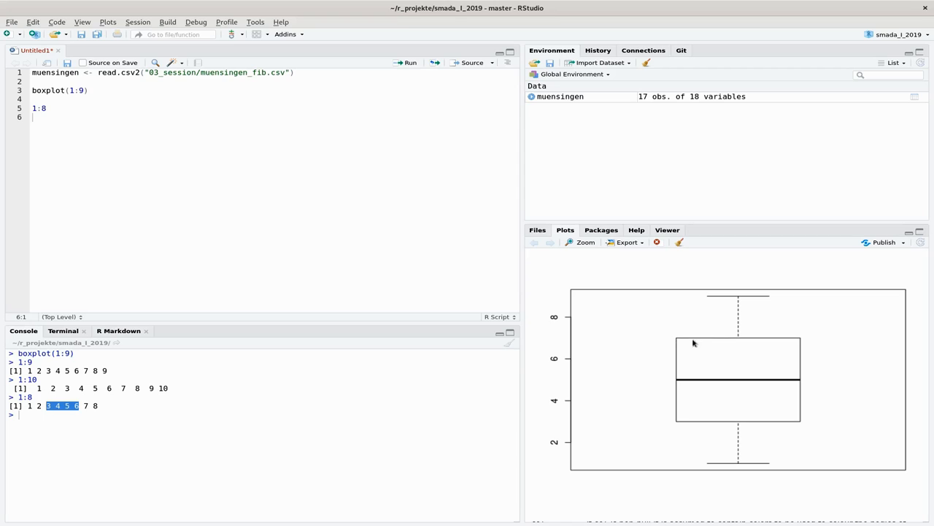
{"action": "mouse_move", "coordinate": [729, 356]}
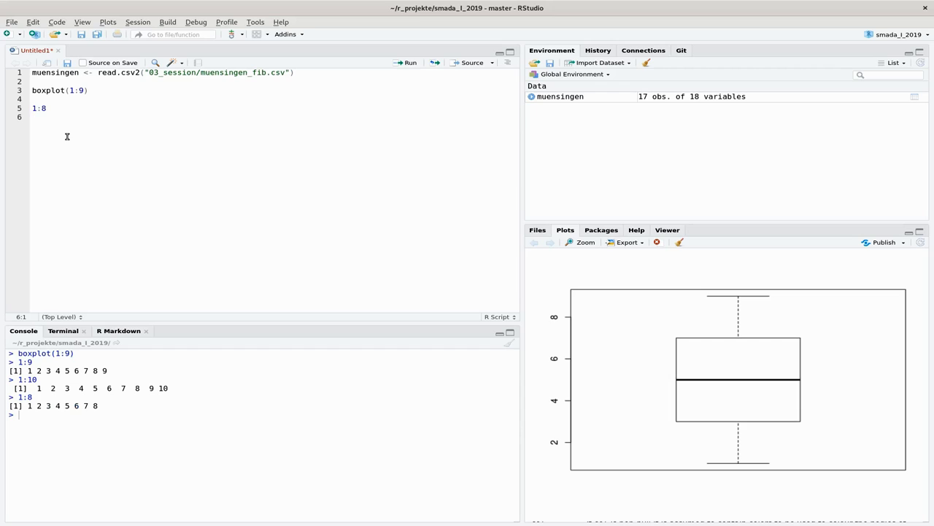
{"action": "mouse_move", "coordinate": [708, 309]}
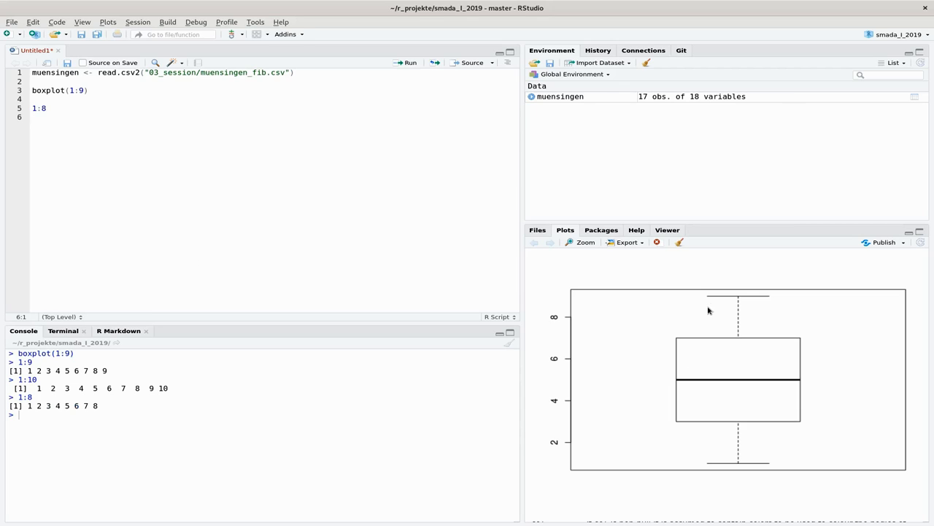
{"action": "mouse_move", "coordinate": [736, 467]}
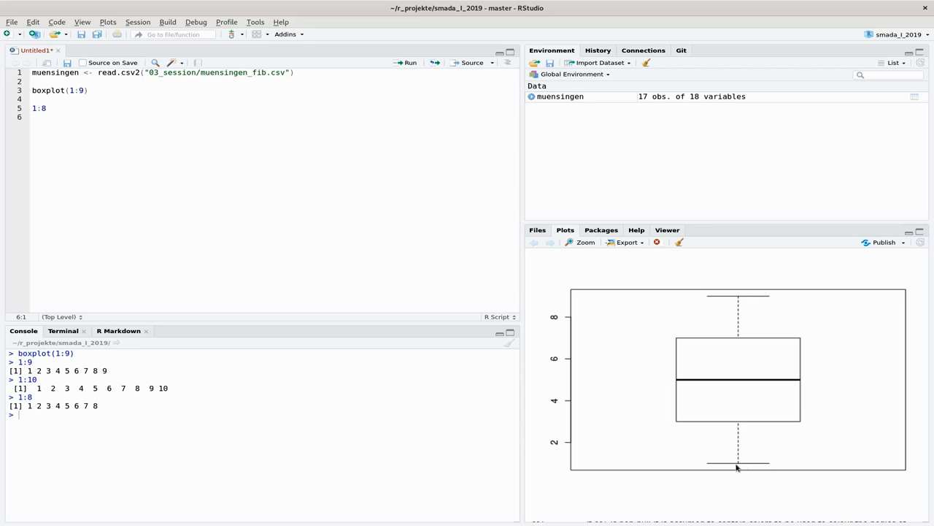
{"action": "mouse_move", "coordinate": [712, 295]}
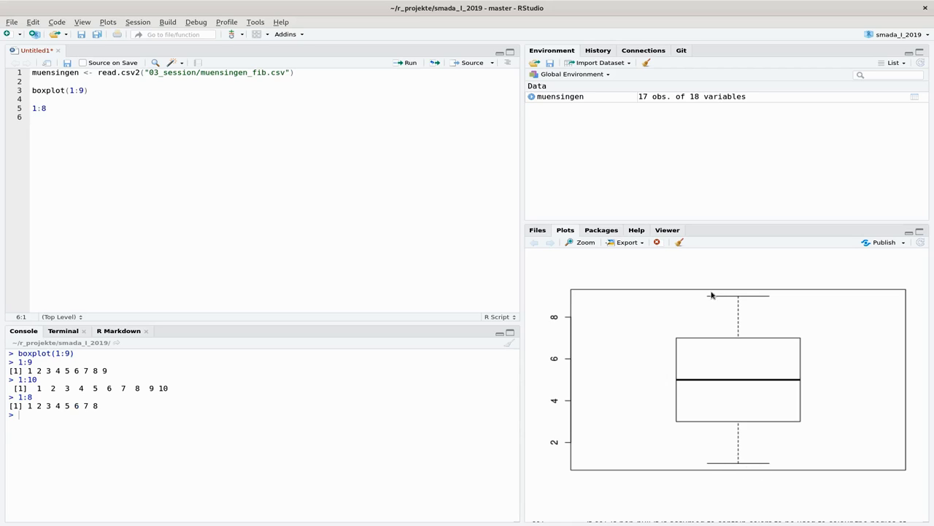
{"action": "mouse_move", "coordinate": [752, 299]}
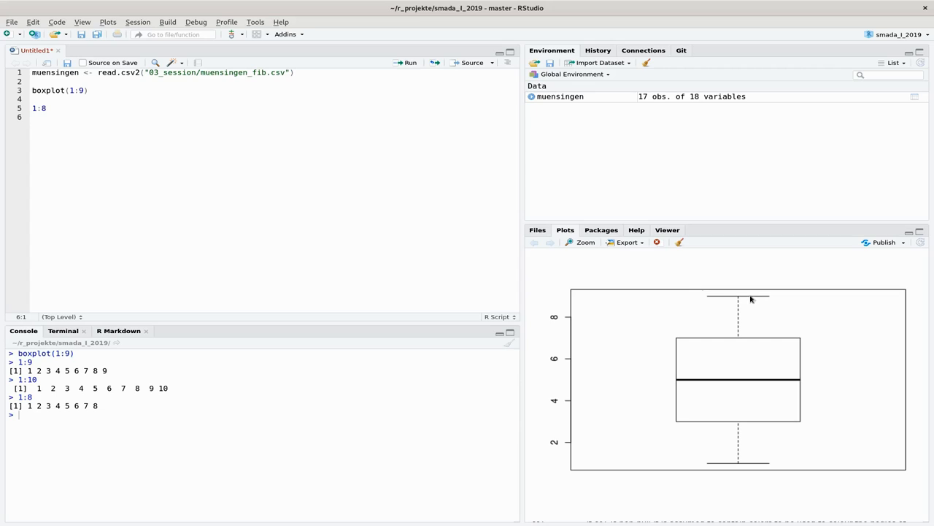
{"action": "mouse_move", "coordinate": [741, 299]}
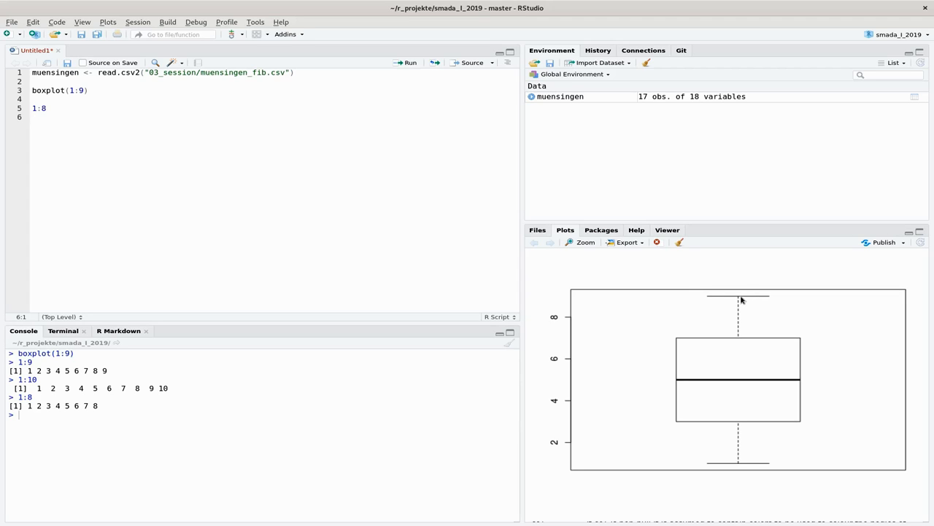
{"action": "mouse_move", "coordinate": [753, 350]}
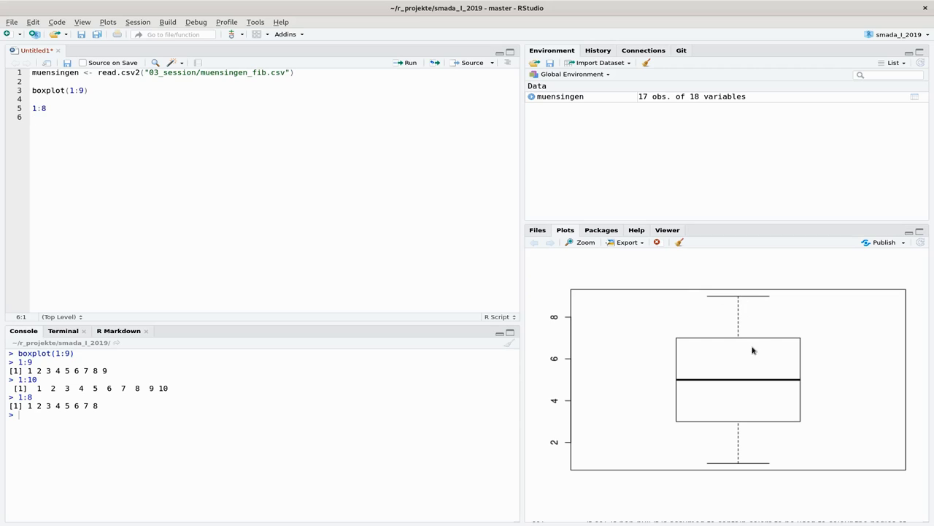
{"action": "mouse_move", "coordinate": [763, 400]}
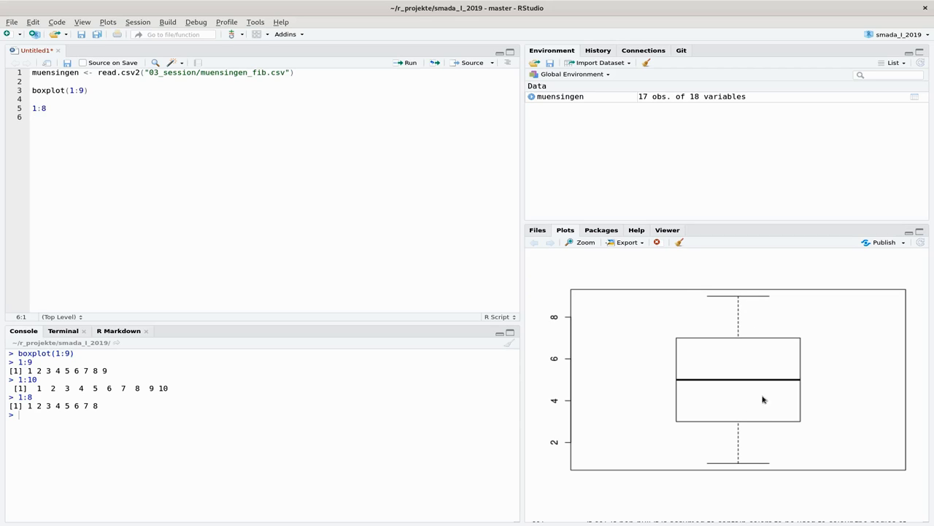
{"action": "mouse_move", "coordinate": [724, 299]}
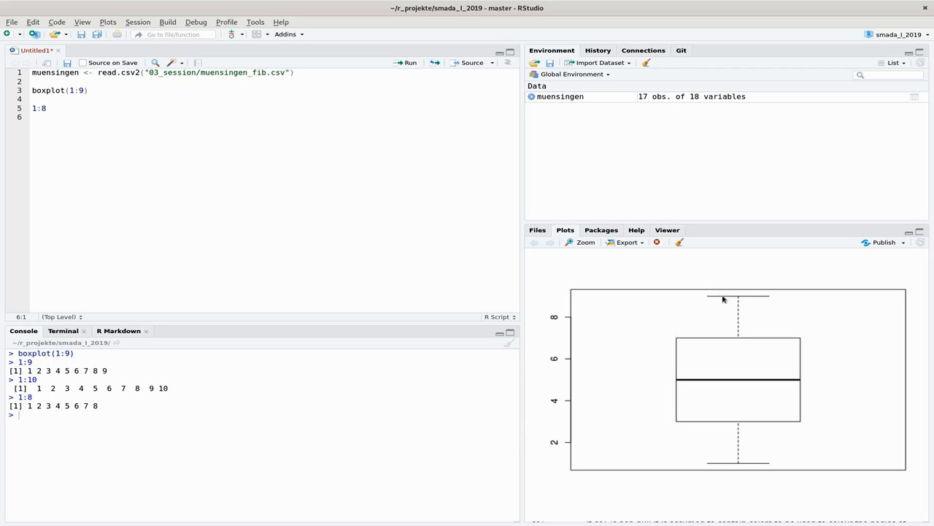
{"action": "mouse_move", "coordinate": [754, 466]}
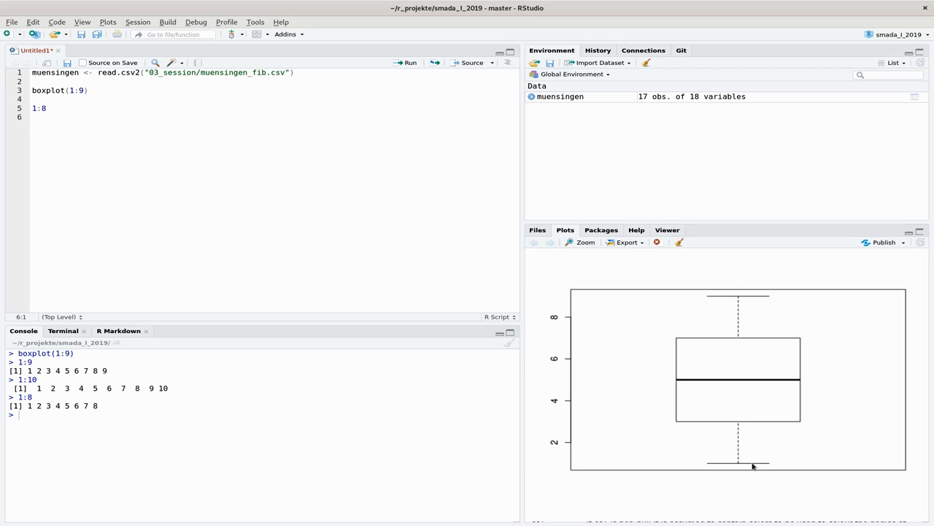
{"action": "mouse_move", "coordinate": [721, 302]}
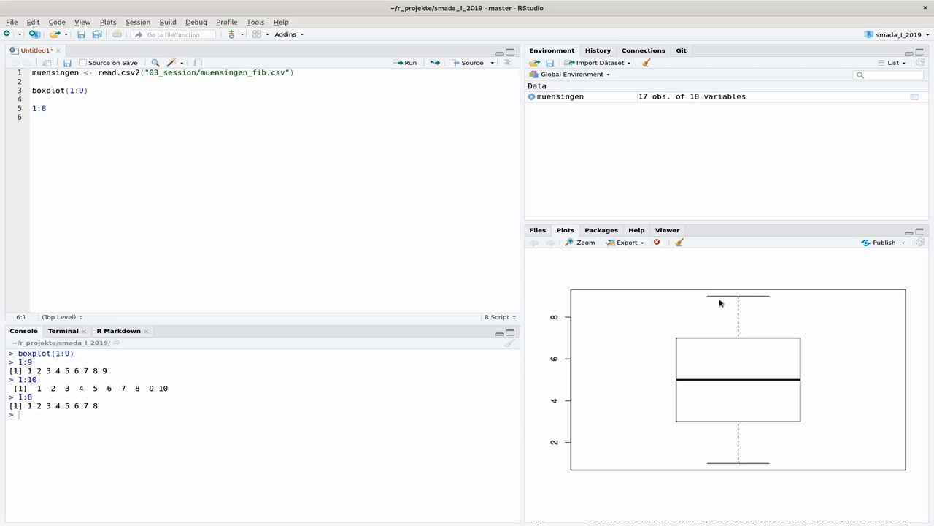
{"action": "mouse_move", "coordinate": [114, 151]}
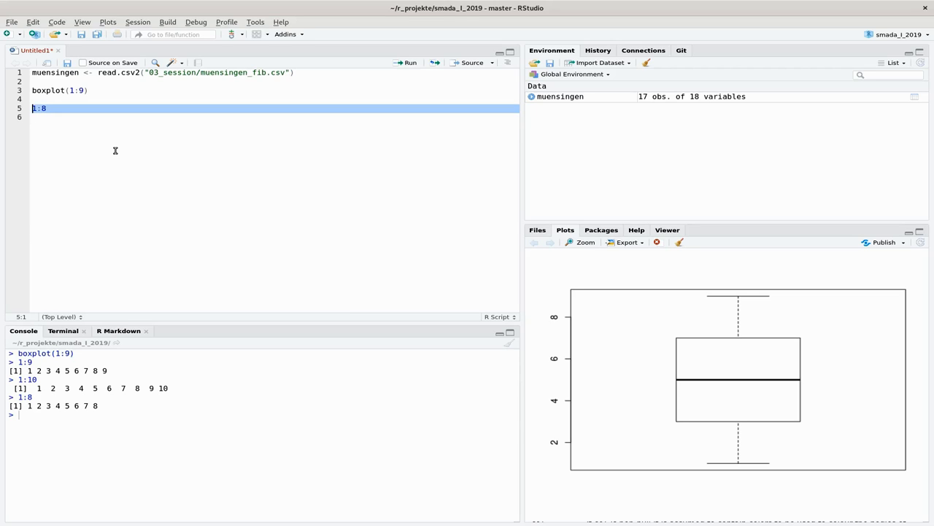
Define test <- c(1,1,1,1,1:9) and run boxplot(test) to draw its skewed boxplot.
{"action": "type", "text": "te"}
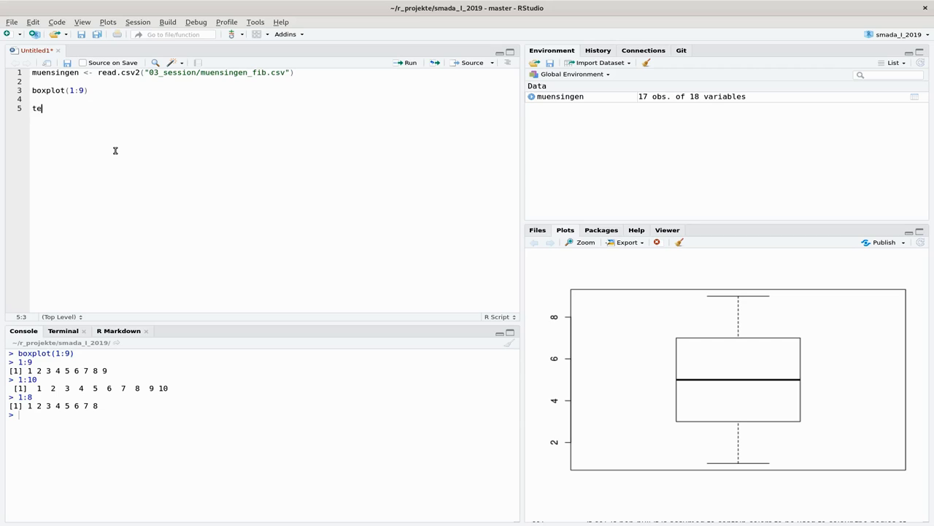
{"action": "type", "text": "st <-"}
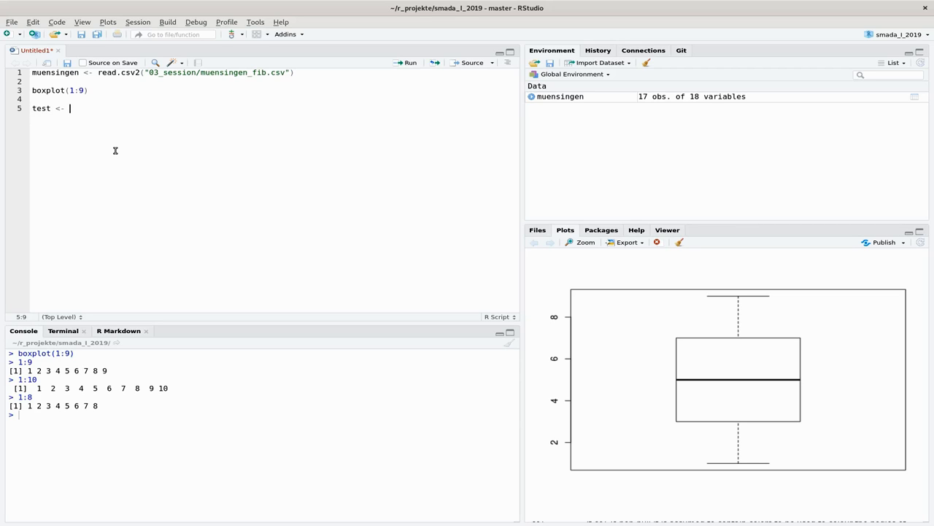
{"action": "type", "text": "c(1,1)"}
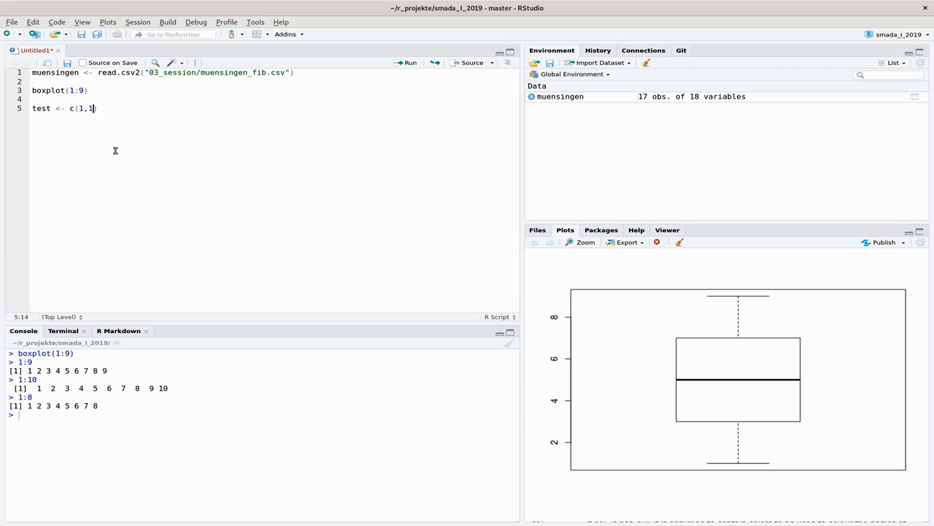
{"action": "type", "text": "1,1,1:9"}
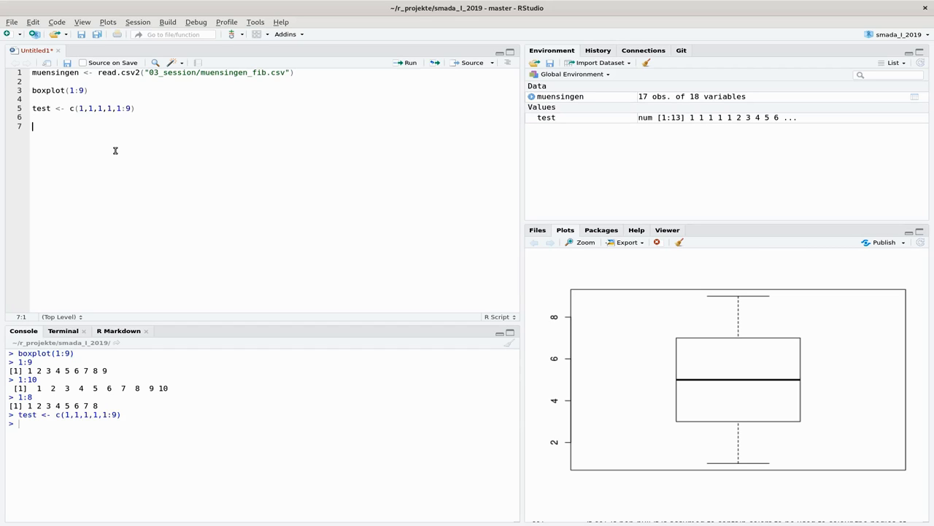
{"action": "type", "text": "boxplot(test"}
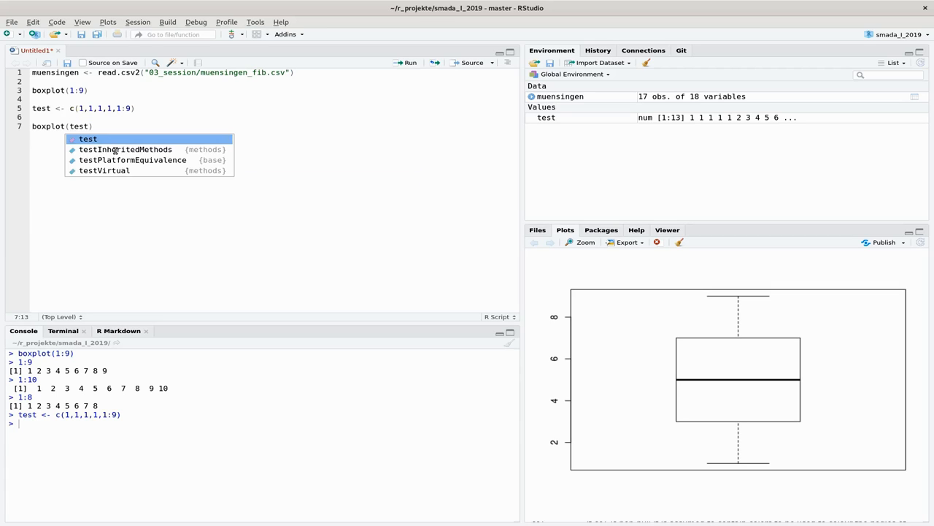
{"action": "key", "text": "Return"}
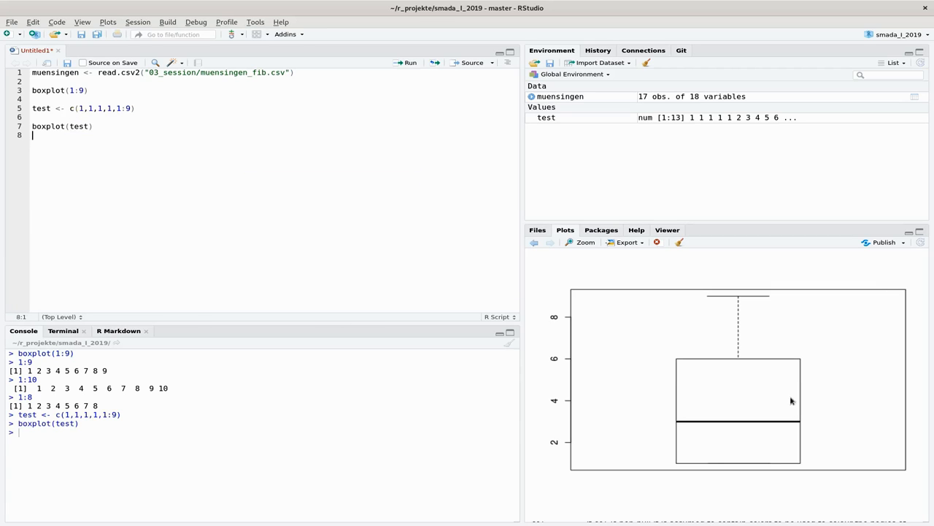
{"action": "mouse_move", "coordinate": [747, 479]}
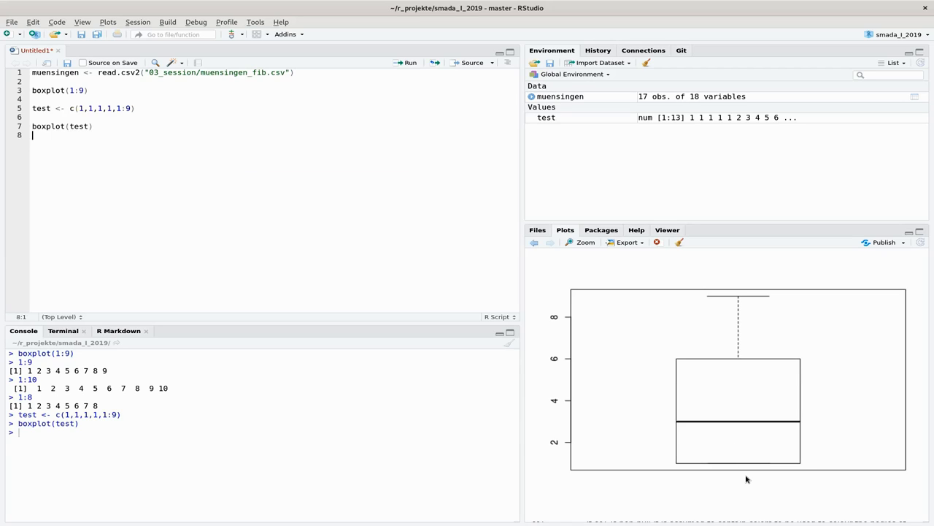
{"action": "mouse_move", "coordinate": [738, 493]}
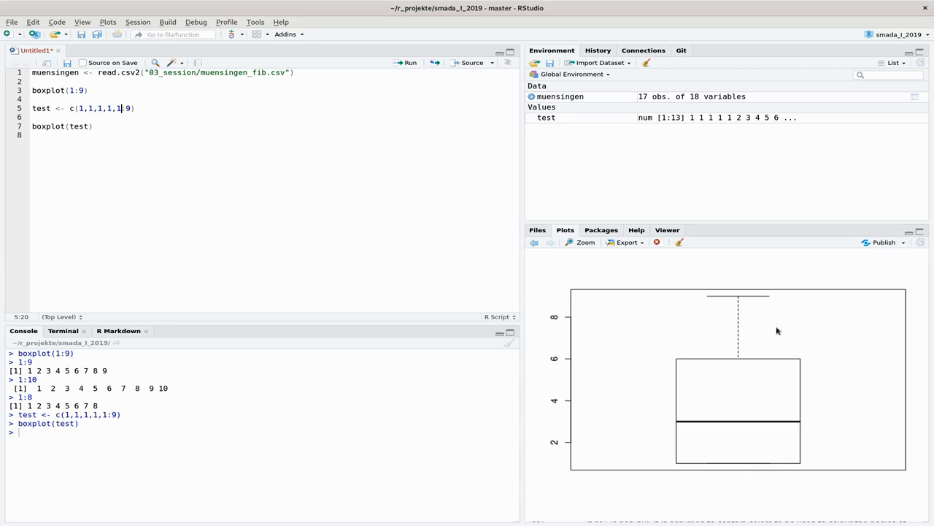
{"action": "mouse_move", "coordinate": [736, 301]}
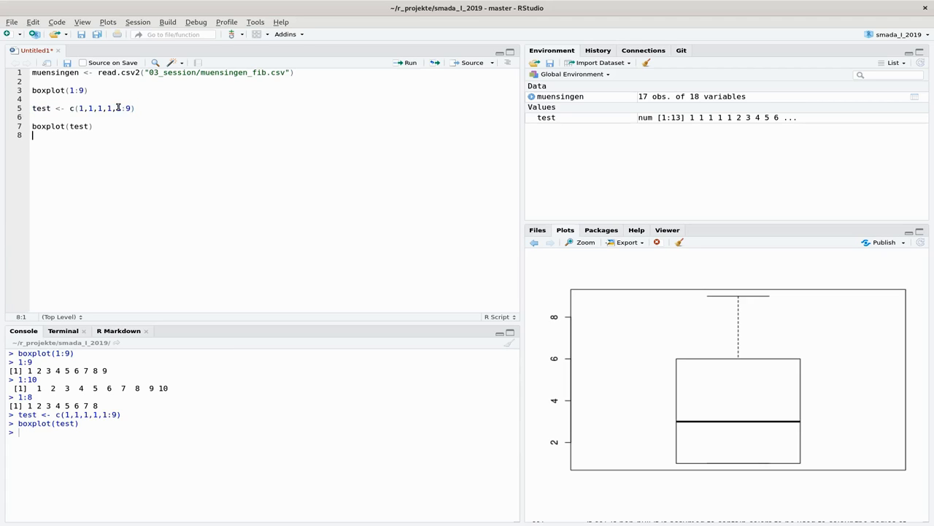
Extend test to c(1,1,1,1,1:9, 25) and run boxplot(test), showing 25 as an outlier.
{"action": "type", "text": "test <- c(1,1,1,1,1:9,"}
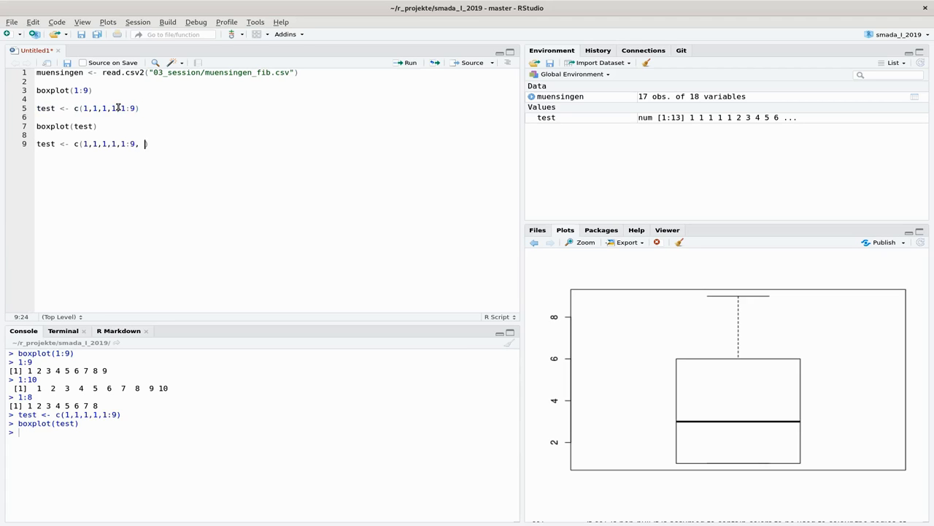
{"action": "type", "text": "25"}
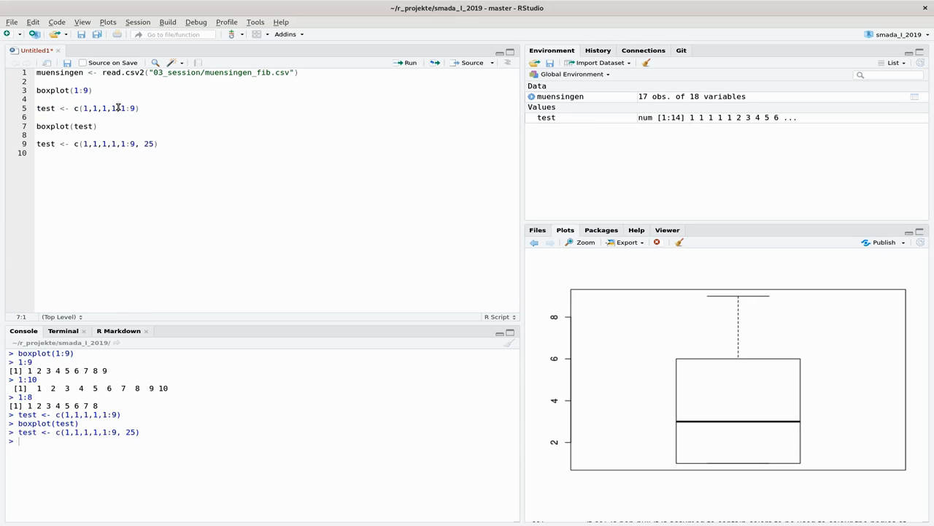
{"action": "type", "text": "boxplot(test)"}
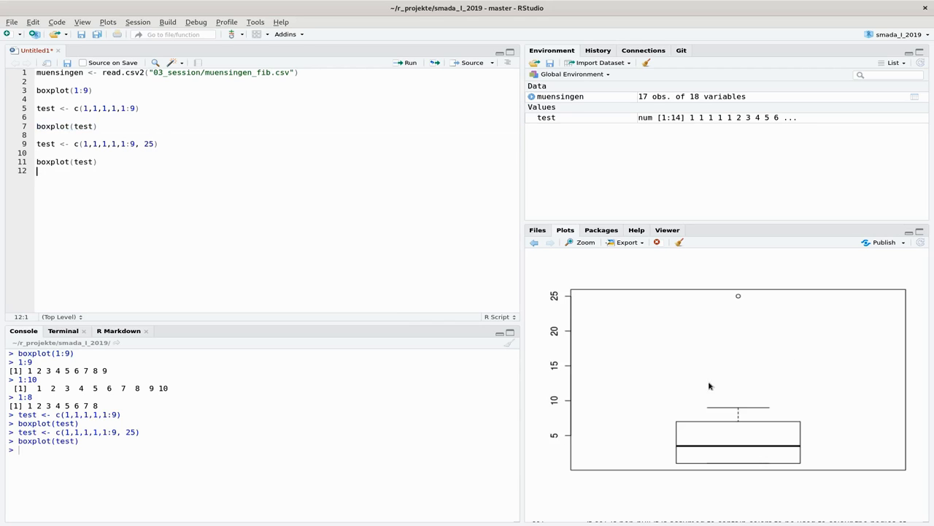
{"action": "mouse_move", "coordinate": [738, 298]}
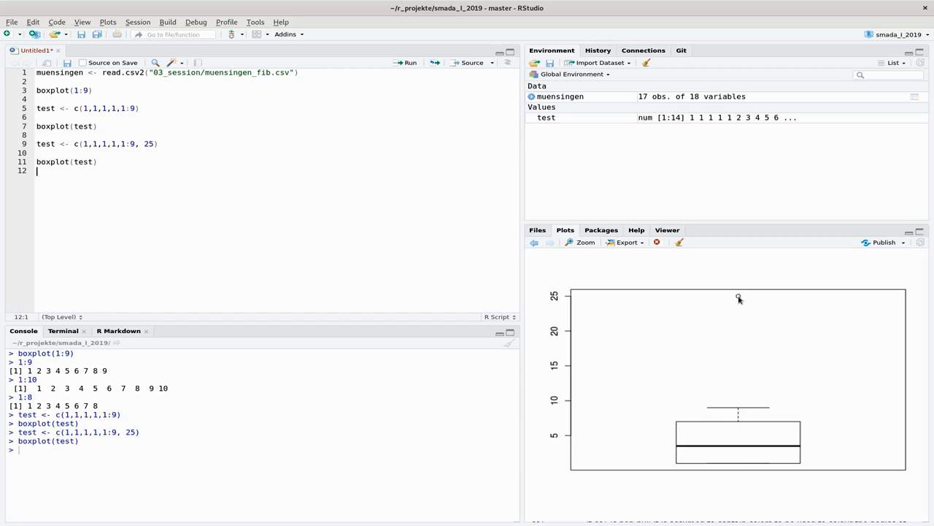
{"action": "mouse_move", "coordinate": [739, 298]}
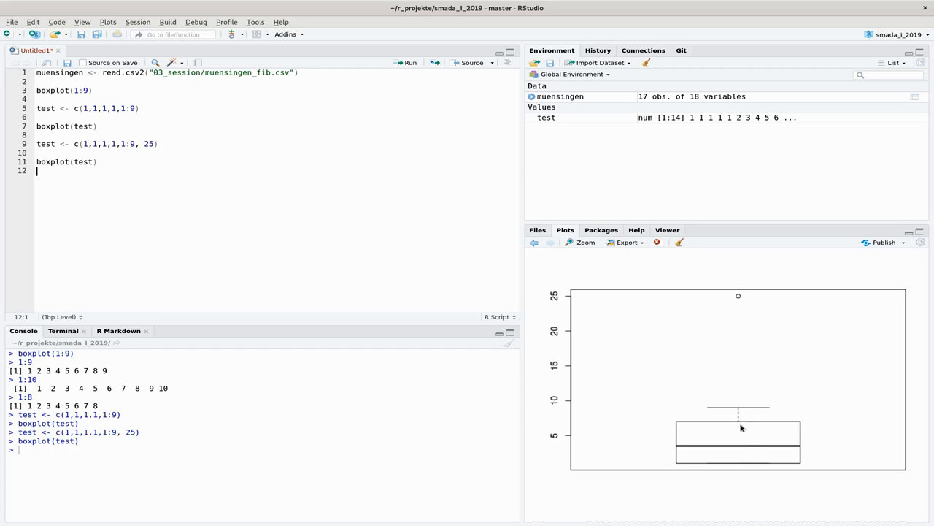
{"action": "mouse_move", "coordinate": [743, 297]}
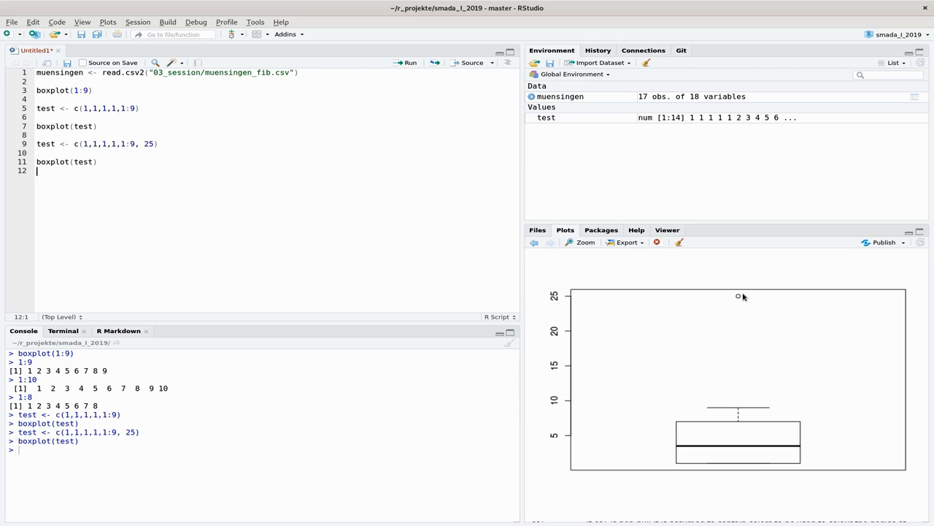
{"action": "mouse_move", "coordinate": [742, 409]}
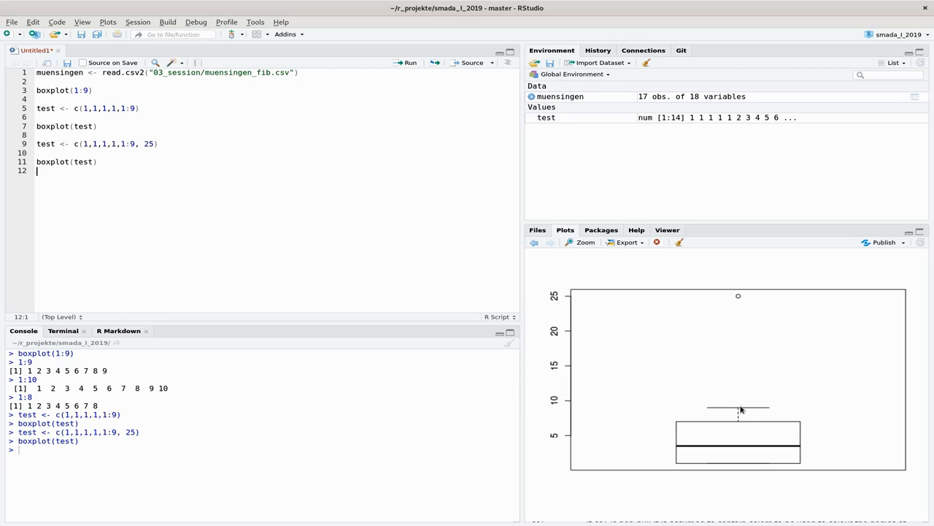
{"action": "mouse_move", "coordinate": [751, 410]}
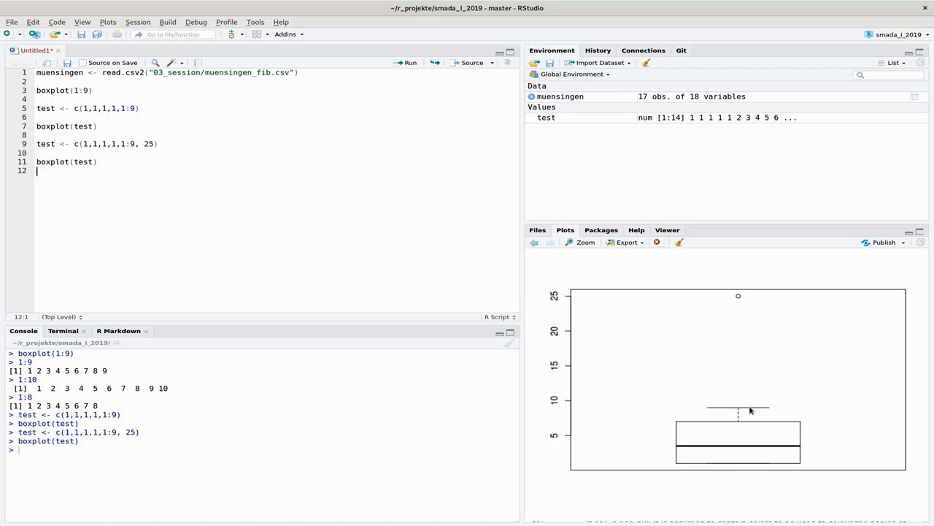
{"action": "mouse_move", "coordinate": [764, 310]}
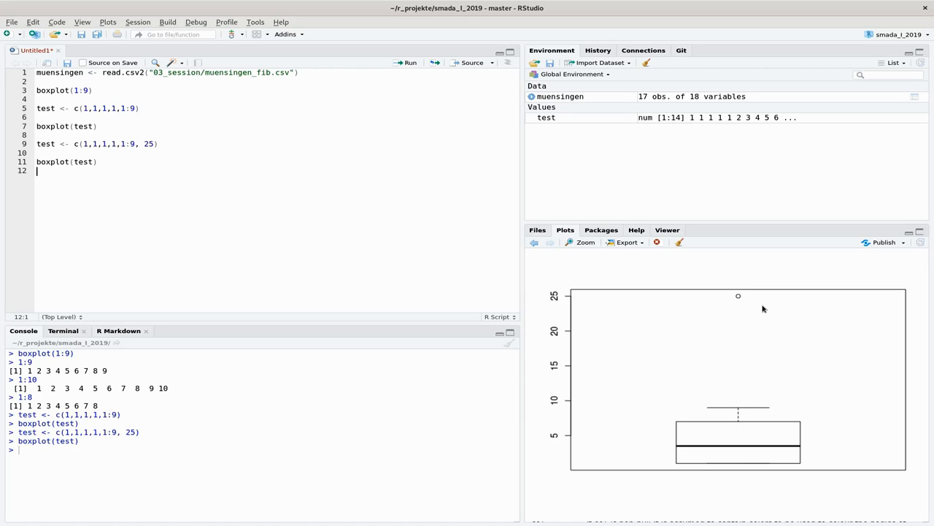
{"action": "mouse_move", "coordinate": [739, 301]}
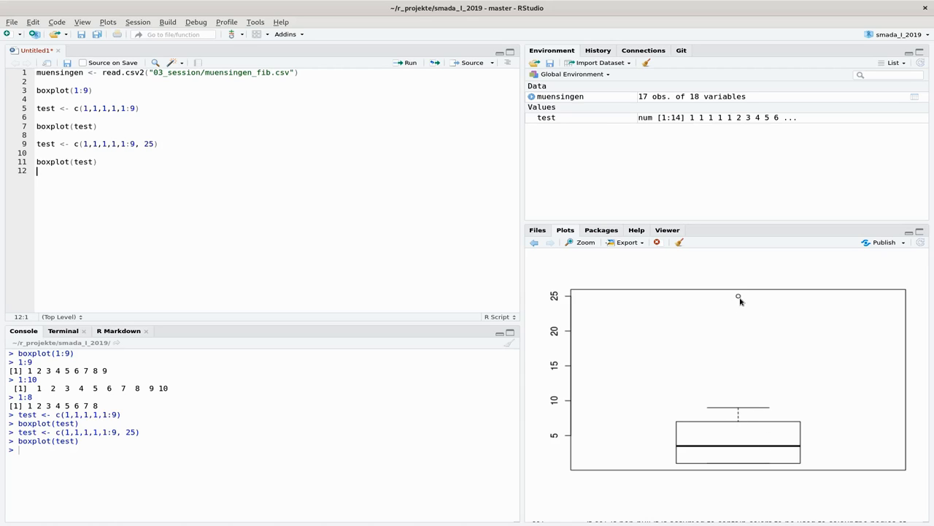
{"action": "mouse_move", "coordinate": [217, 184]}
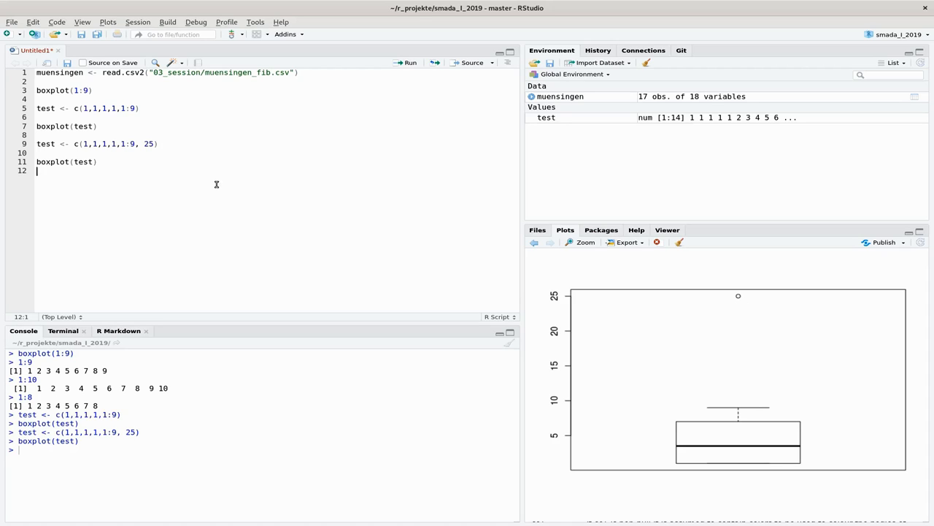
{"action": "mouse_move", "coordinate": [344, 384]}
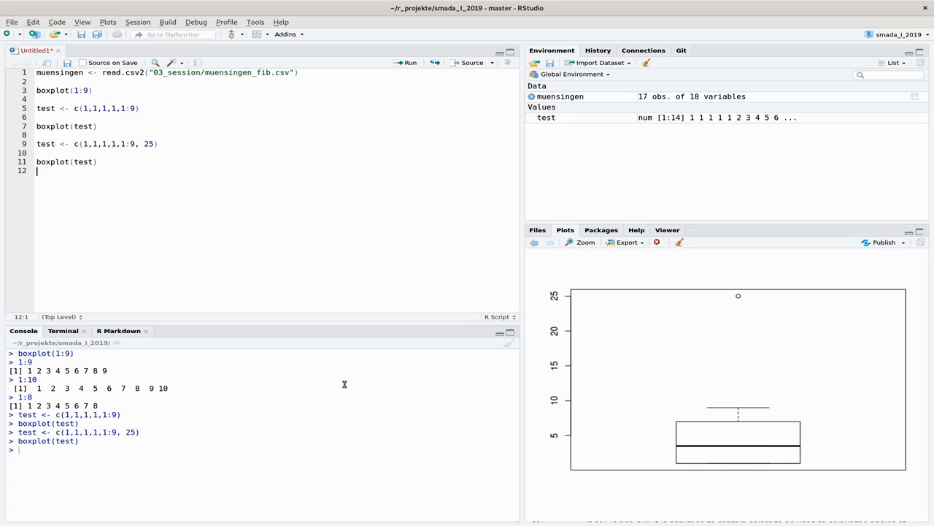
{"action": "mouse_move", "coordinate": [208, 267]}
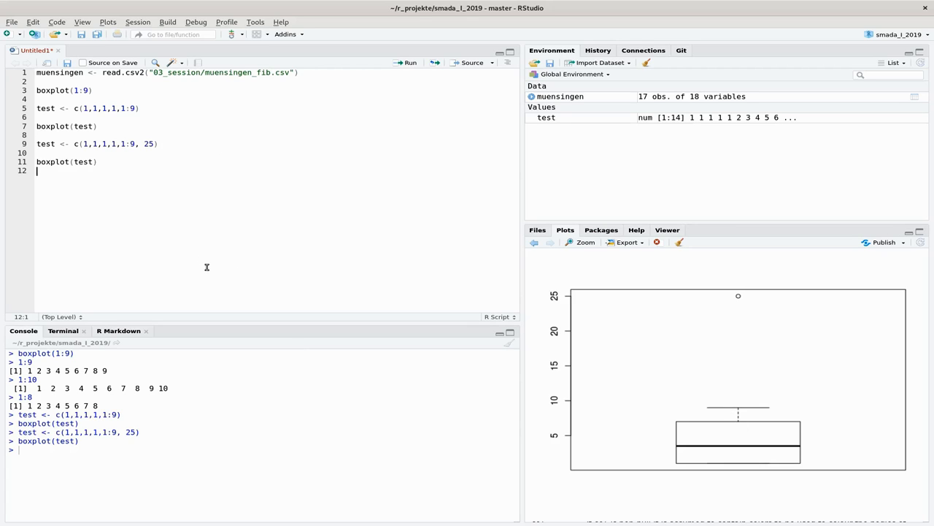
{"action": "mouse_move", "coordinate": [592, 359]}
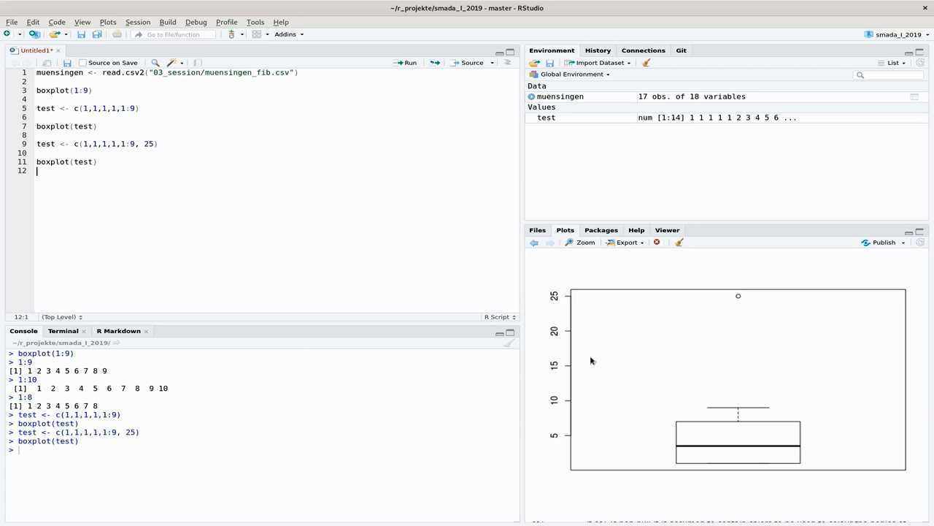
{"action": "mouse_move", "coordinate": [776, 422]}
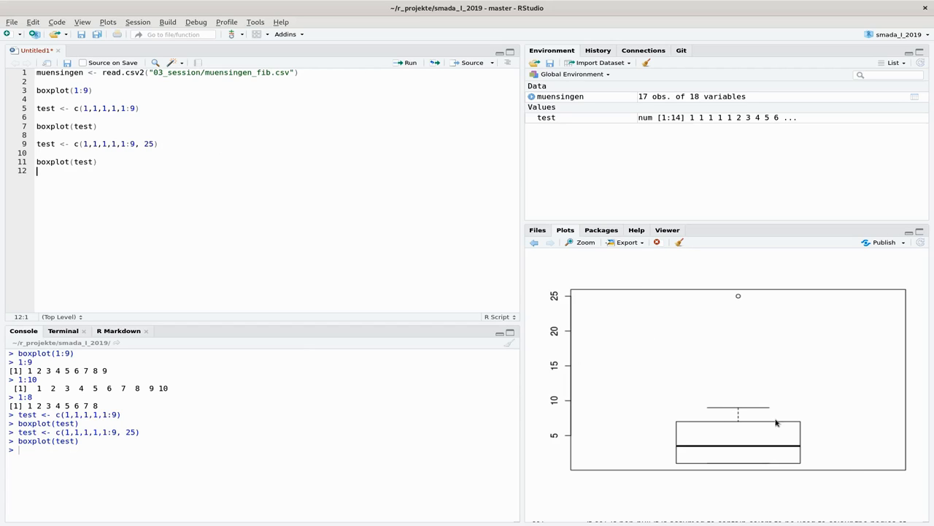
{"action": "mouse_move", "coordinate": [84, 94]}
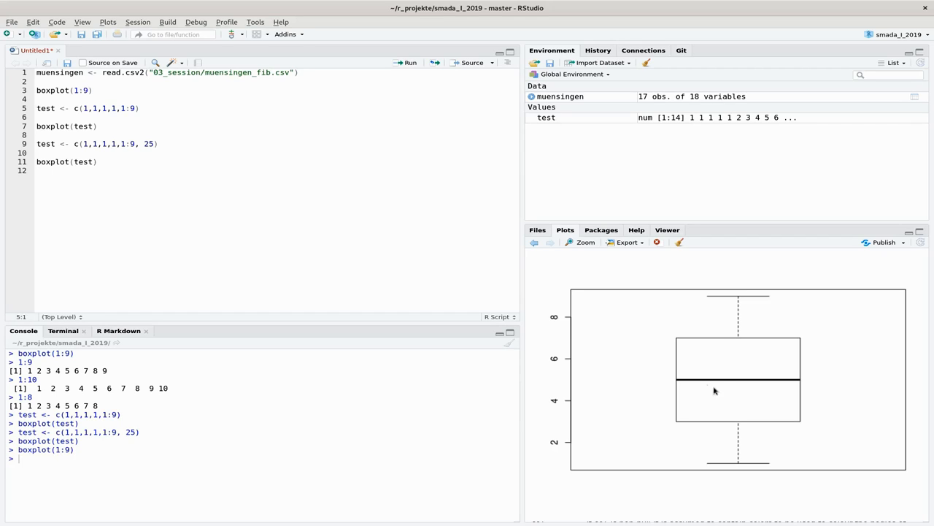
{"action": "mouse_move", "coordinate": [750, 283]}
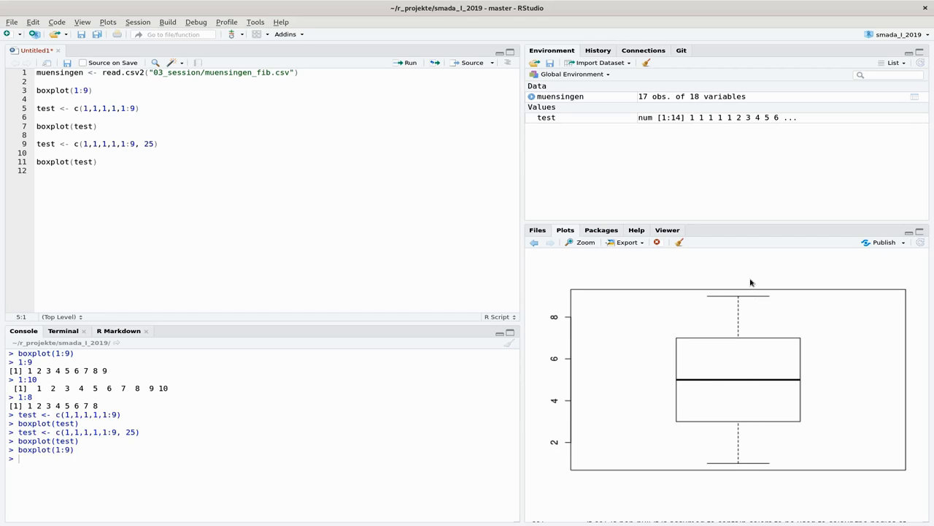
{"action": "mouse_move", "coordinate": [738, 281]}
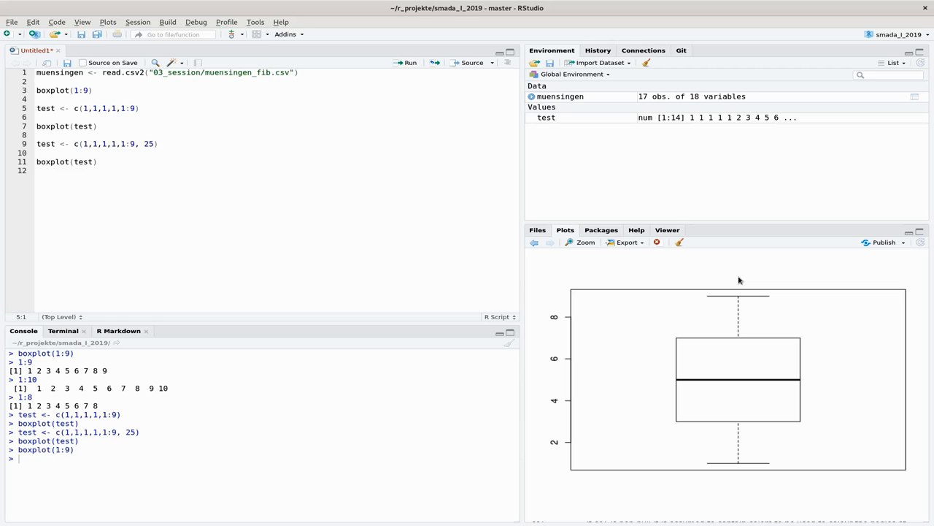
{"action": "mouse_move", "coordinate": [751, 380]}
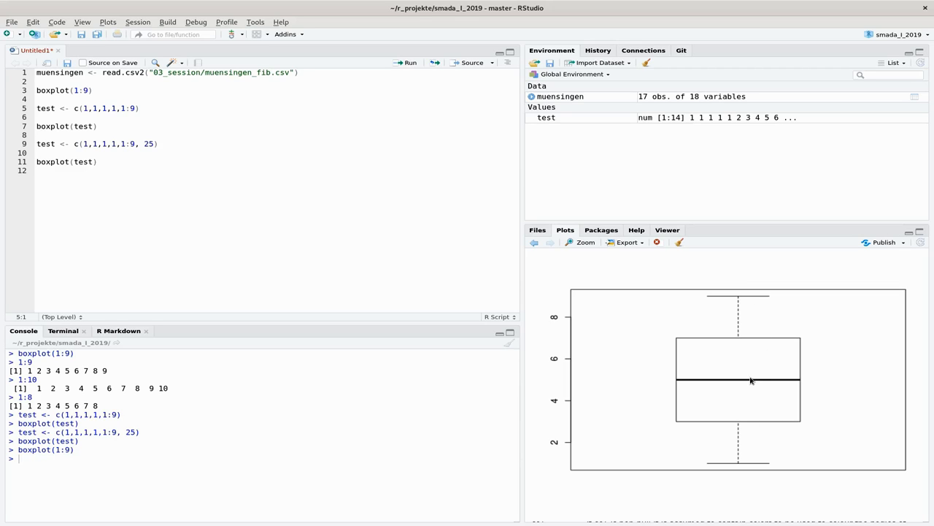
{"action": "mouse_move", "coordinate": [765, 389]}
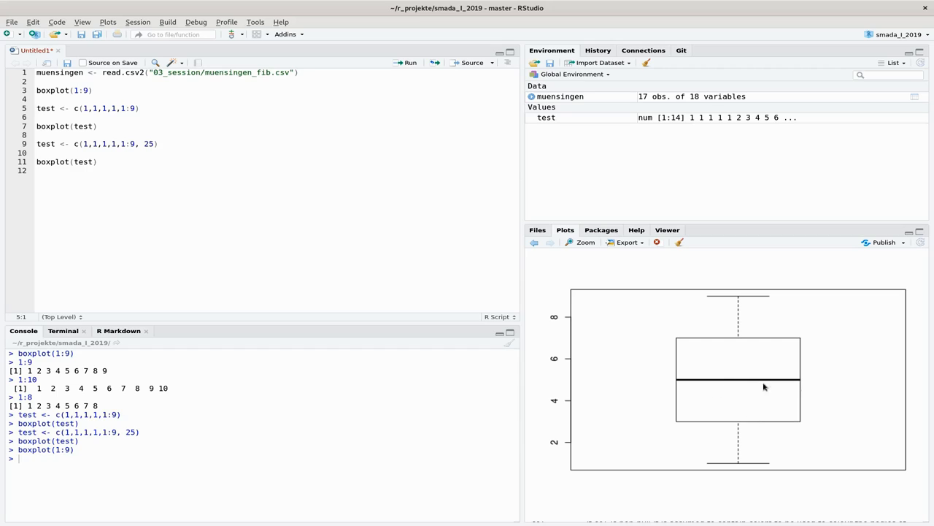
{"action": "mouse_move", "coordinate": [727, 388]}
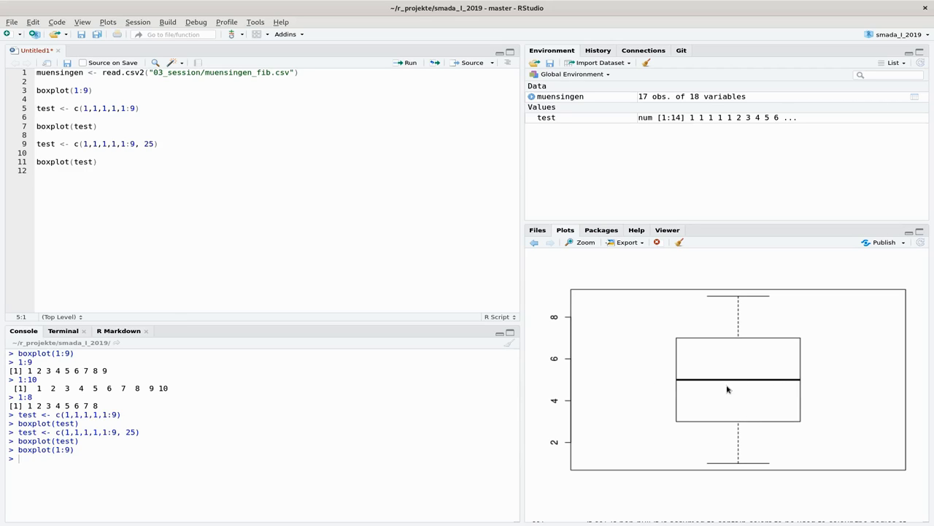
{"action": "mouse_move", "coordinate": [735, 381]}
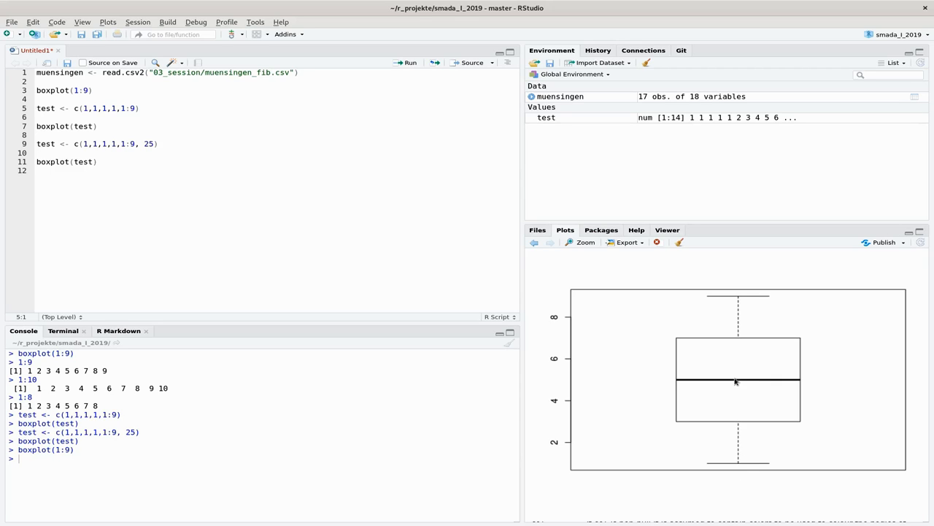
{"action": "mouse_move", "coordinate": [760, 293]}
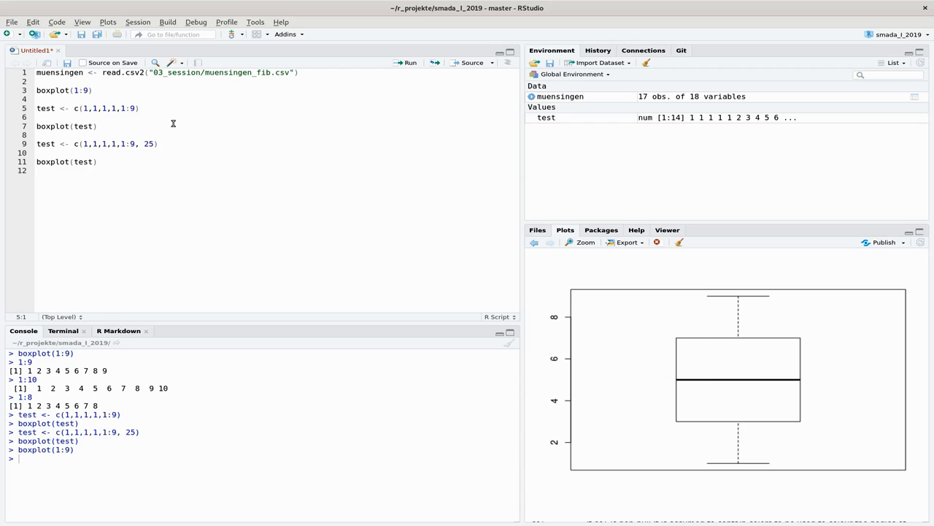
Rerun the boxplot(test) line to restore the plot with the outlier at 25.
{"action": "left_click", "coordinate": [99, 125]}
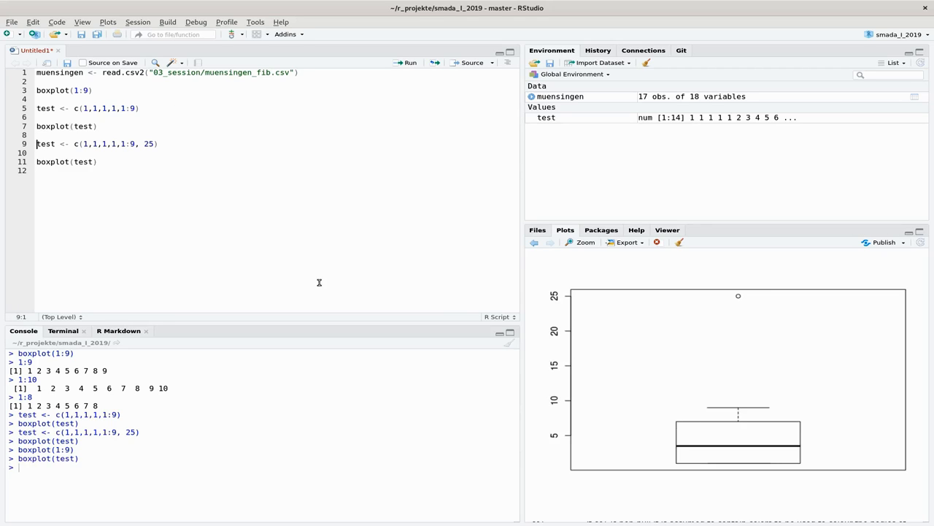
{"action": "mouse_move", "coordinate": [721, 461]}
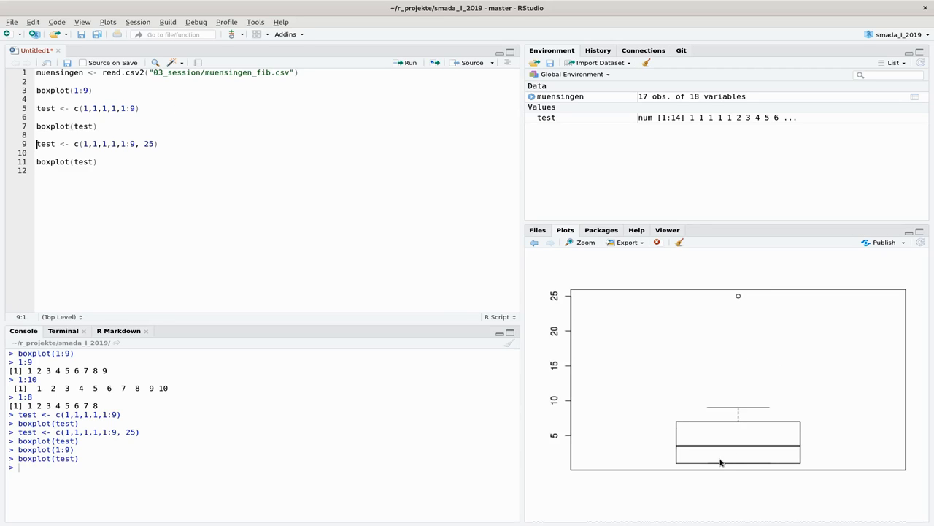
{"action": "mouse_move", "coordinate": [768, 482]}
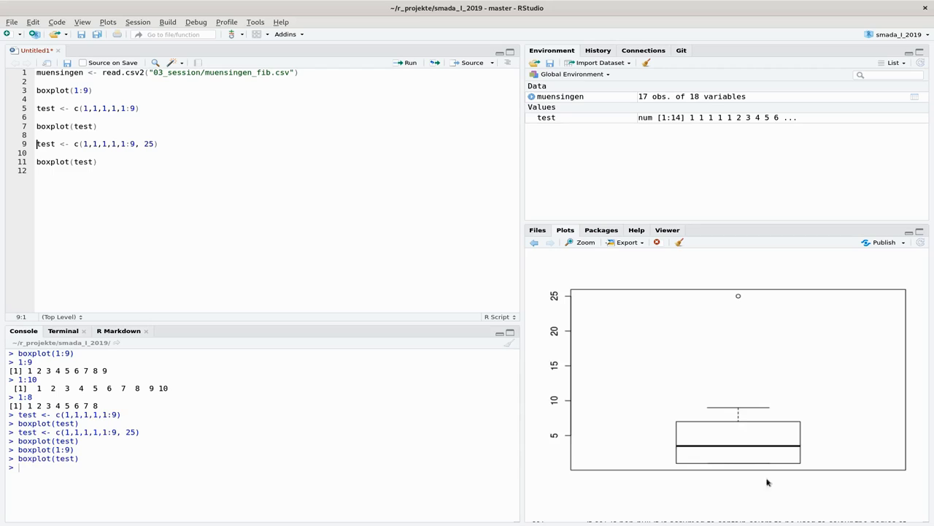
{"action": "mouse_move", "coordinate": [764, 426]}
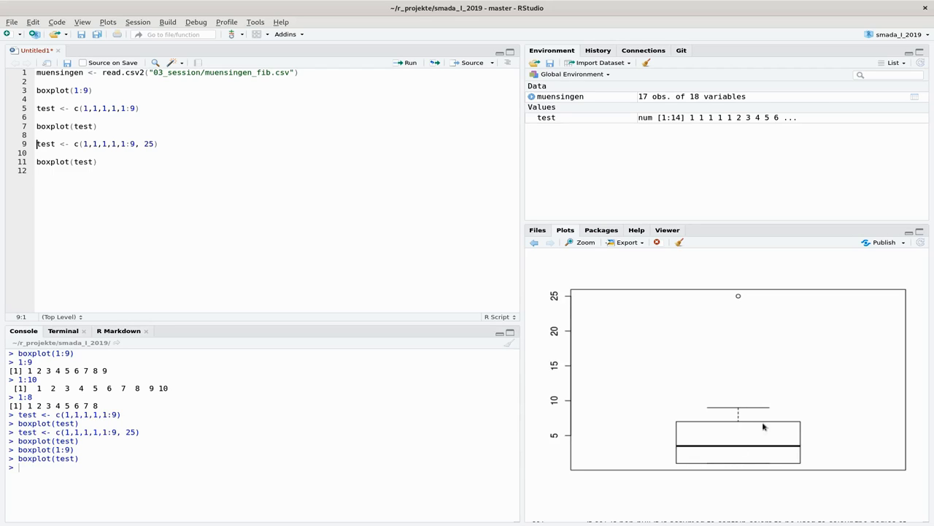
{"action": "mouse_move", "coordinate": [774, 329]}
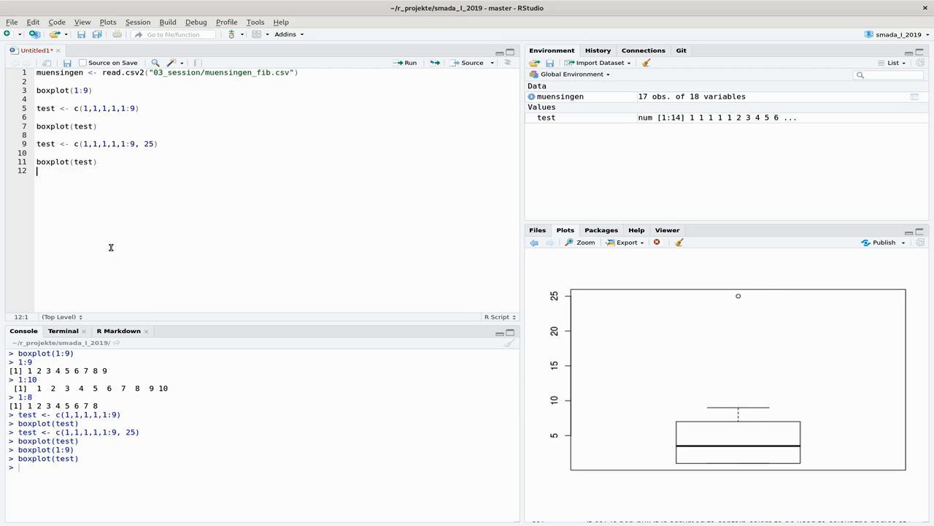
{"action": "mouse_move", "coordinate": [128, 245]}
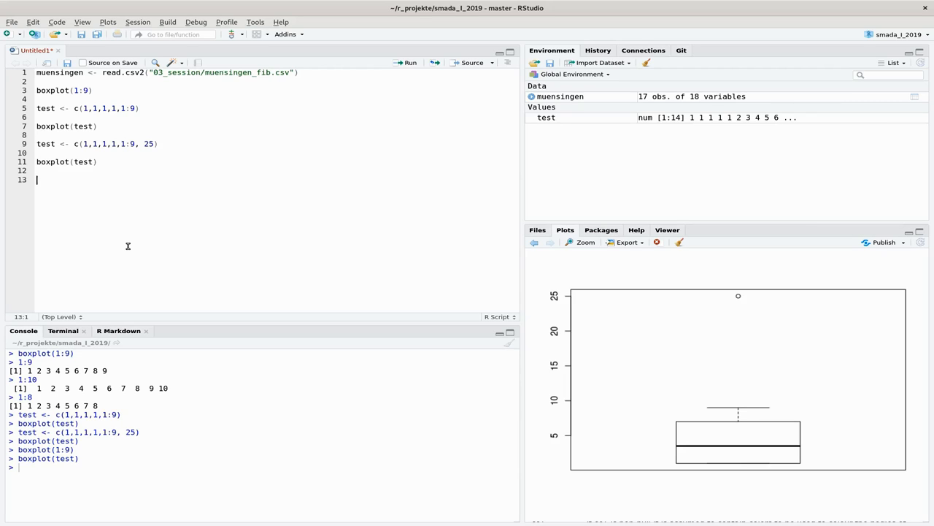
Delete the test vector lines and rewrite boxplot(1:9) as boxplot(muensingen).
{"action": "left_click_drag", "start_coordinate": [38, 108], "coordinate": [38, 180]}
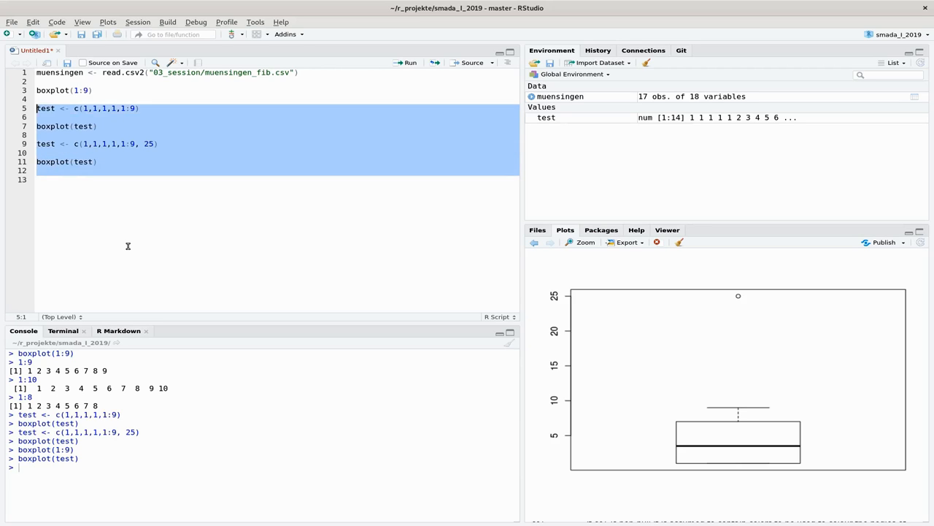
{"action": "key", "text": "Delete"}
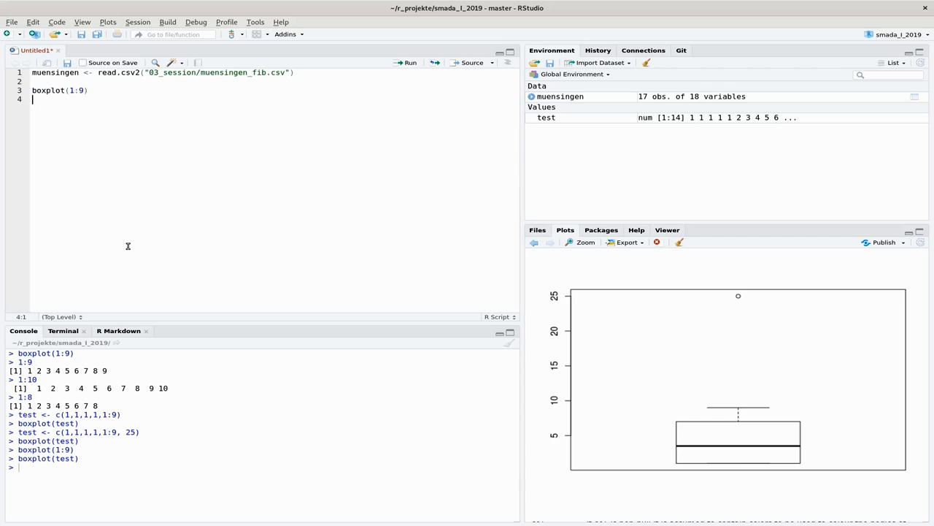
{"action": "double_click", "coordinate": [76, 90]}
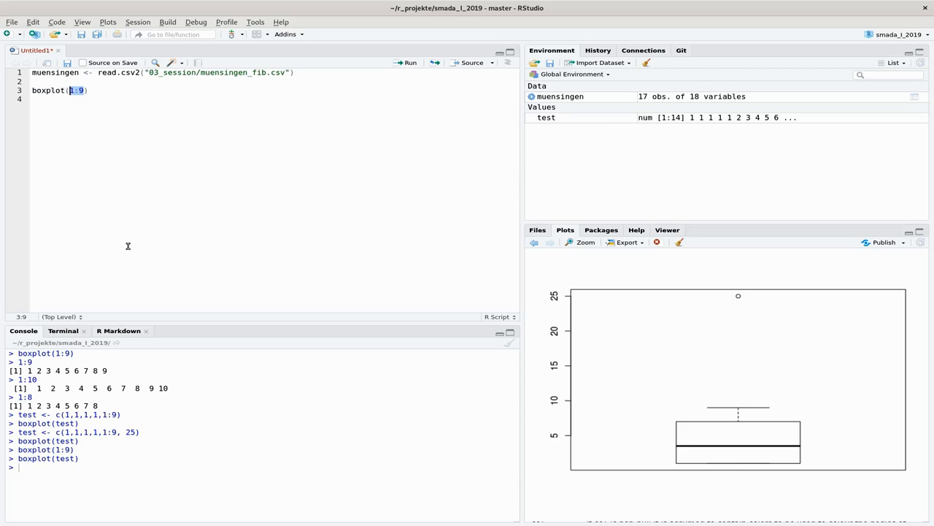
{"action": "type", "text": "mus"}
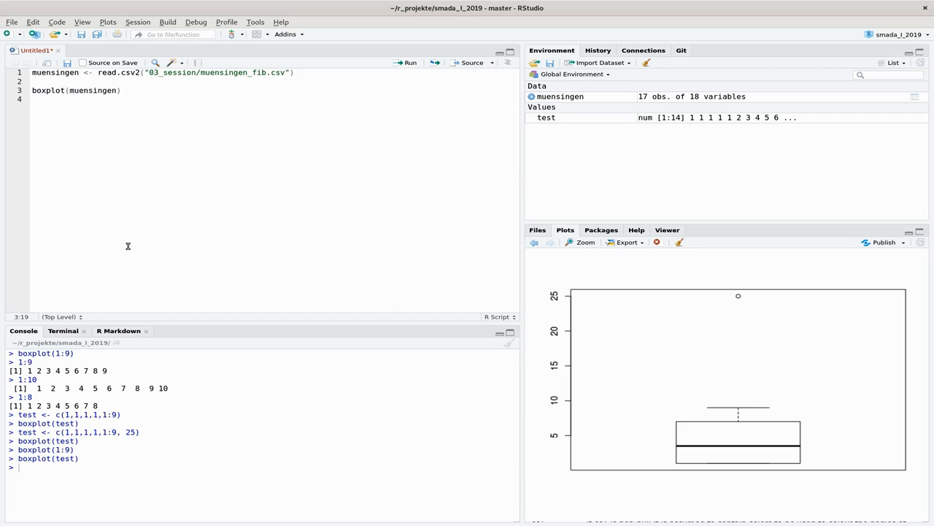
Change the call to boxplot(muensingen$Length) and run it, showing two high outliers.
{"action": "type", "text": "$Length"}
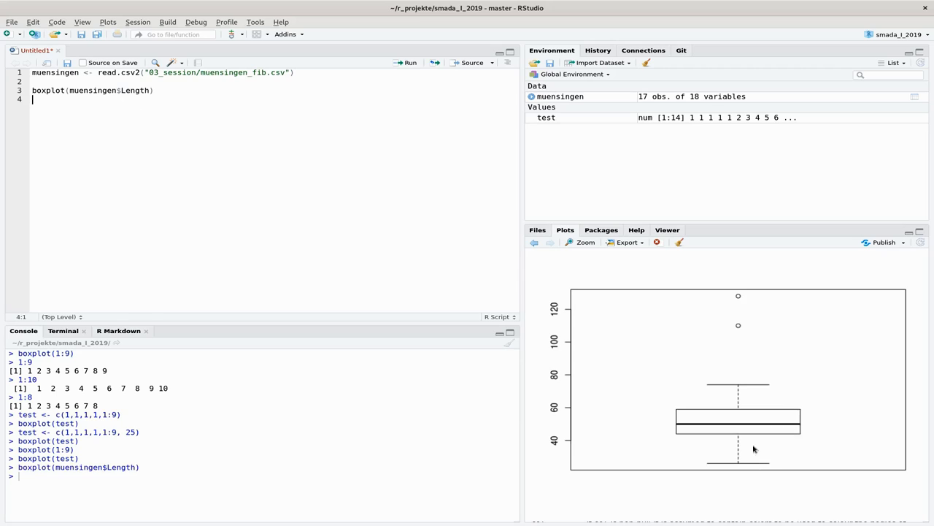
{"action": "mouse_move", "coordinate": [757, 379]}
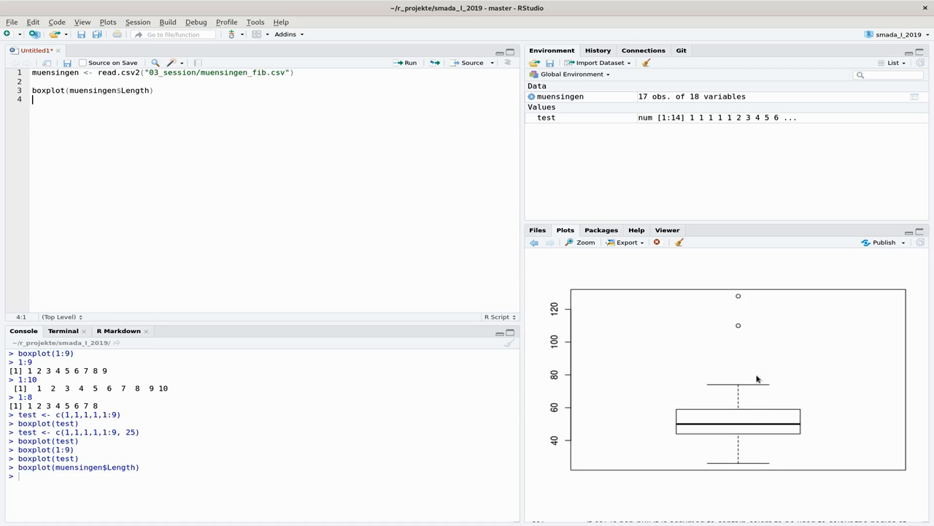
{"action": "mouse_move", "coordinate": [721, 437]}
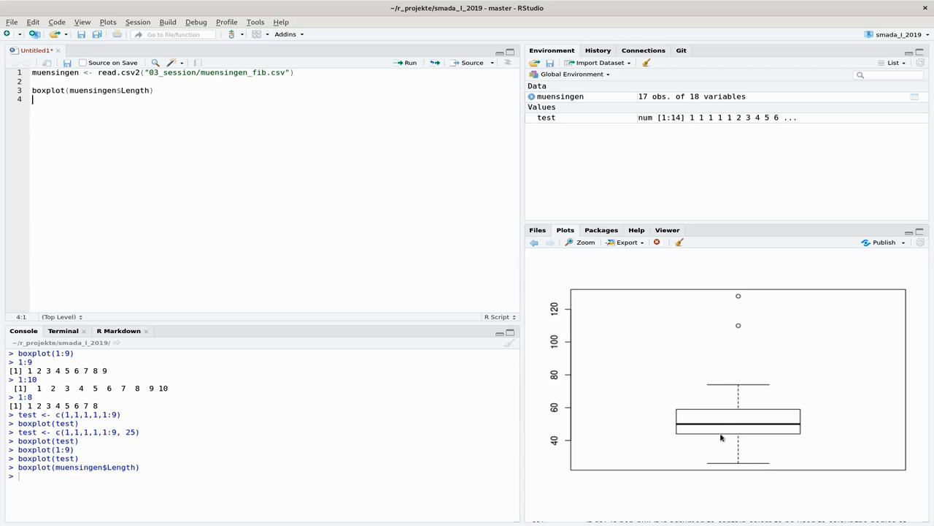
{"action": "mouse_move", "coordinate": [742, 435]}
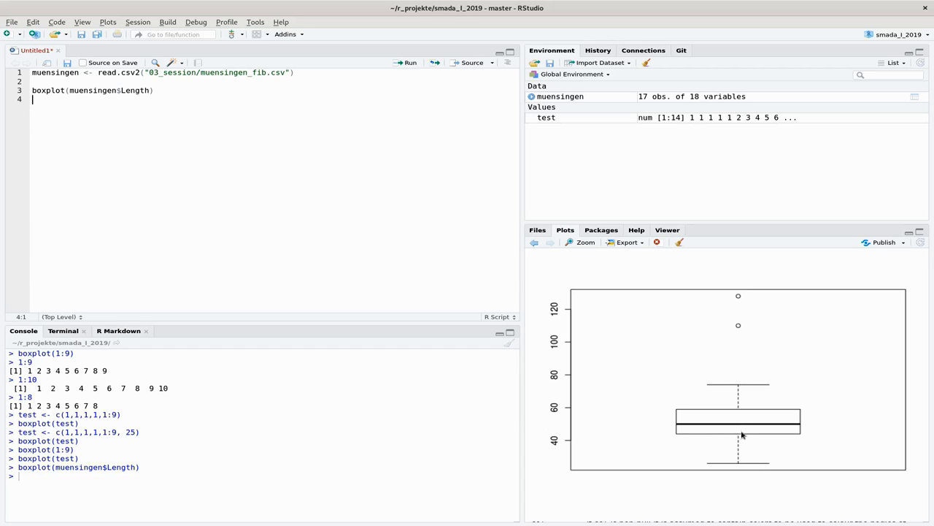
{"action": "mouse_move", "coordinate": [740, 444]}
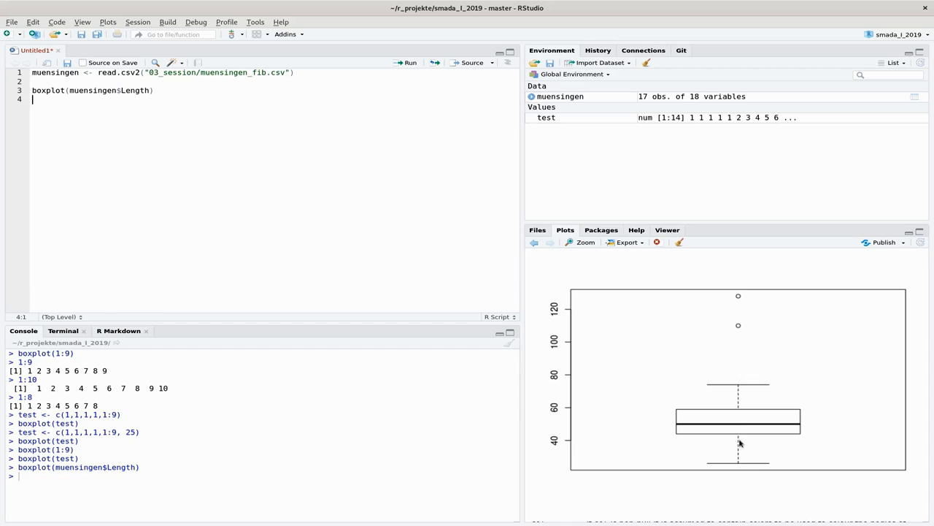
{"action": "mouse_move", "coordinate": [742, 296]}
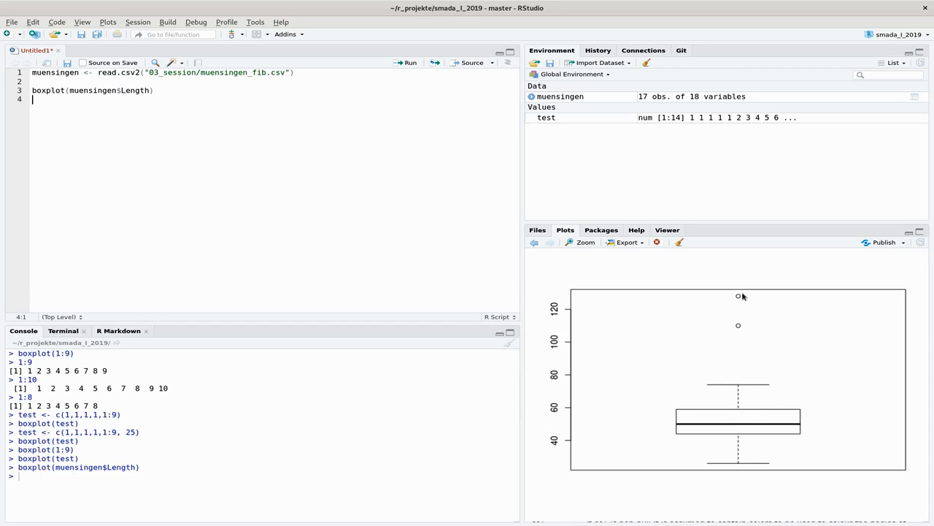
{"action": "mouse_move", "coordinate": [743, 331]}
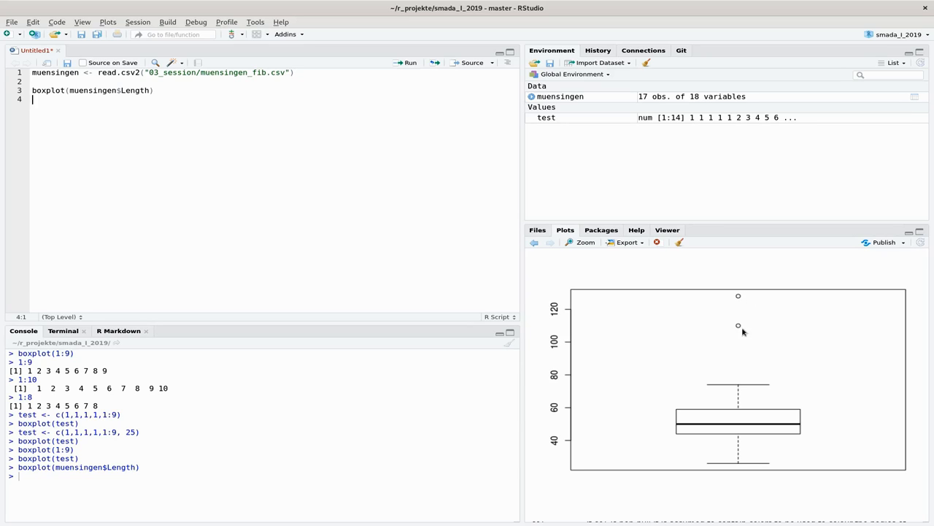
{"action": "mouse_move", "coordinate": [752, 325]}
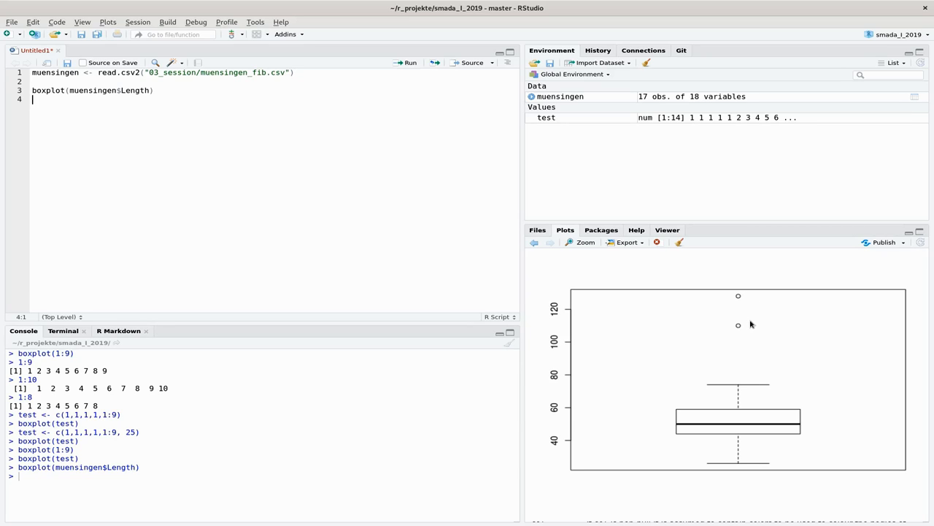
{"action": "mouse_move", "coordinate": [739, 333]}
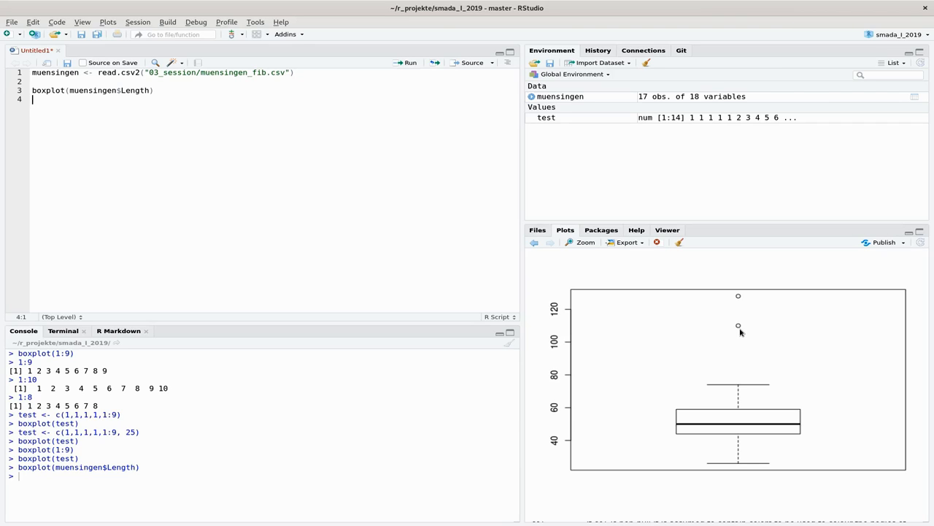
{"action": "mouse_move", "coordinate": [245, 196]}
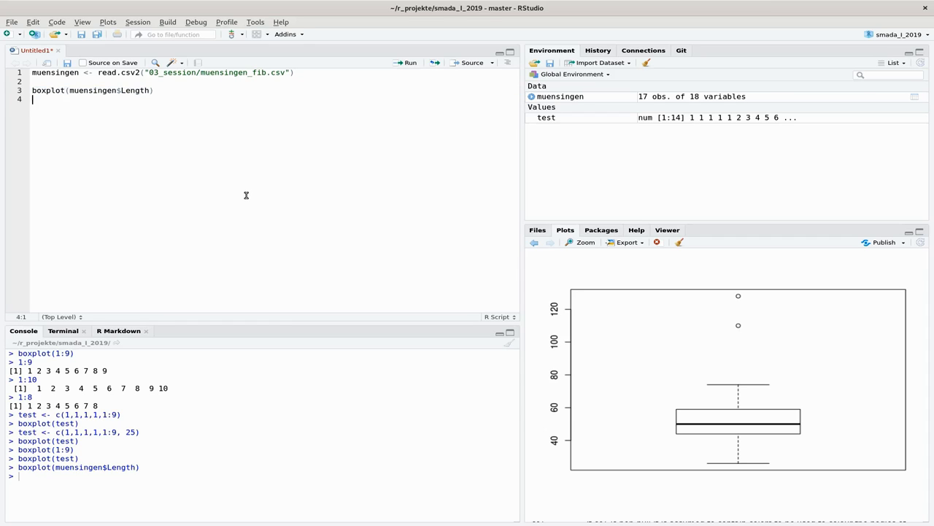
Add and run boxplot(Length ~ fibula_scheme, data=muensingen) for separate A, B, C boxes.
{"action": "type", "text": "boxplot(muensingen$Length)"}
{"action": "type", "text": "boxplot(Length ~ muensingen"}
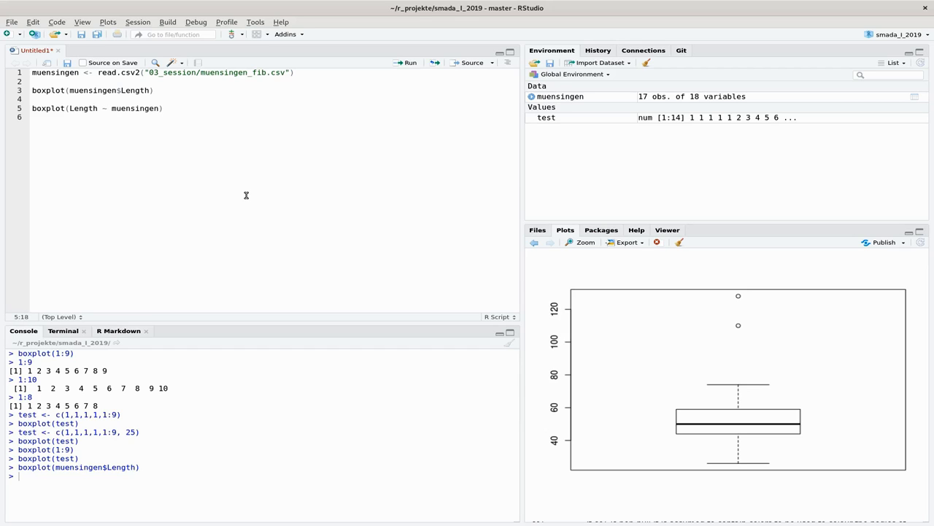
{"action": "type", "text": "f"}
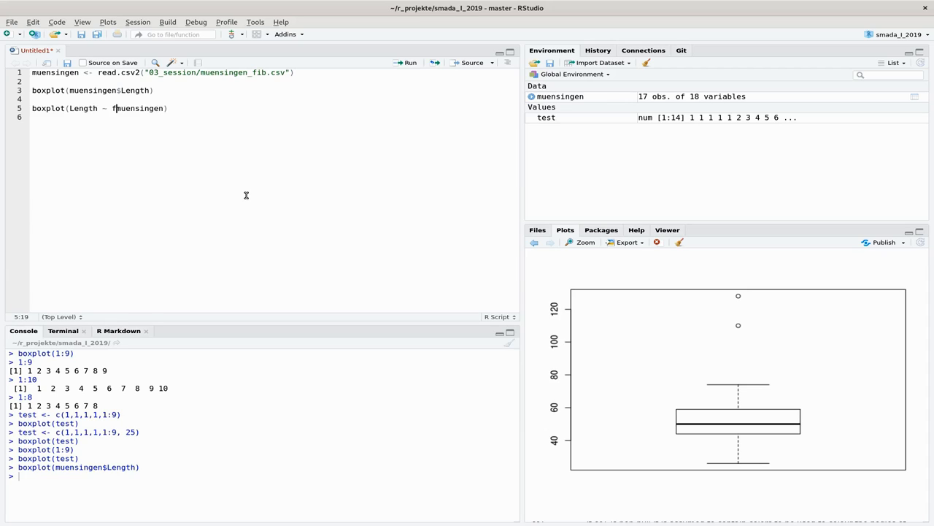
{"action": "type", "text": "ibula_scheme"}
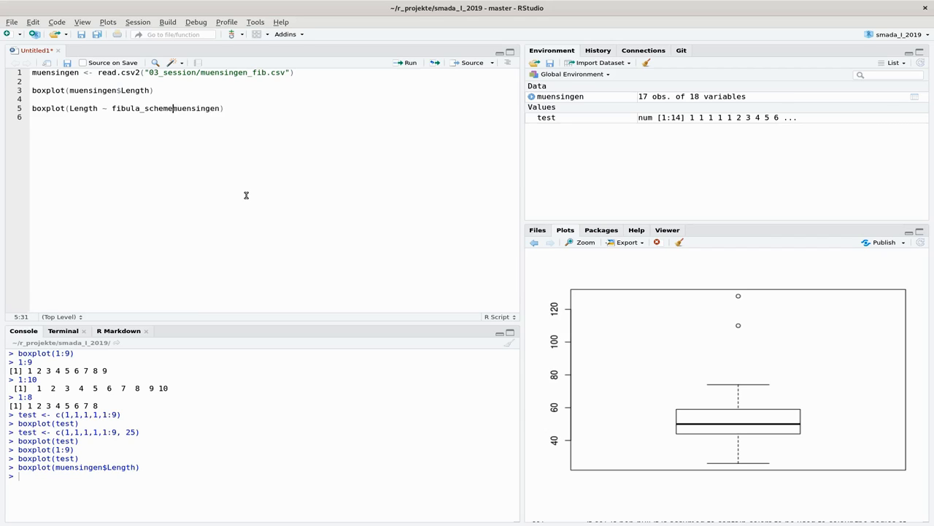
{"action": "type", "text": ", data="}
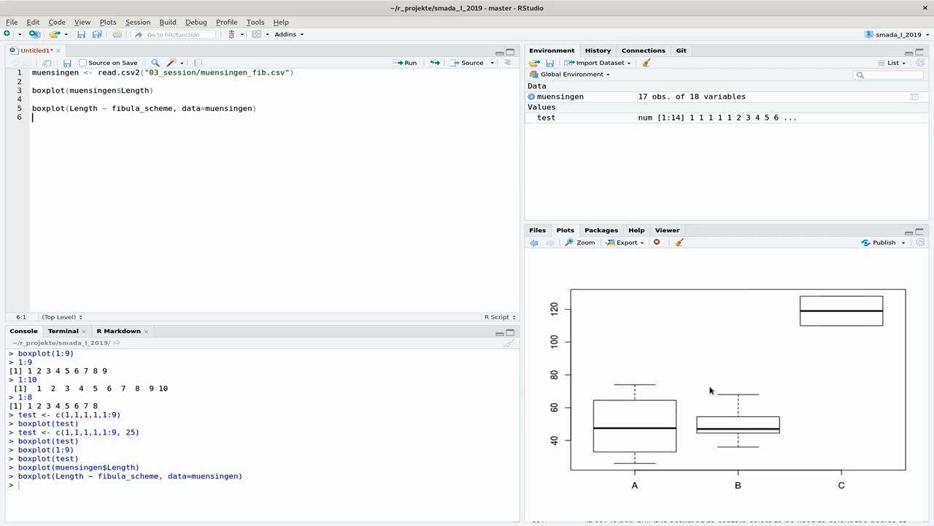
{"action": "mouse_move", "coordinate": [643, 441]}
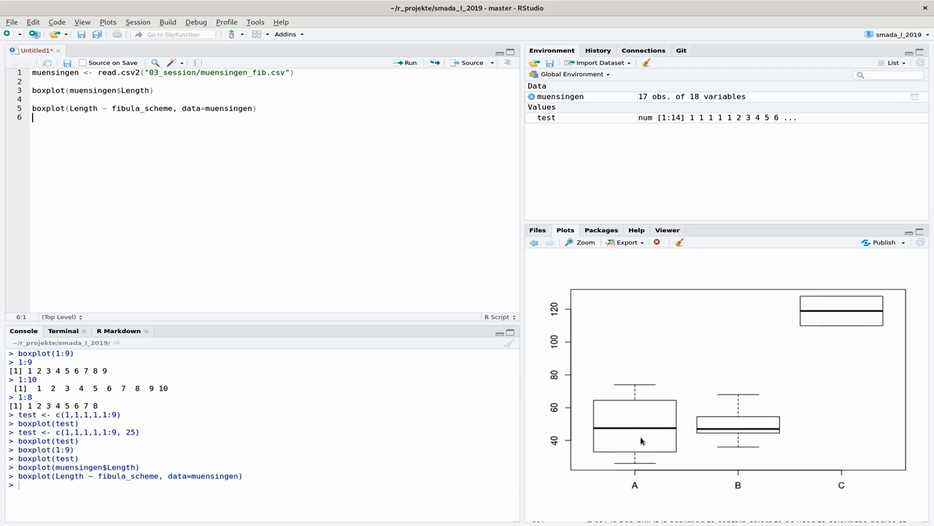
{"action": "mouse_move", "coordinate": [820, 485]}
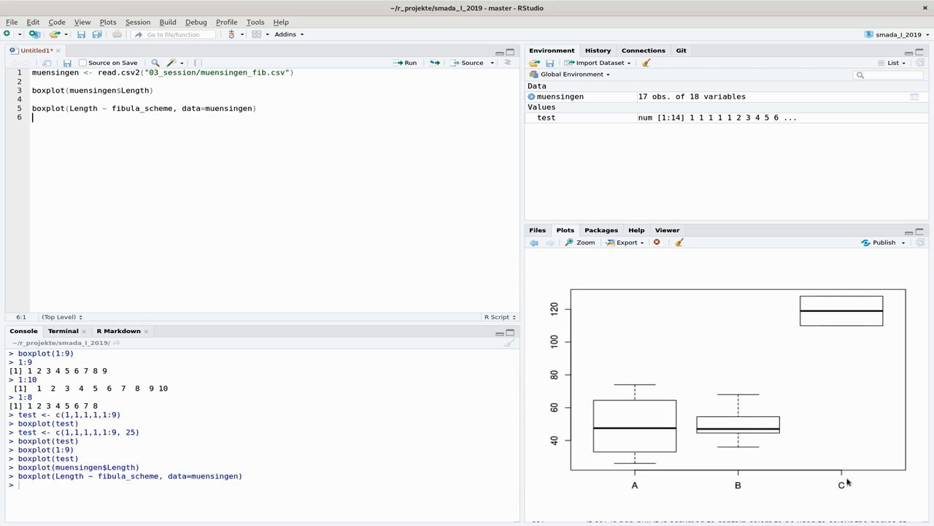
{"action": "mouse_move", "coordinate": [663, 409]}
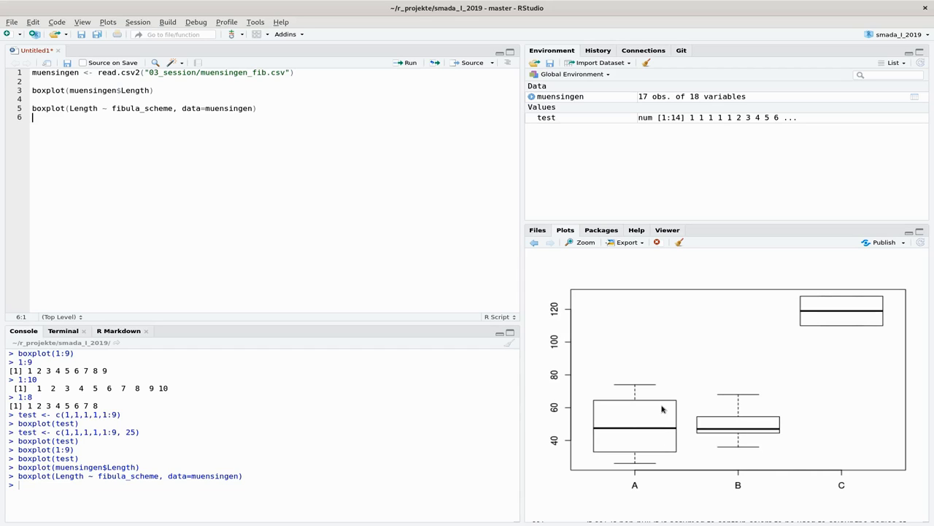
{"action": "mouse_move", "coordinate": [854, 307]}
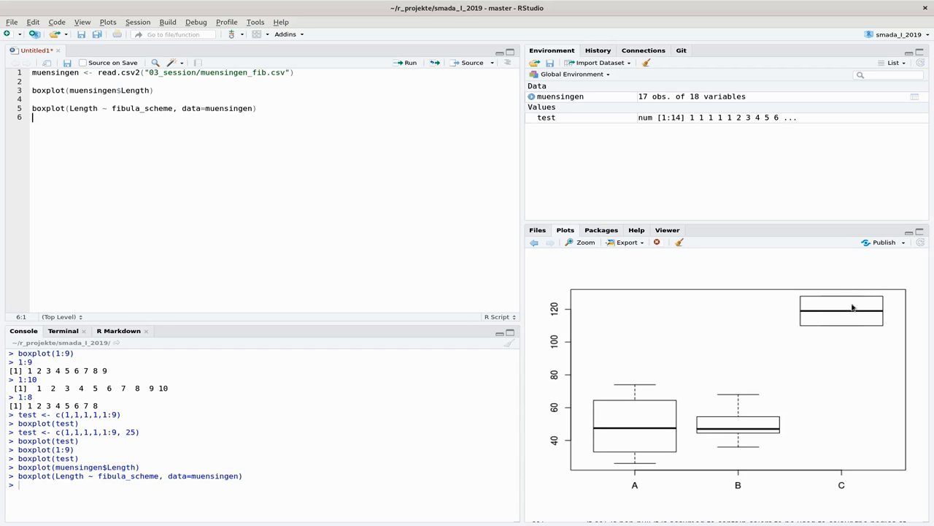
{"action": "mouse_move", "coordinate": [777, 406]}
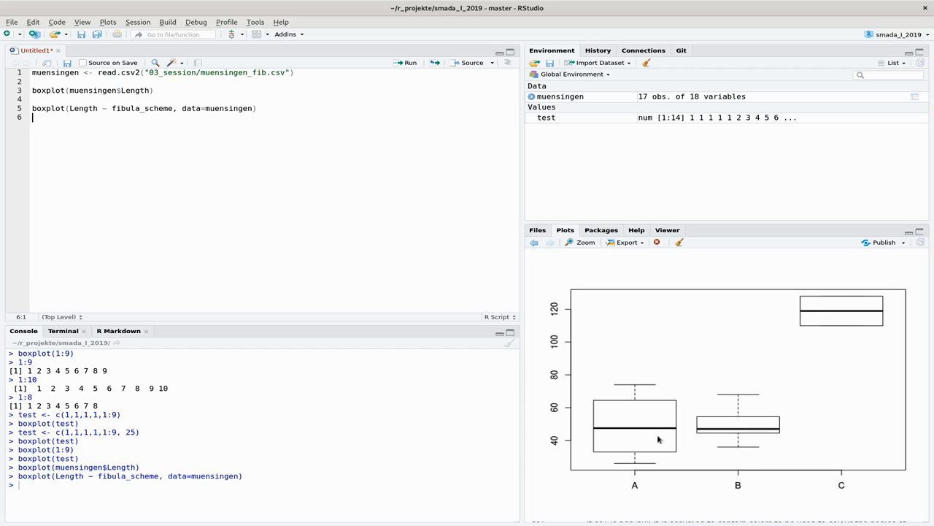
{"action": "mouse_move", "coordinate": [666, 479]}
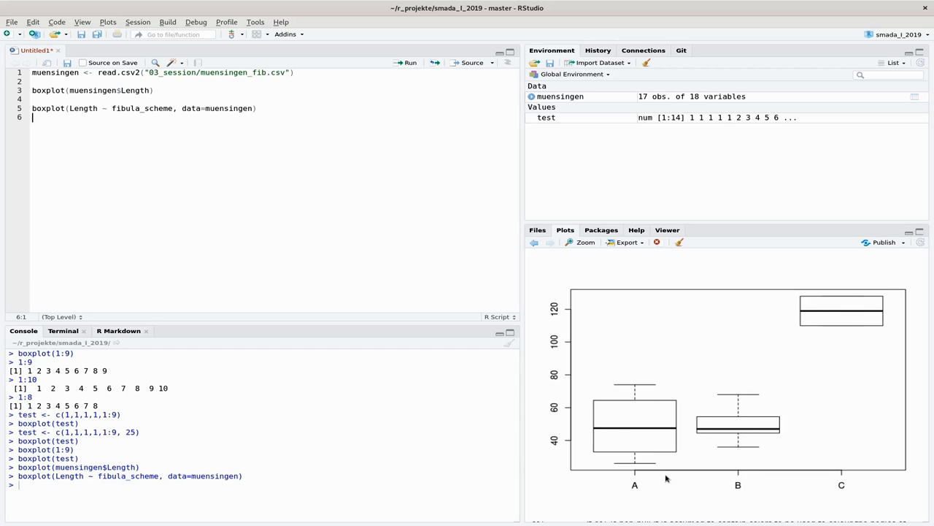
{"action": "mouse_move", "coordinate": [644, 435]}
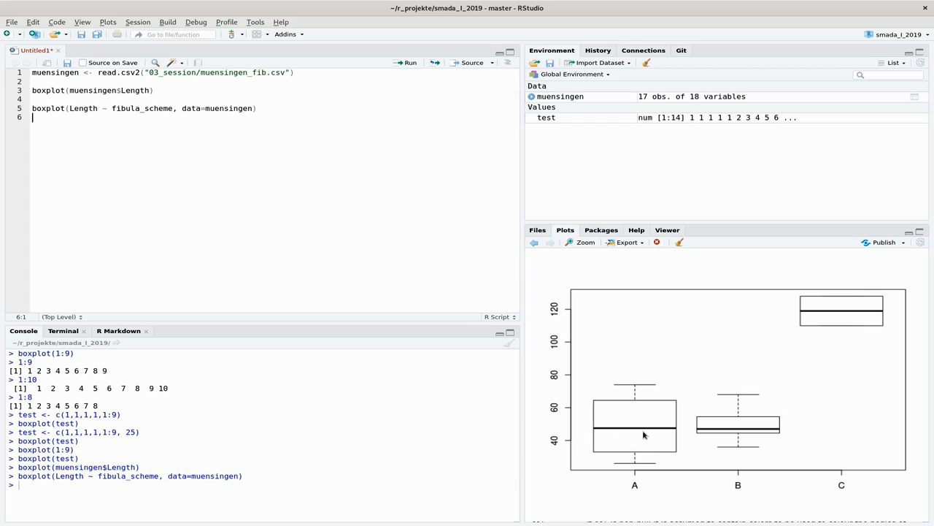
{"action": "mouse_move", "coordinate": [765, 441]}
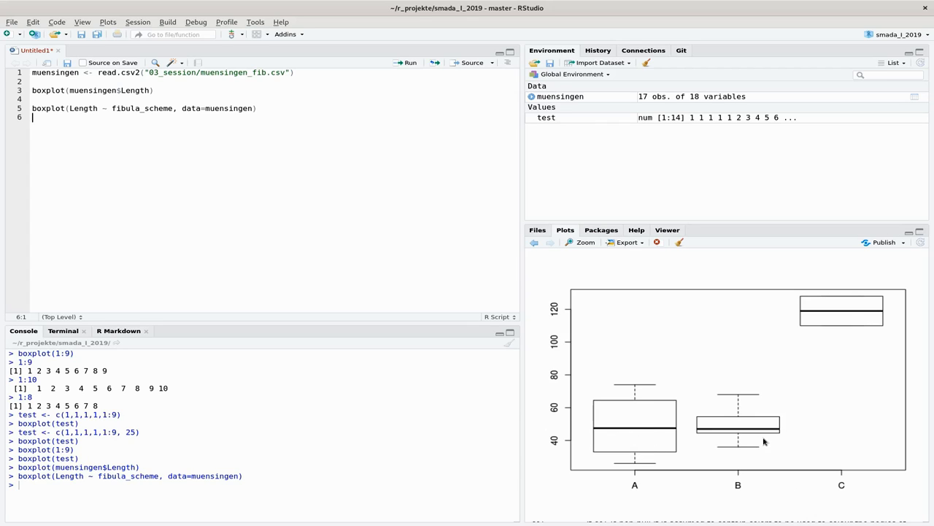
{"action": "mouse_move", "coordinate": [708, 431]}
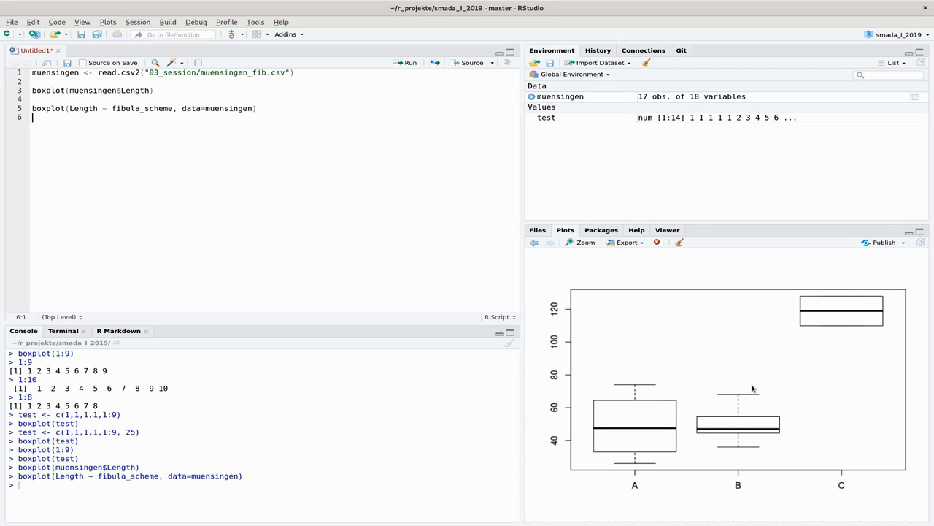
{"action": "mouse_move", "coordinate": [739, 403]}
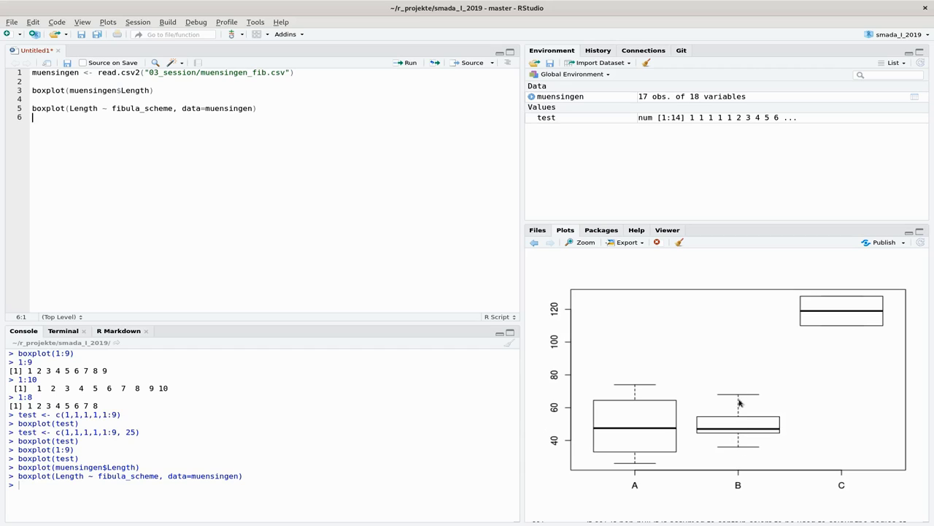
{"action": "mouse_move", "coordinate": [903, 334]}
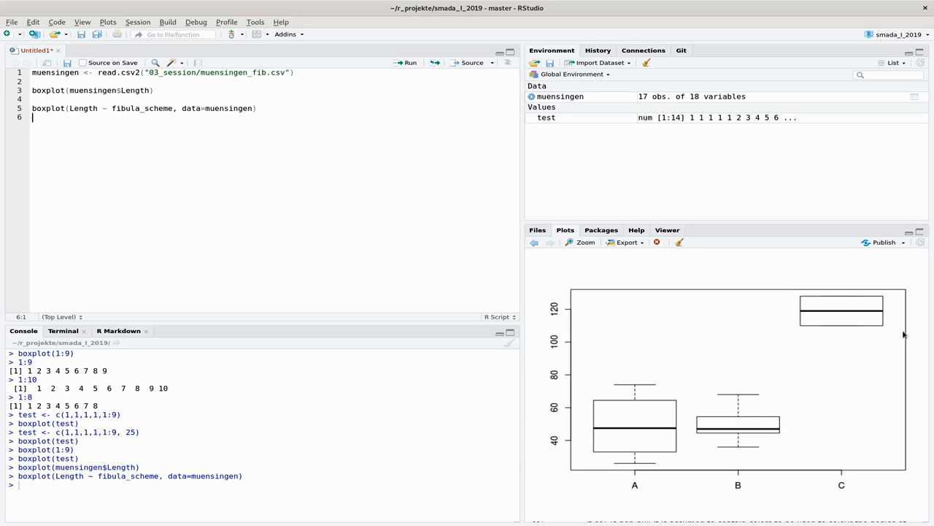
{"action": "mouse_move", "coordinate": [841, 298]}
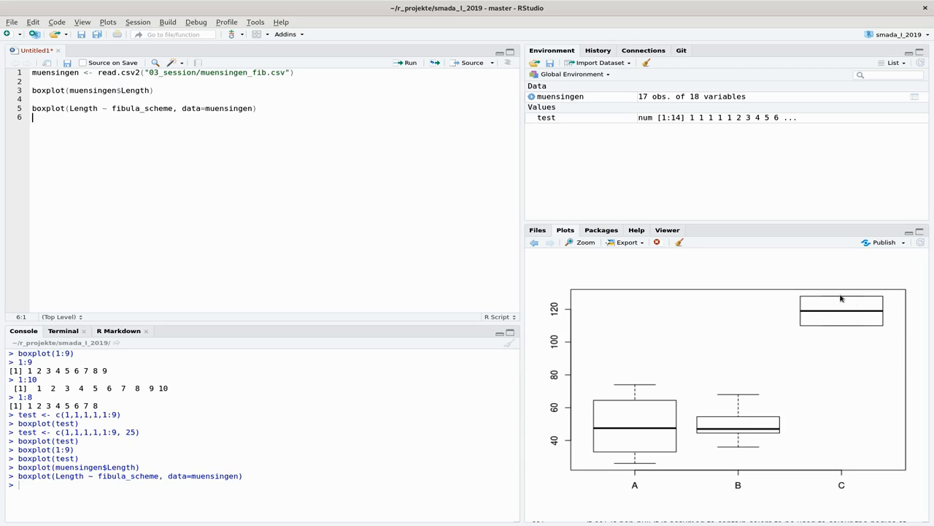
{"action": "mouse_move", "coordinate": [832, 324]}
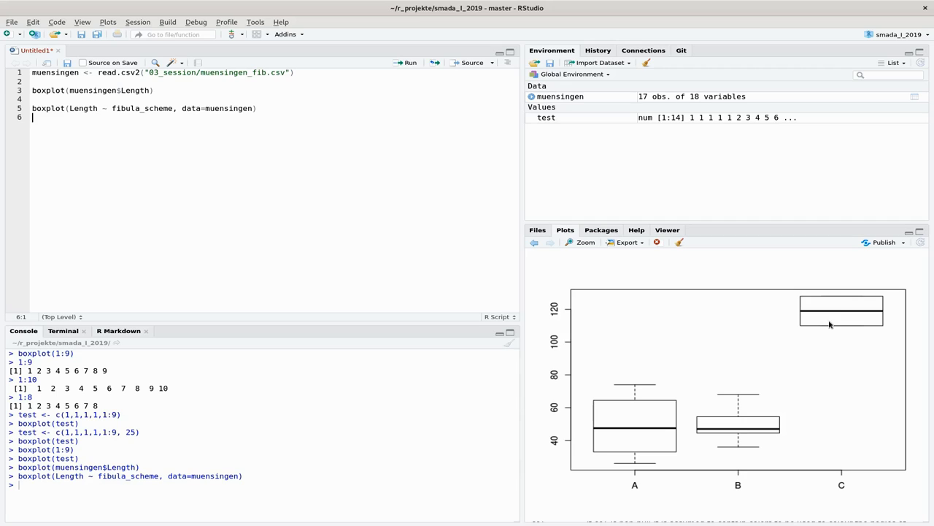
{"action": "mouse_move", "coordinate": [858, 318]}
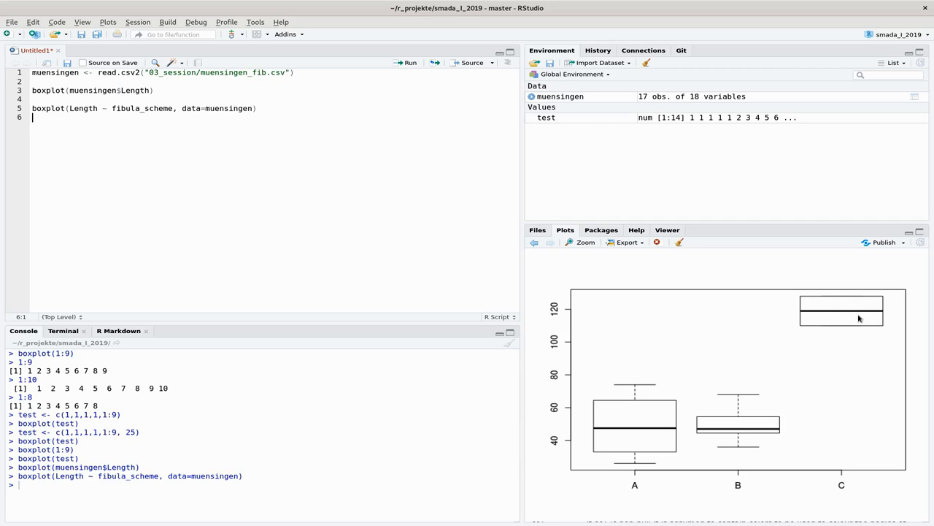
{"action": "mouse_move", "coordinate": [846, 339]}
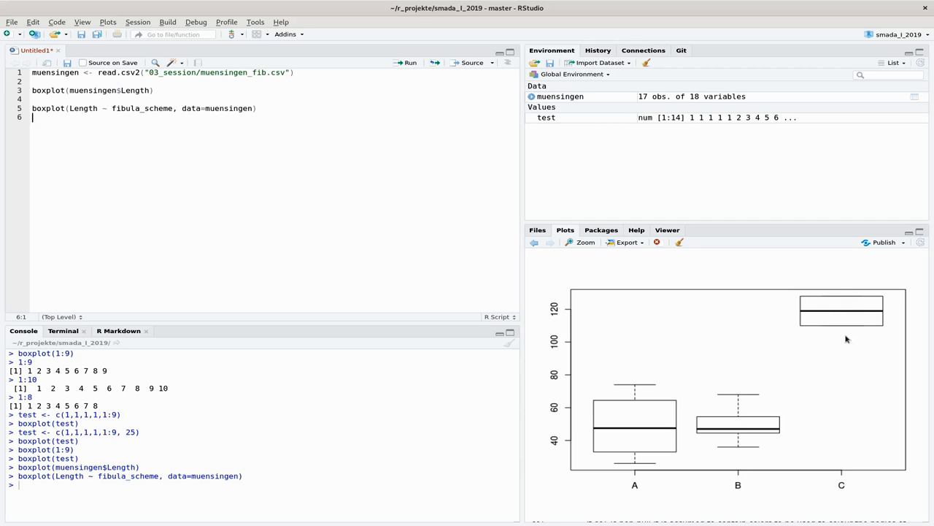
{"action": "mouse_move", "coordinate": [859, 327]}
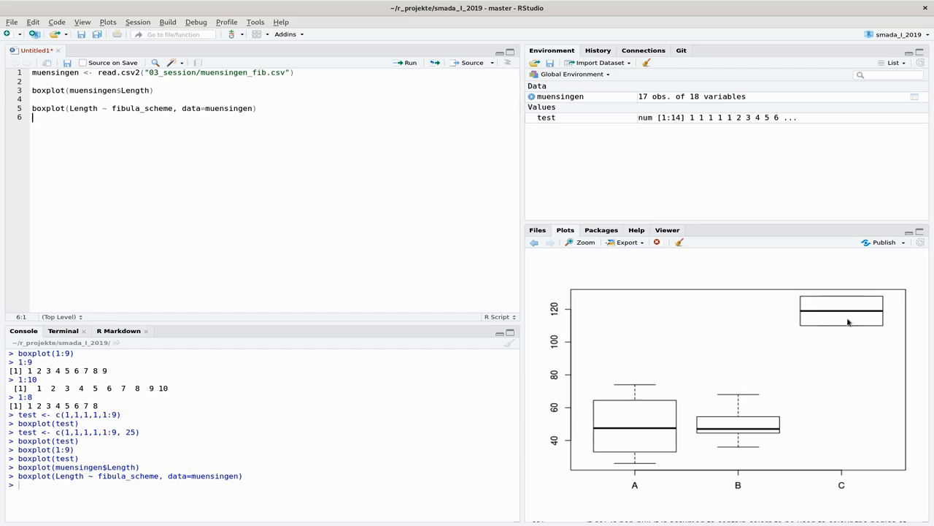
{"action": "mouse_move", "coordinate": [846, 490]}
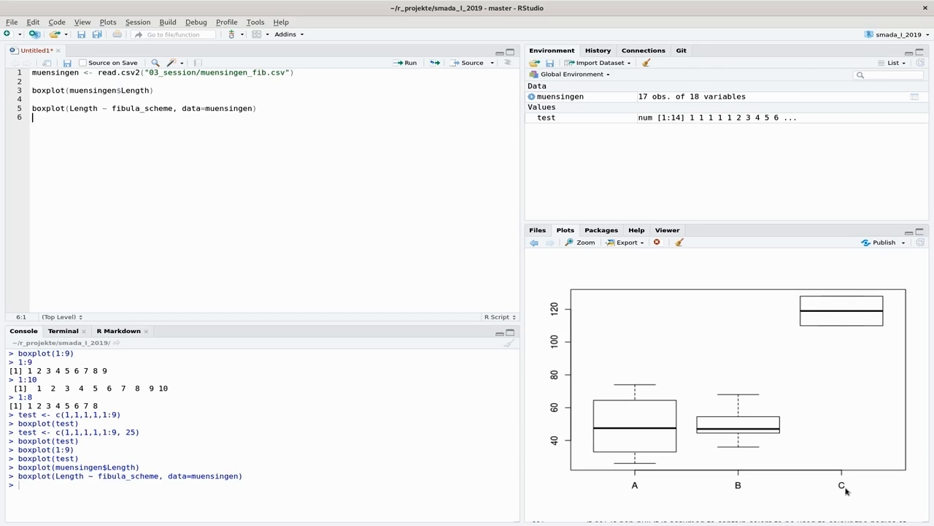
{"action": "mouse_move", "coordinate": [850, 488]}
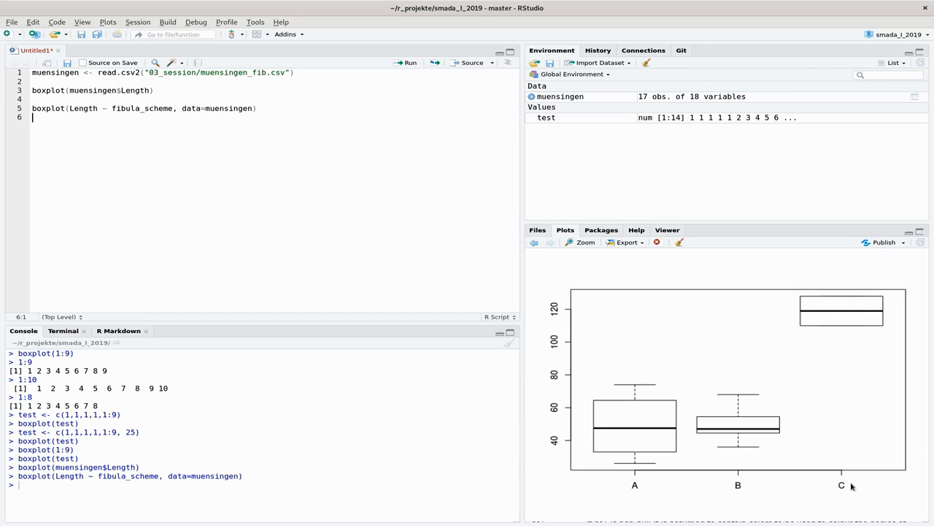
{"action": "mouse_move", "coordinate": [845, 494]}
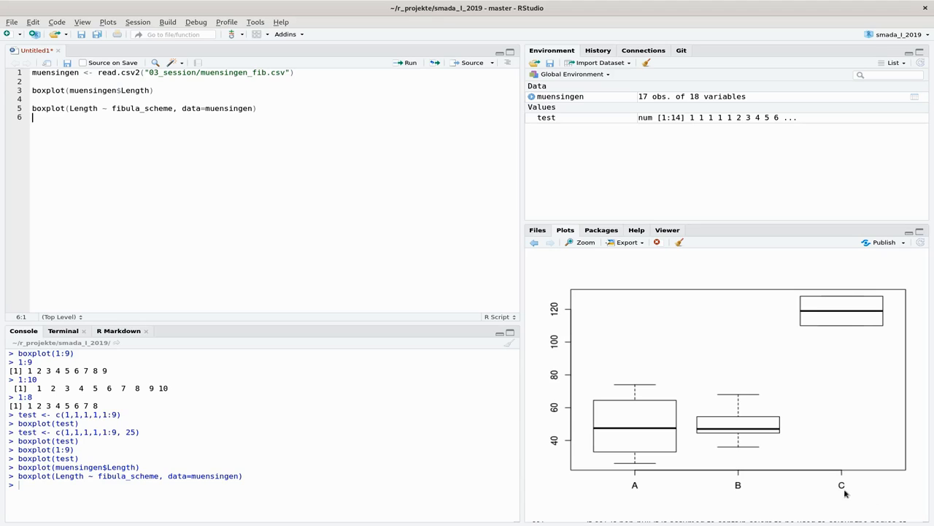
{"action": "mouse_move", "coordinate": [202, 205]}
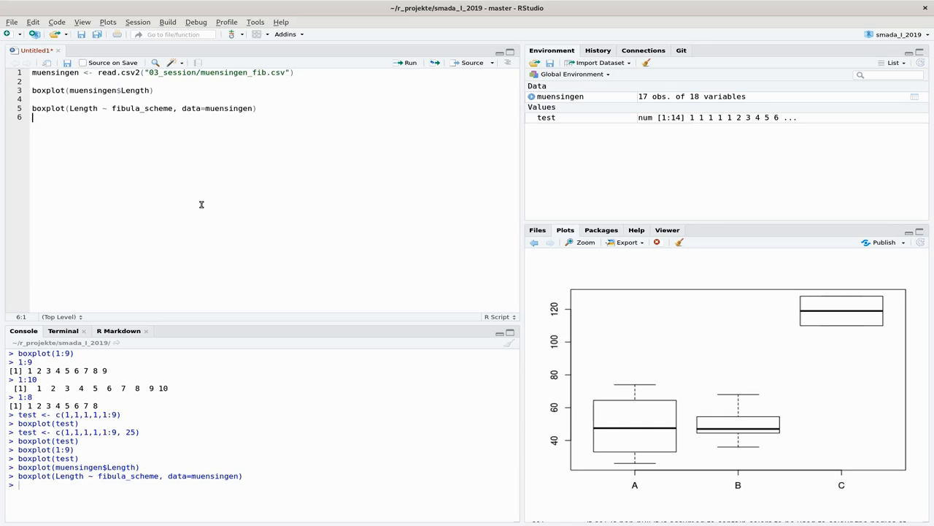
Copy the grouped boxplot line with horizontal = T appended and run it sideways.
{"action": "left_click", "coordinate": [32, 108]}
{"action": "type", "text": "boxplot(Length ~ fibula_scheme, data=muensingen"}
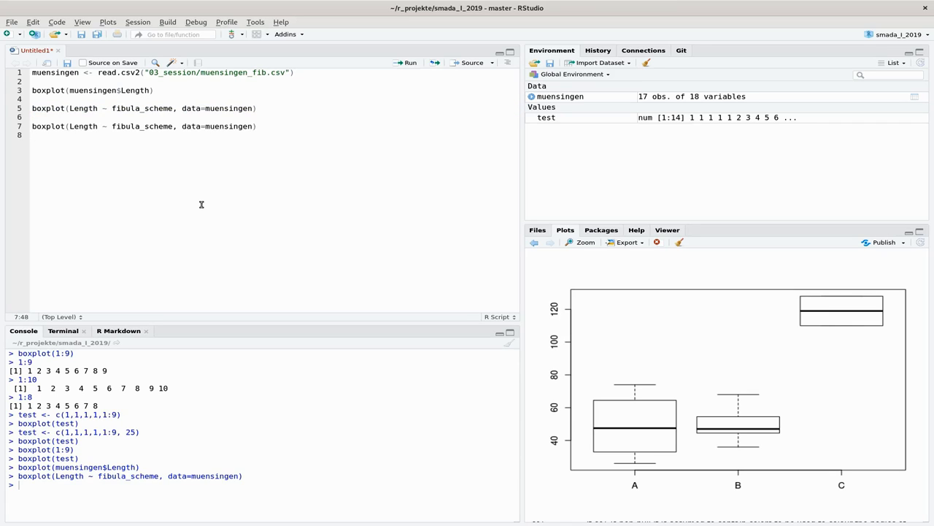
{"action": "type", "text": ", hor"}
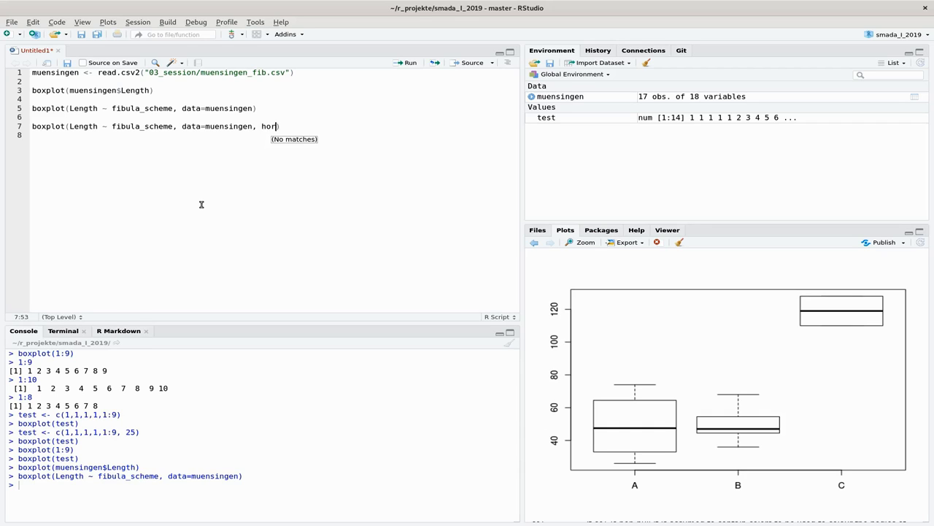
{"action": "type", "text": "iz"}
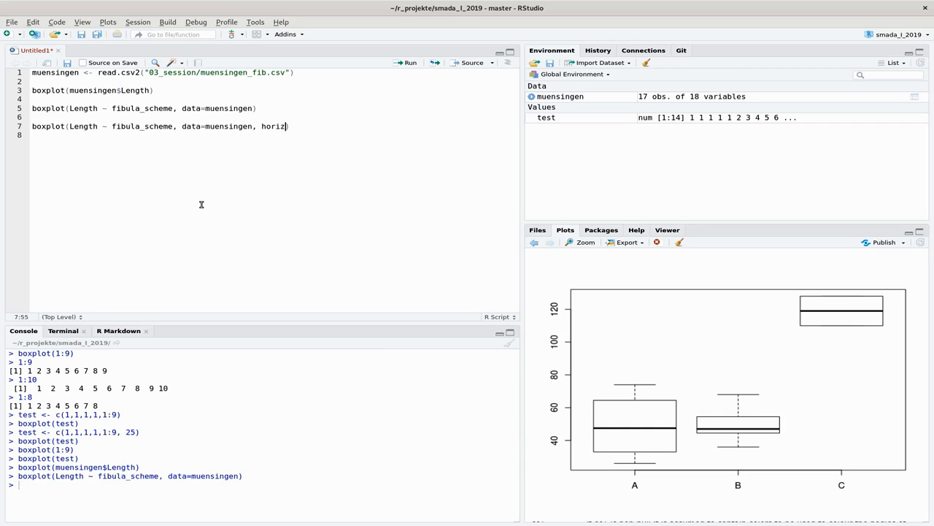
{"action": "type", "text": "ontal = T"}
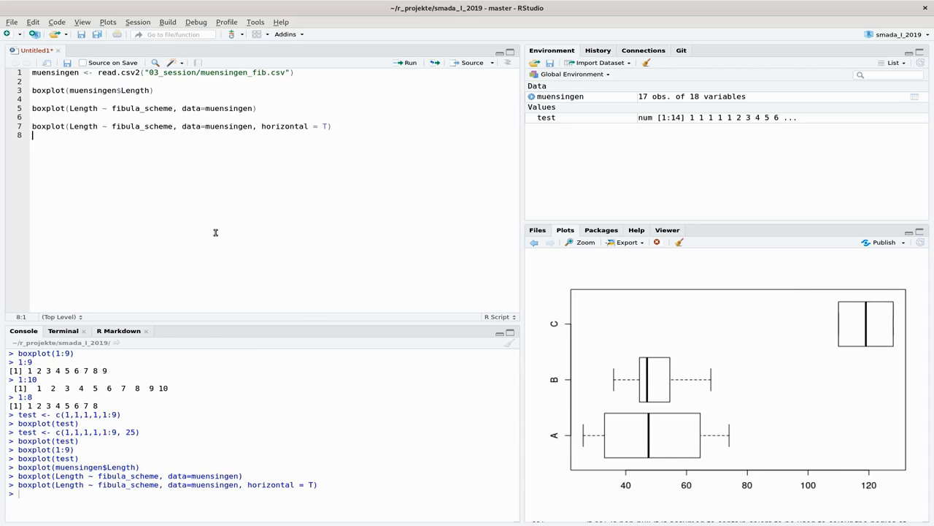
{"action": "mouse_move", "coordinate": [686, 394]}
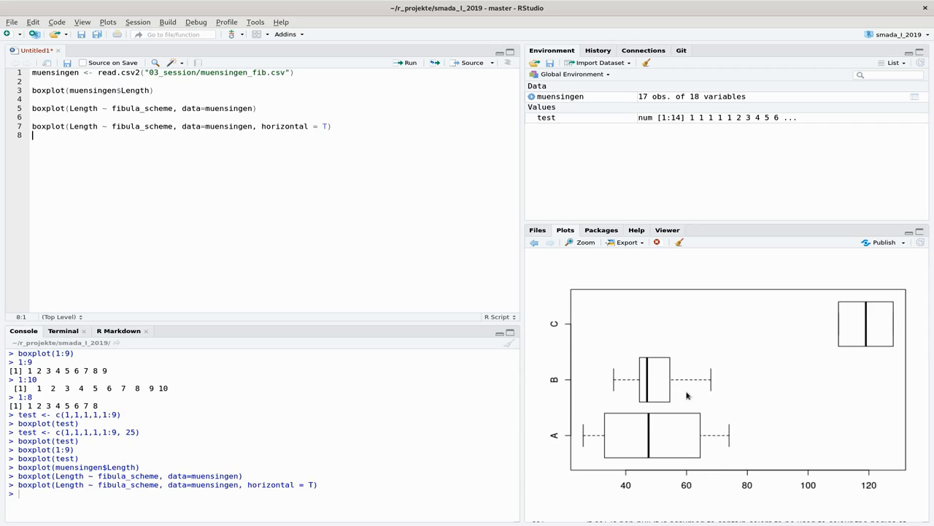
{"action": "mouse_move", "coordinate": [781, 461]}
{"action": "type", "text": "boxplot(Length ~ fibula_scheme, data=muensingen, horizontal = T,"}
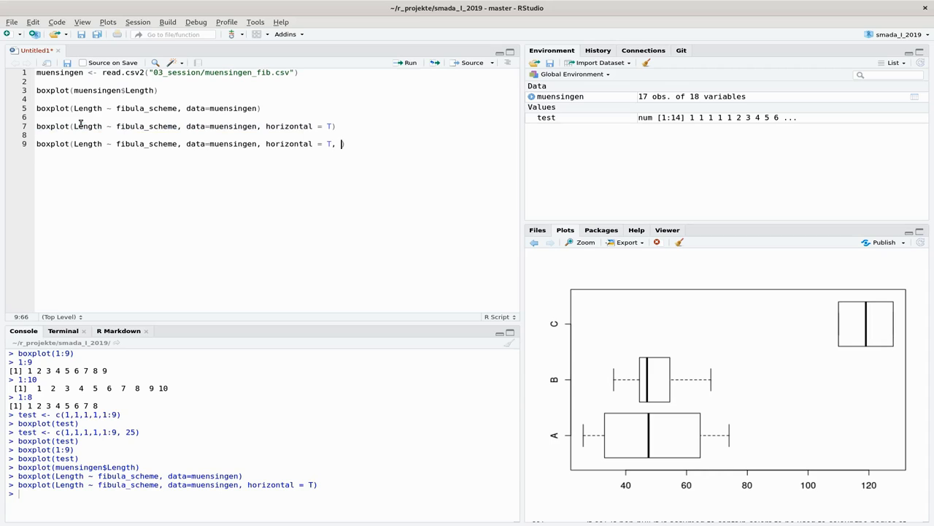
Add las=2 to the copied horizontal boxplot line and run it.
{"action": "type", "text": "las=2"}
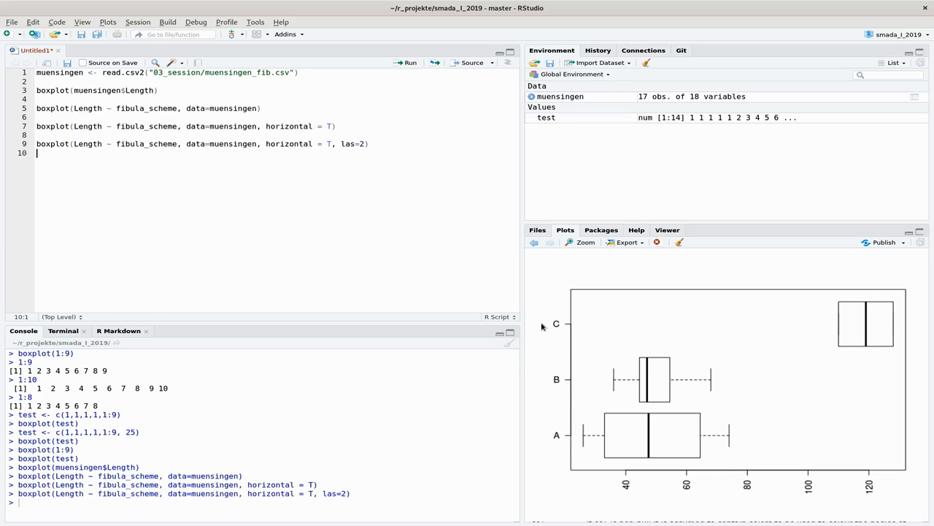
{"action": "mouse_move", "coordinate": [418, 283]}
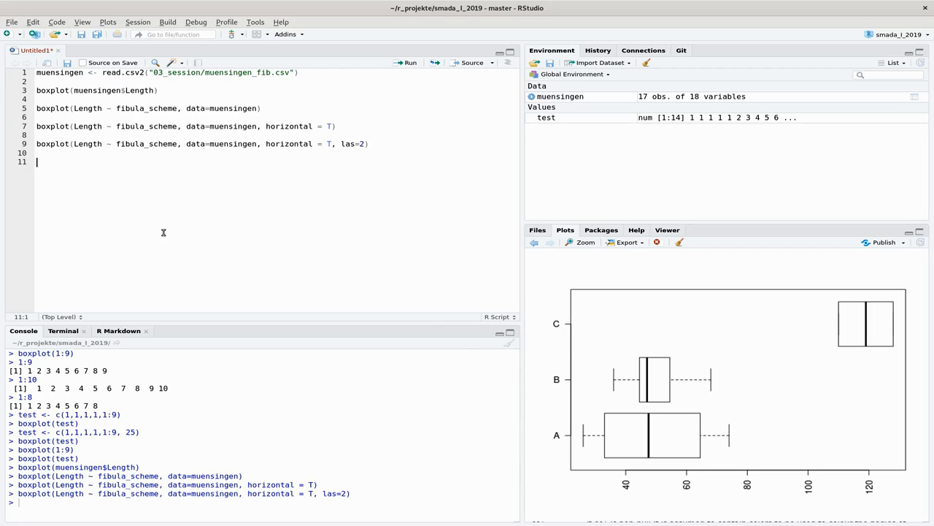
{"action": "mouse_move", "coordinate": [152, 226]}
{"action": "type", "text": "boxplot(Length ~ fibula_scheme, data=muensingen, horizontal = T, las=2, main ="}
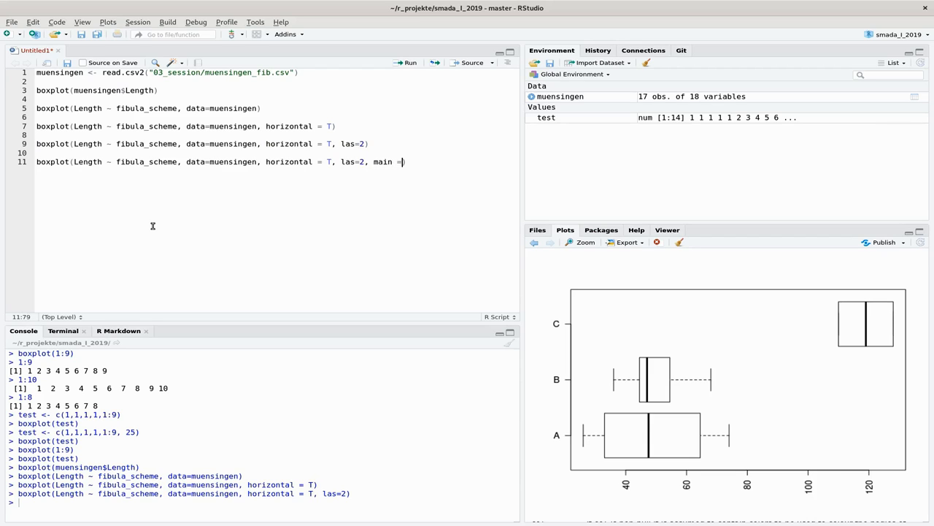
Give the new boxplot the title "fibulae length in relation to fibulae scheme".
{"action": "type", "text": "\"fo"}
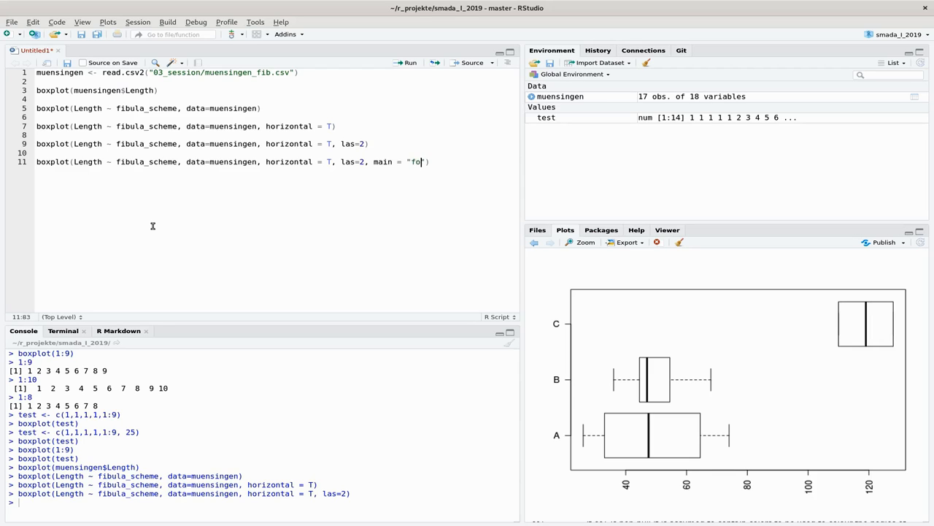
{"action": "type", "text": "ibulae length i"}
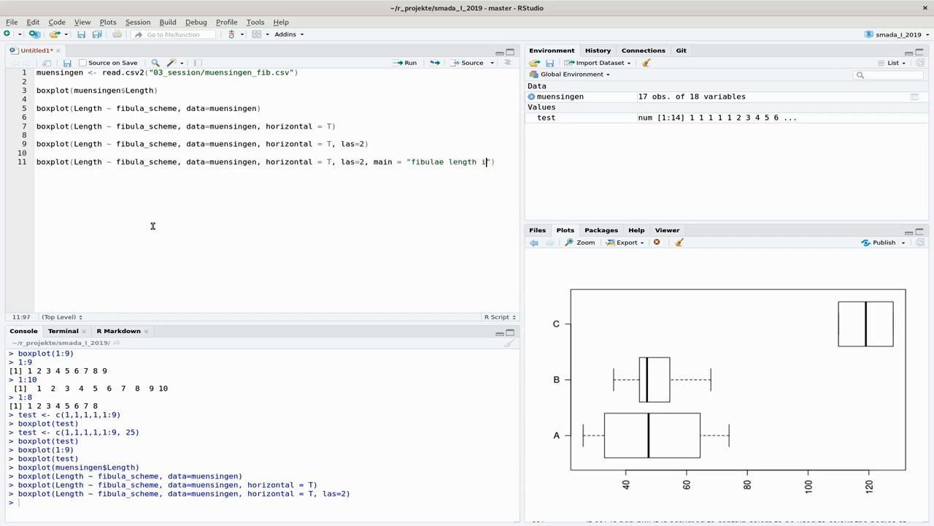
{"action": "type", "text": "relation to"}
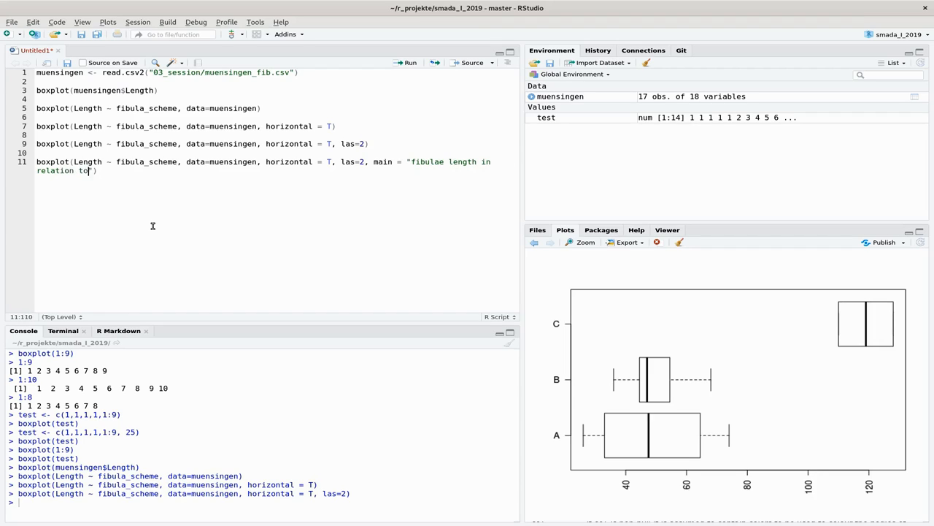
{"action": "type", "text": "fibulae sch"}
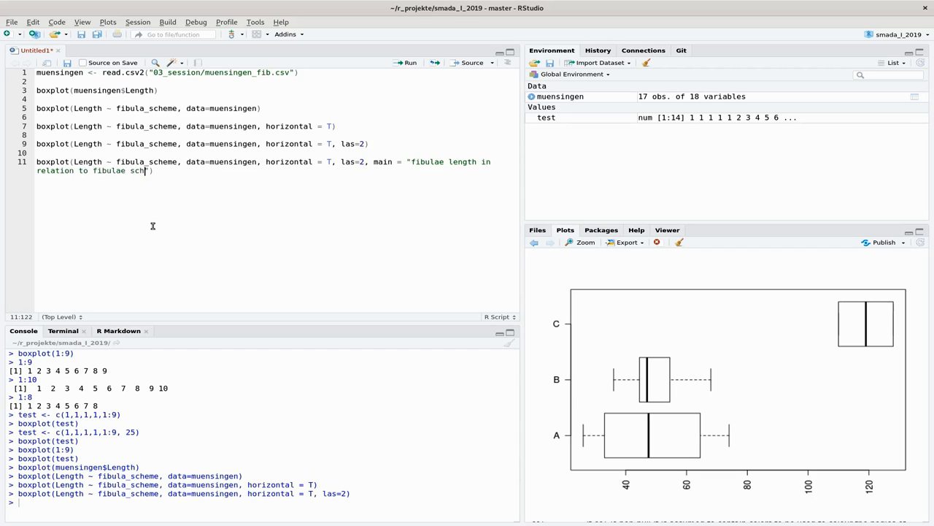
{"action": "type", "text": "eme\", col ="}
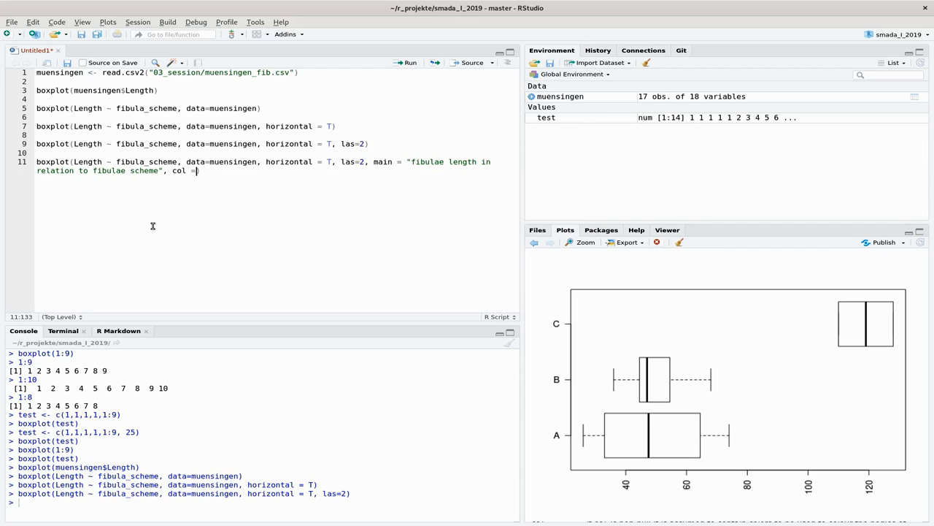
Add col = "grey" and xlab = "Fibulae Length" to the boxplot line and run it.
{"action": "type", "text": "\"ge\")"}
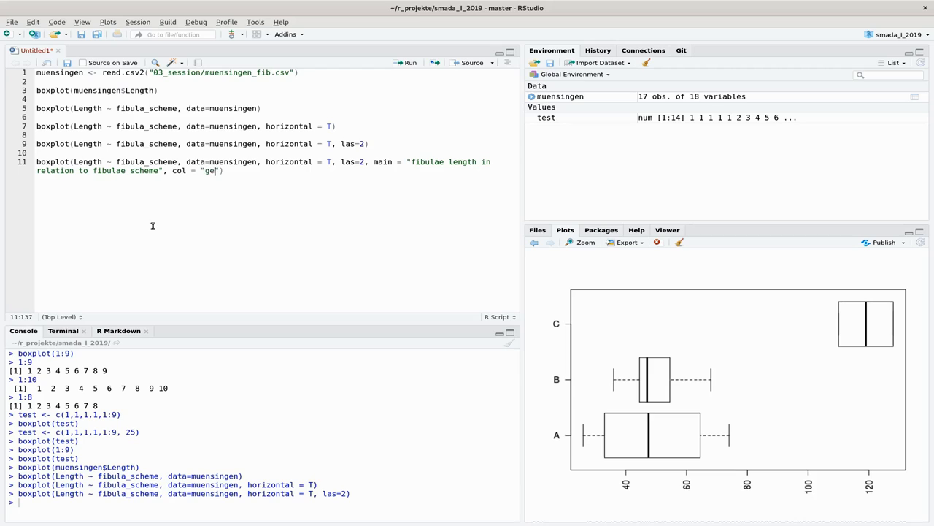
{"action": "type", "text": "rey"}
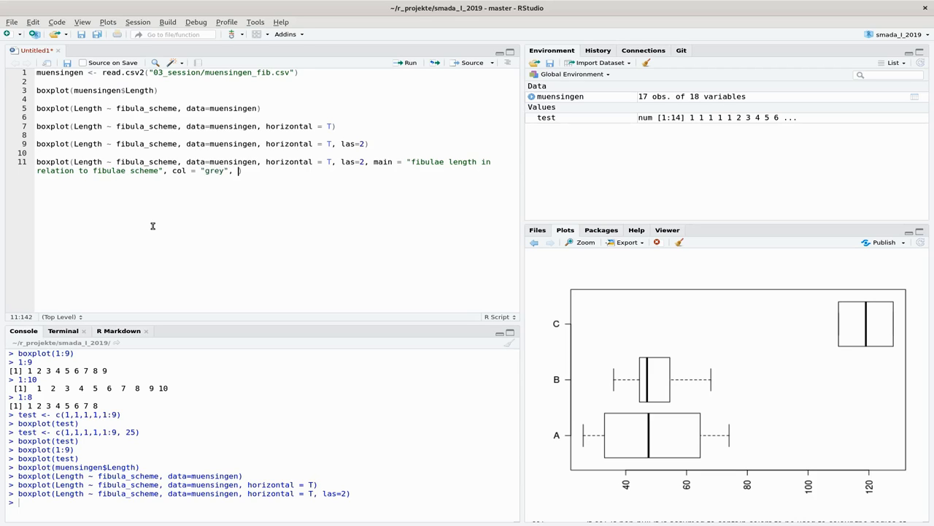
{"action": "mouse_move", "coordinate": [231, 257]}
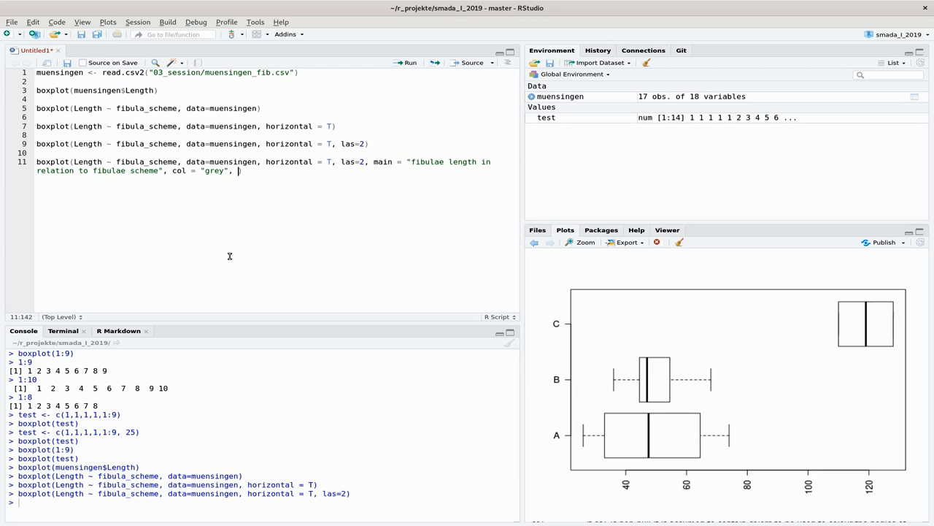
{"action": "type", "text": "xlab ="}
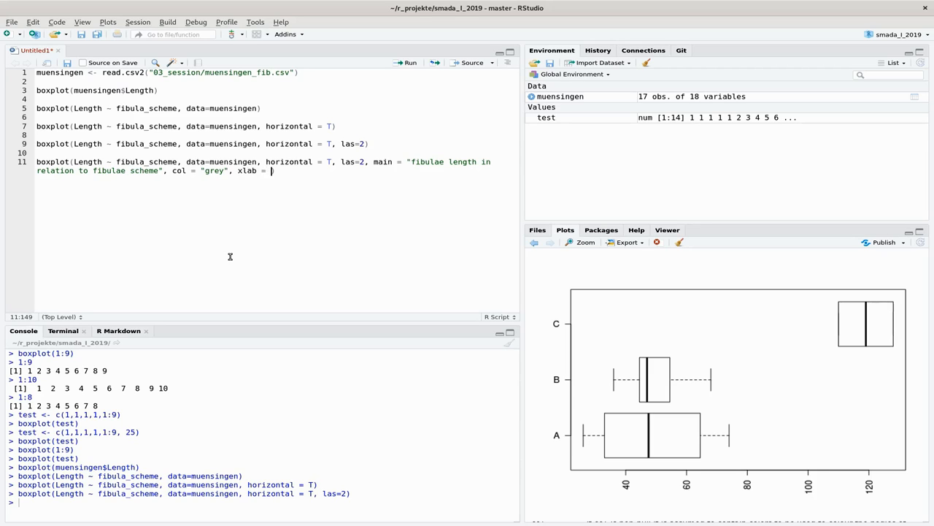
{"action": "type", "text": "\"\""}
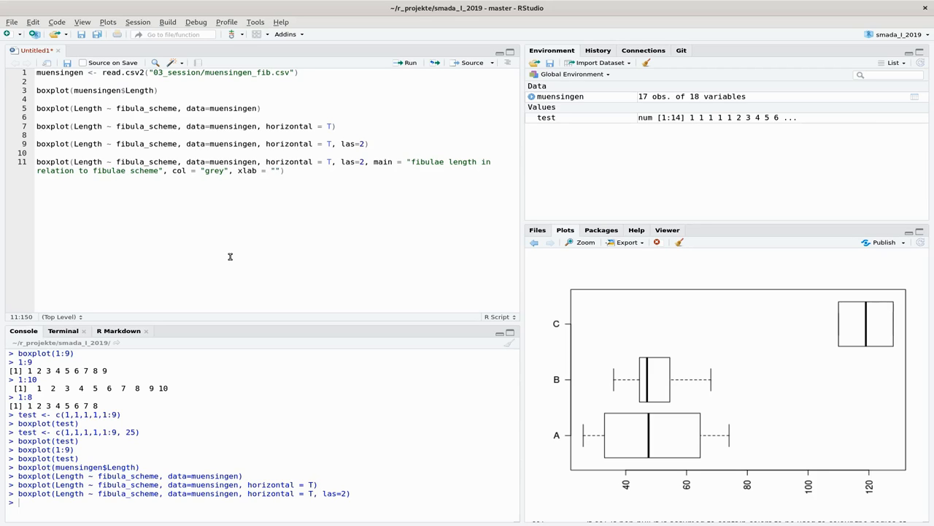
{"action": "type", "text": "Fibulae Length"}
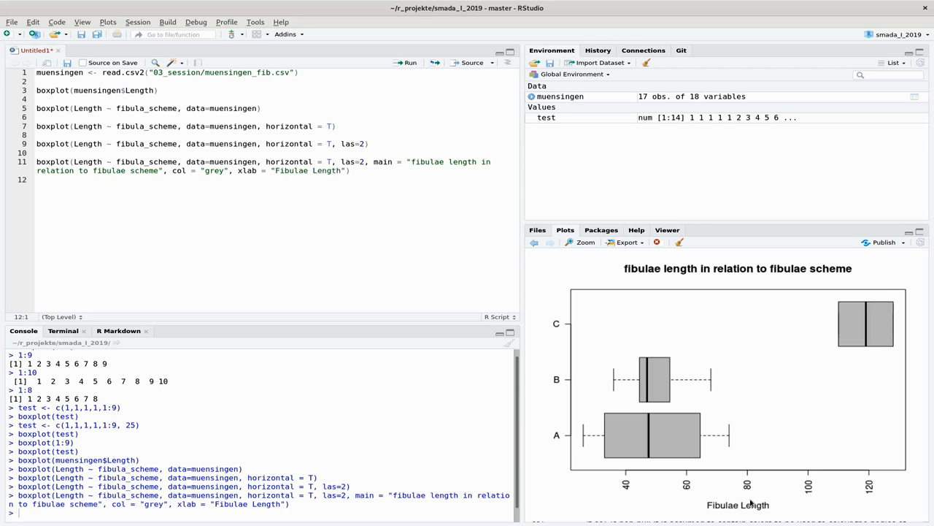
{"action": "mouse_move", "coordinate": [748, 511]}
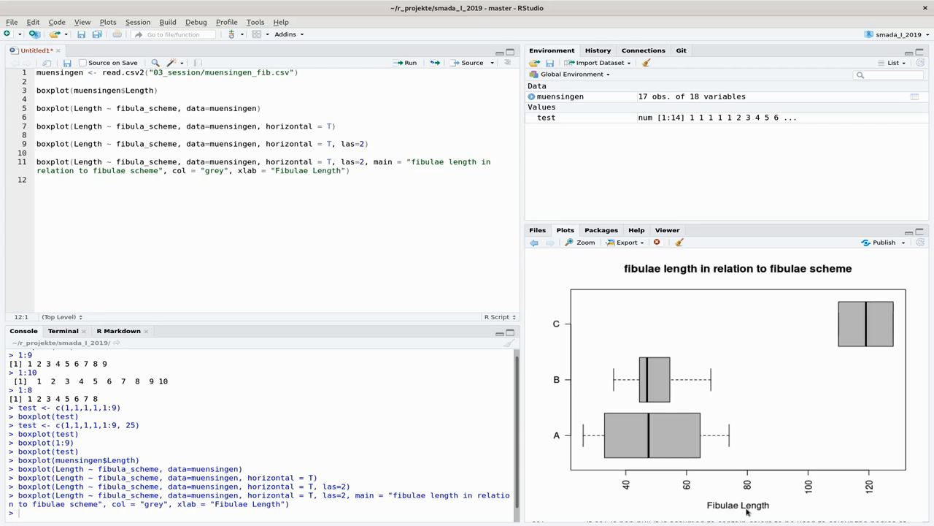
{"action": "mouse_move", "coordinate": [625, 484]}
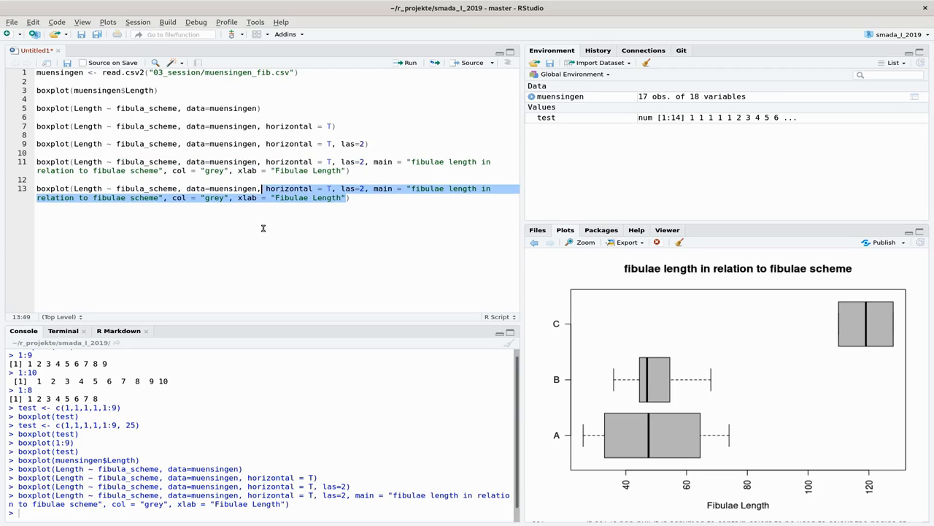
Change line 13 to boxplot(Length ~ fibula_scheme + Coils, data=muensingen) and run it.
{"action": "key", "text": "Delete"}
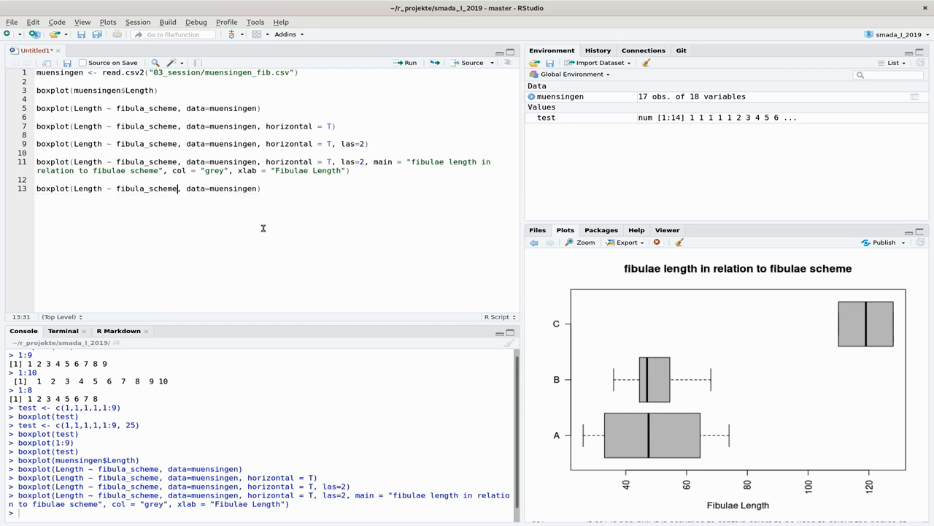
{"action": "type", "text": "+"}
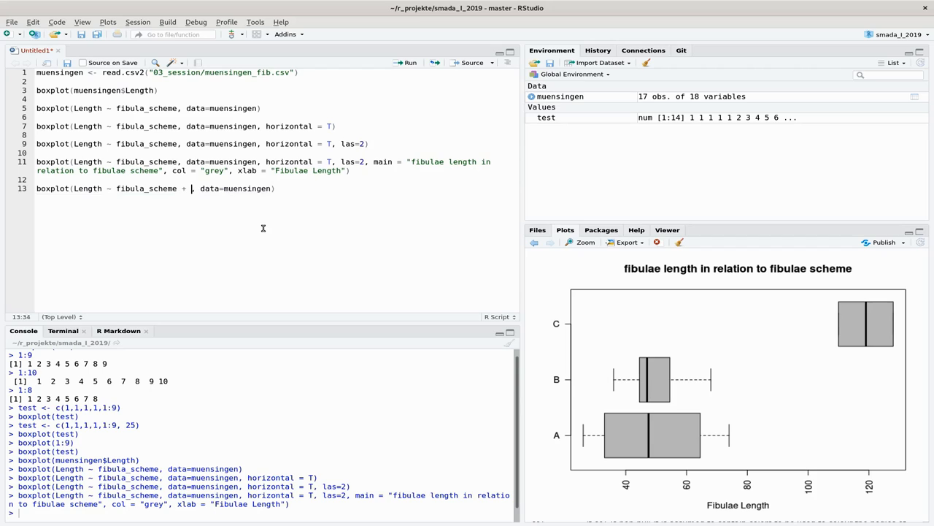
{"action": "type", "text": "col"}
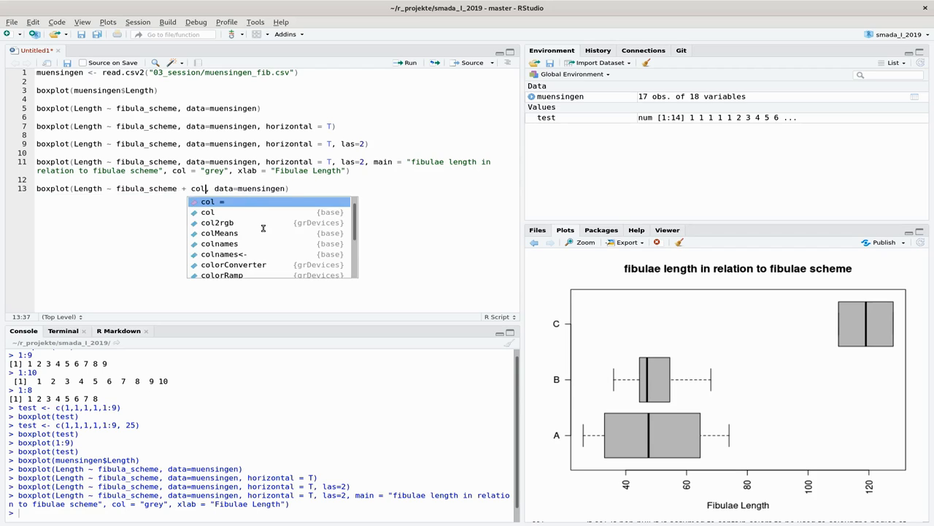
{"action": "type", "text": "ils"}
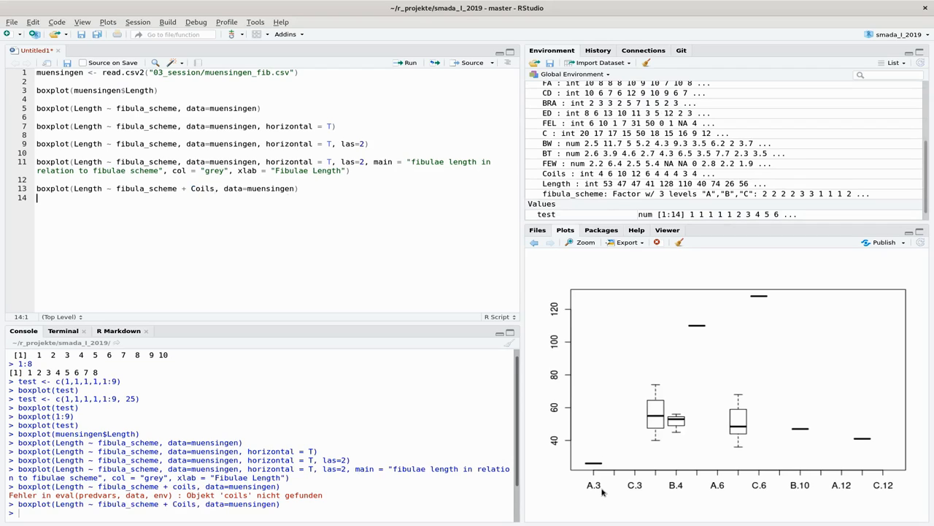
{"action": "mouse_move", "coordinate": [591, 493]}
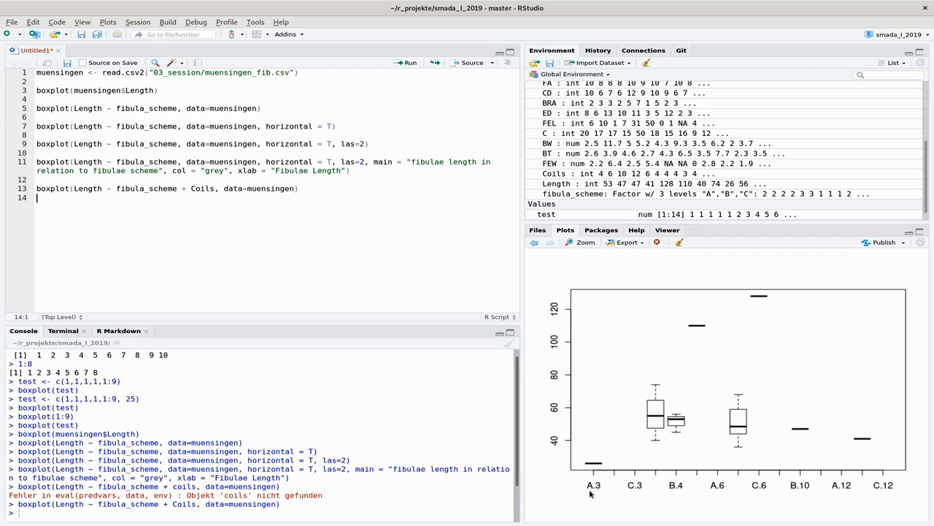
{"action": "mouse_move", "coordinate": [640, 502]}
{"action": "type", "text": ", horizontal = T"}
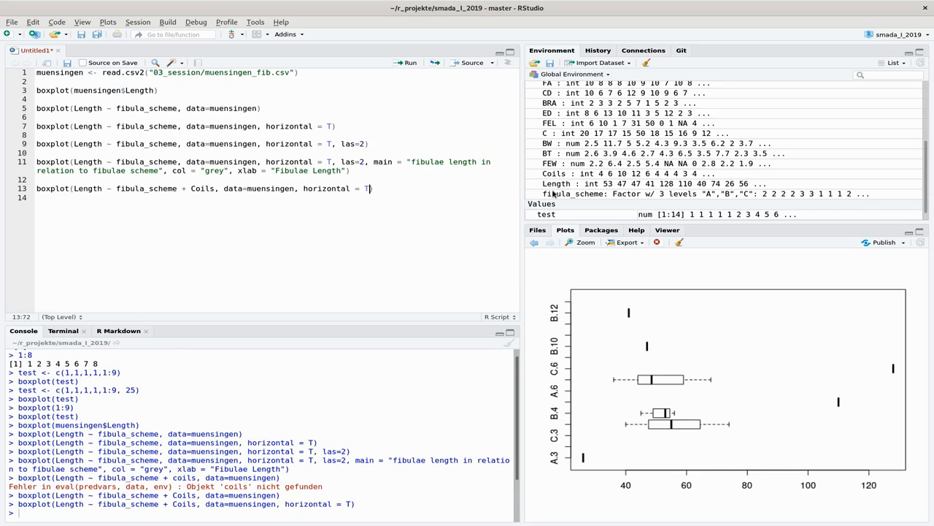
Append horizontal = T, las = 2 to the scheme-plus-Coils boxplot and redraw it.
{"action": "type", "text": ", las ="}
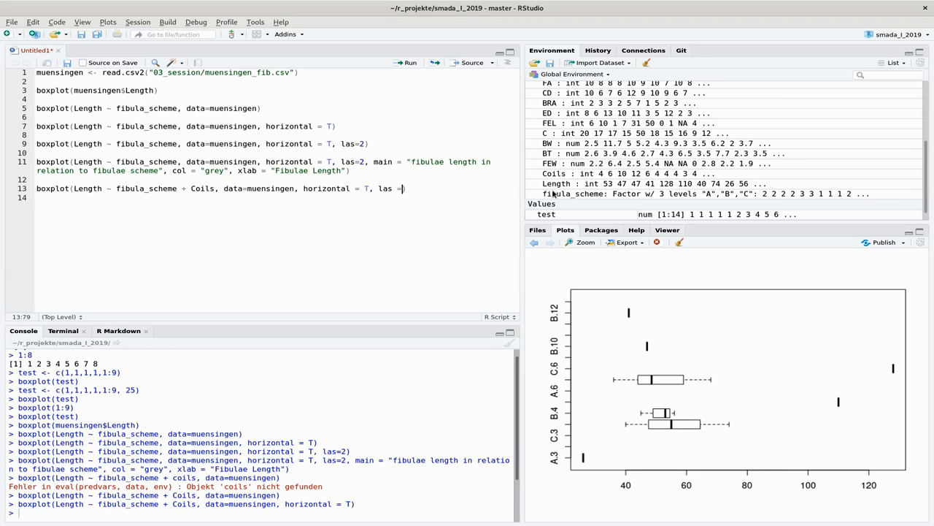
{"action": "key", "text": "enter"}
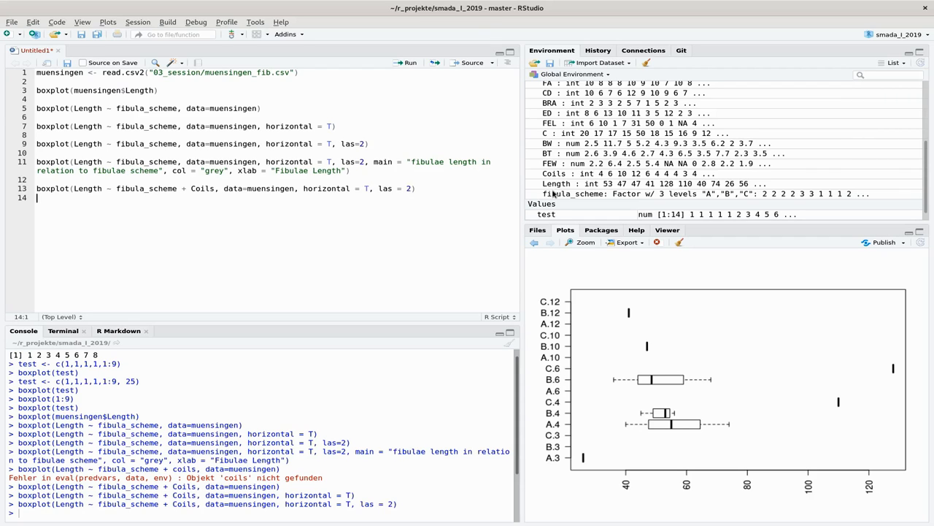
{"action": "mouse_move", "coordinate": [563, 461]}
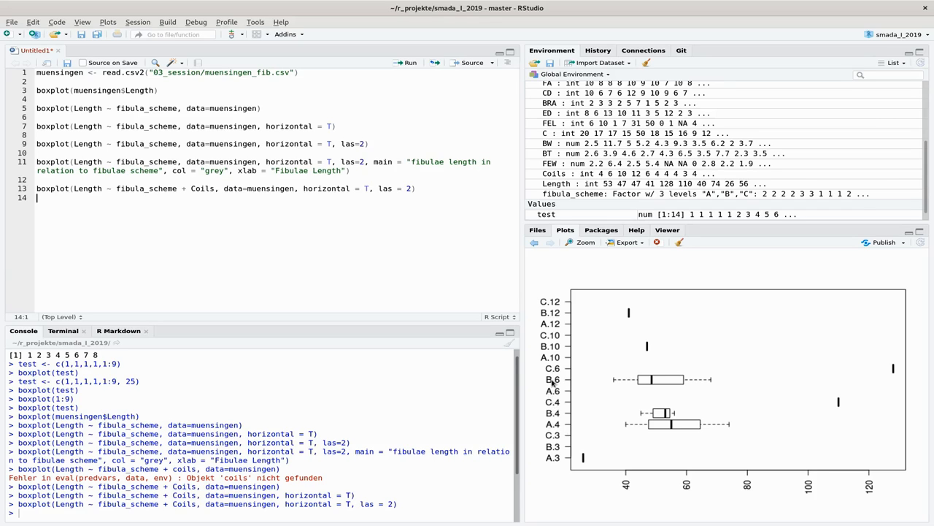
{"action": "mouse_move", "coordinate": [665, 389]}
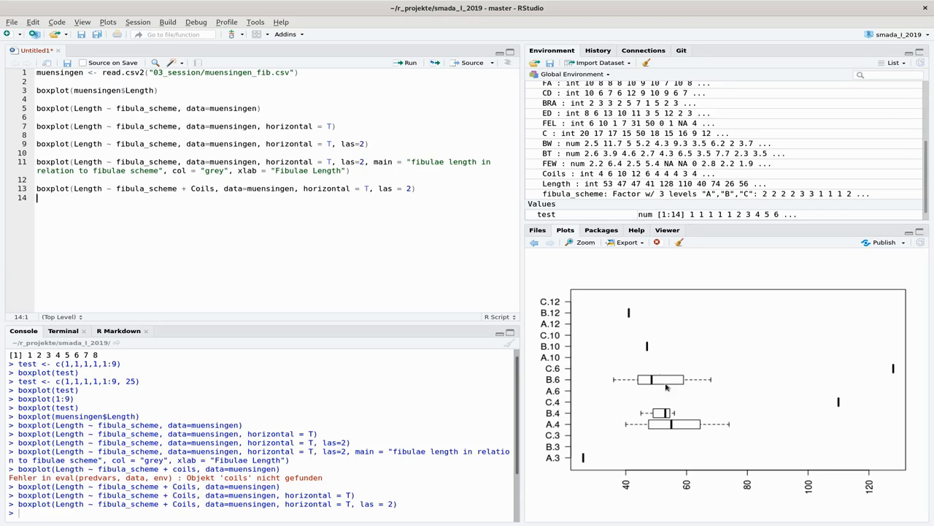
{"action": "mouse_move", "coordinate": [571, 432]}
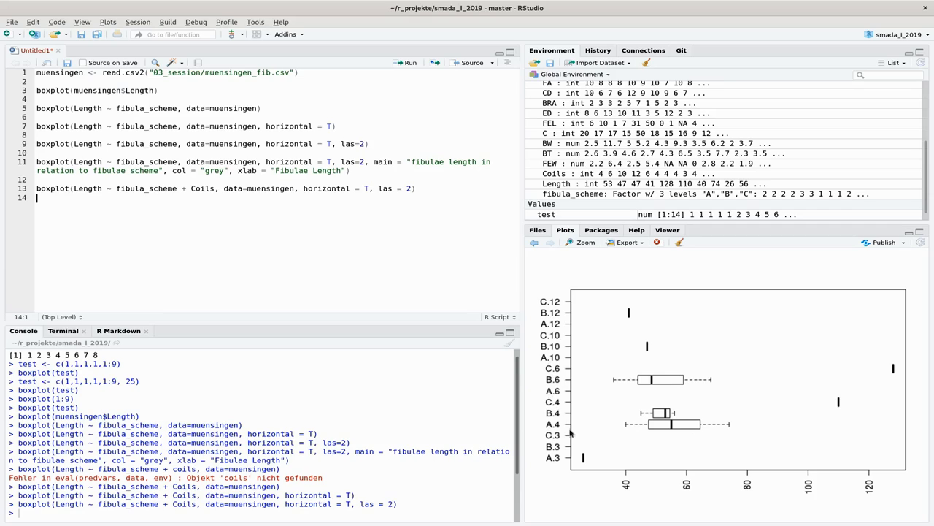
{"action": "mouse_move", "coordinate": [563, 468]}
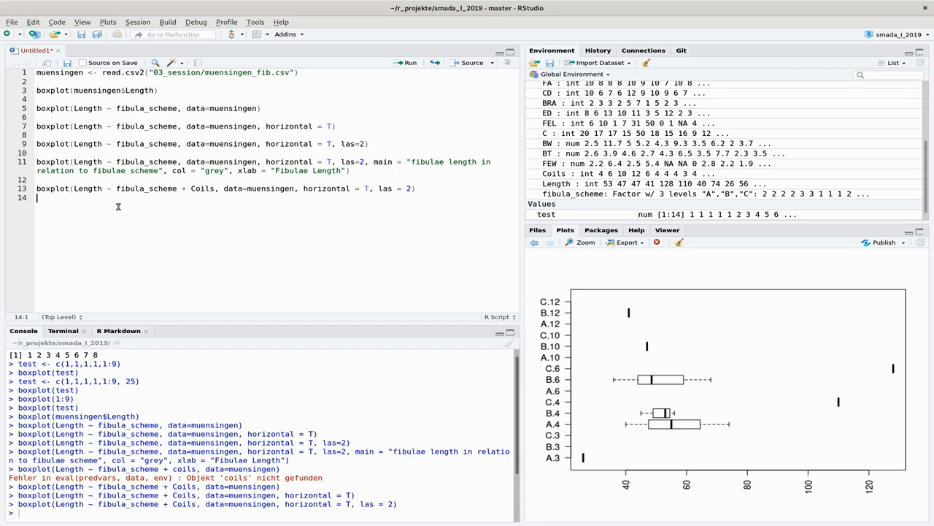
{"action": "mouse_move", "coordinate": [553, 302]}
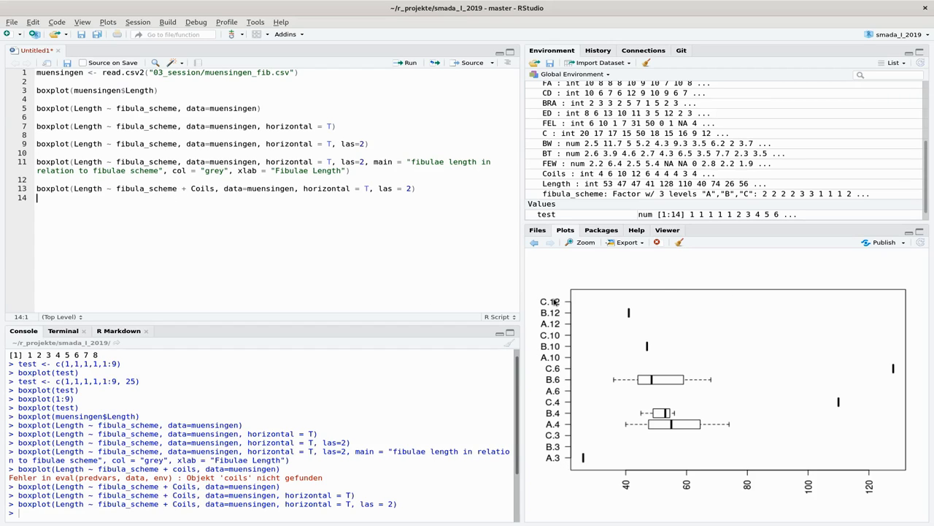
{"action": "mouse_move", "coordinate": [149, 241]}
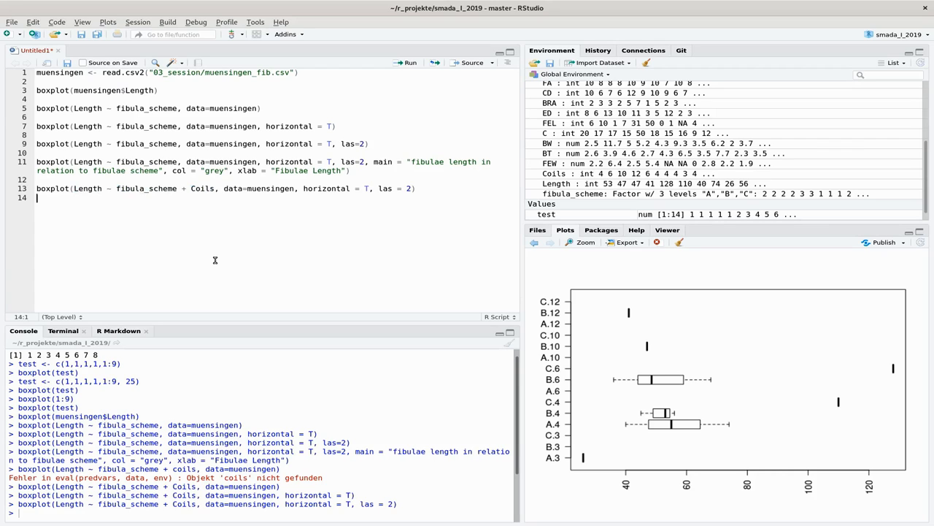
{"action": "mouse_move", "coordinate": [745, 342]}
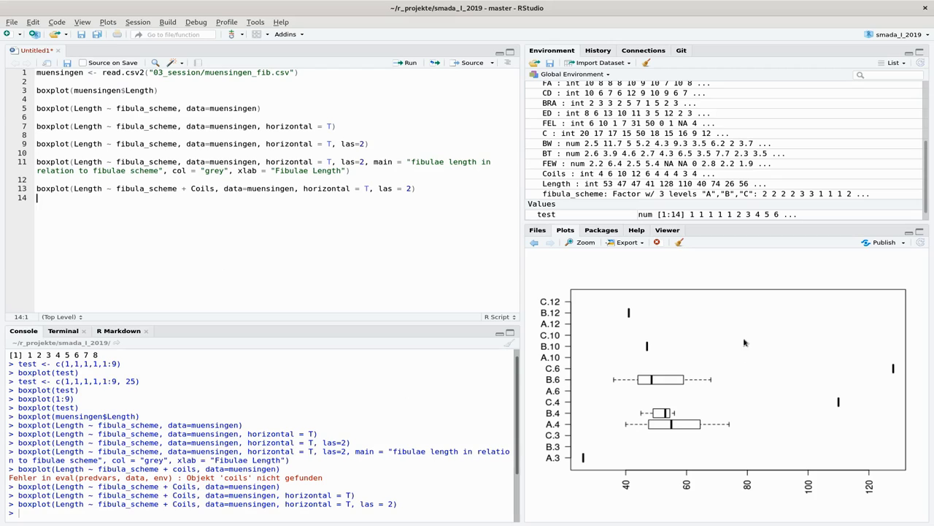
{"action": "mouse_move", "coordinate": [716, 426]}
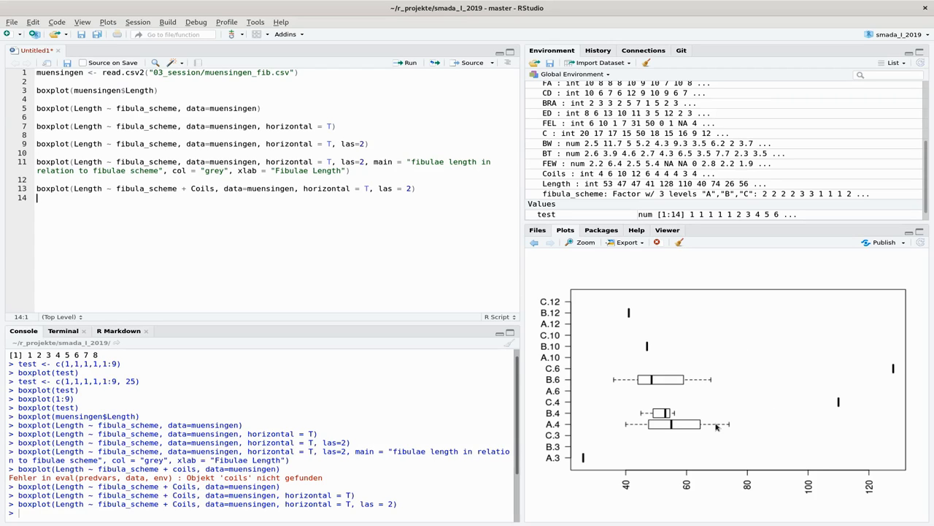
{"action": "mouse_move", "coordinate": [292, 232]}
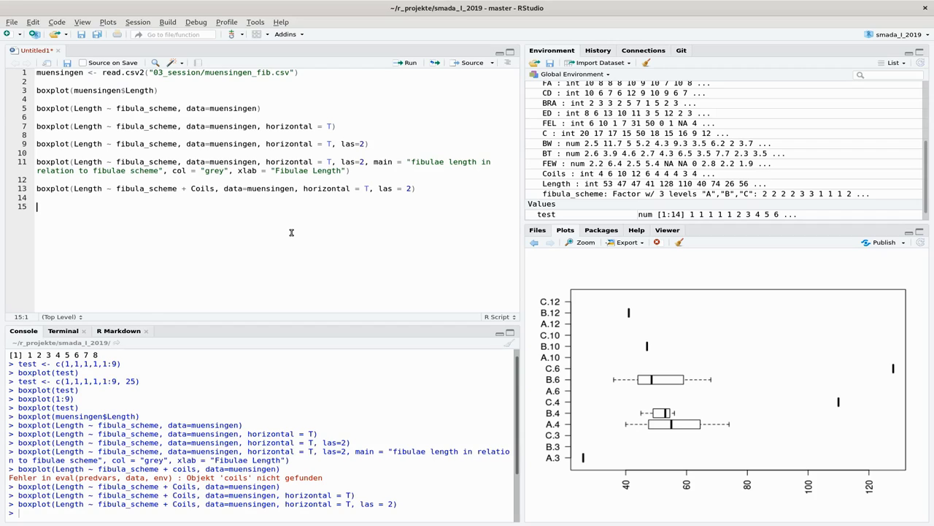
Write boxplot(Length ~ fibula_scheme, data=muensingen, notch = T) on line 15 and run it.
{"action": "left_click", "coordinate": [38, 178]}
{"action": "type", "text": "boxplot(Length ~ fibula_scheme, data=muensingen"}
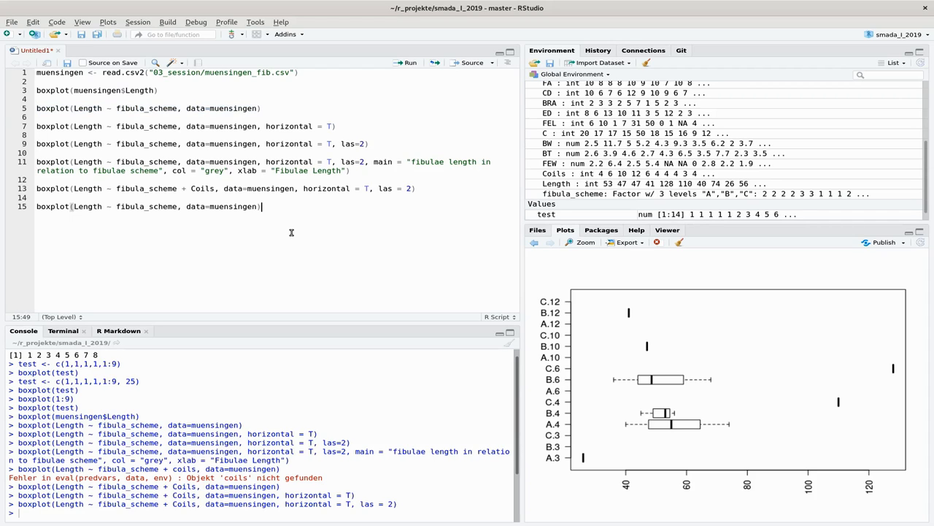
{"action": "type", "text": ","}
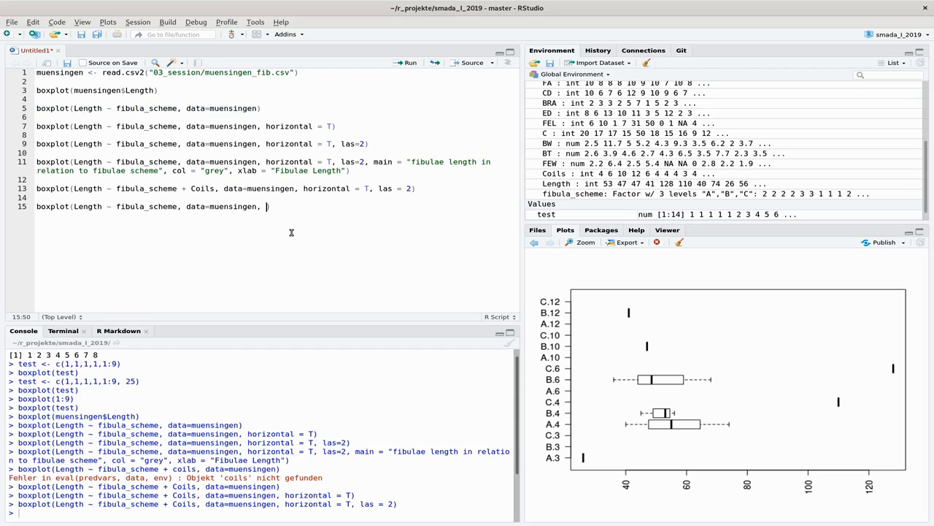
{"action": "type", "text": "notch ="}
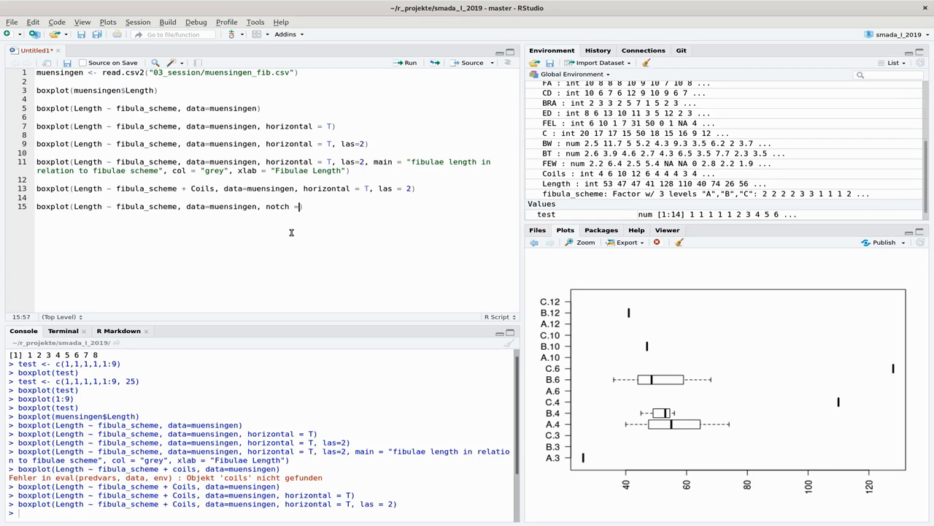
{"action": "type", "text": "T)"}
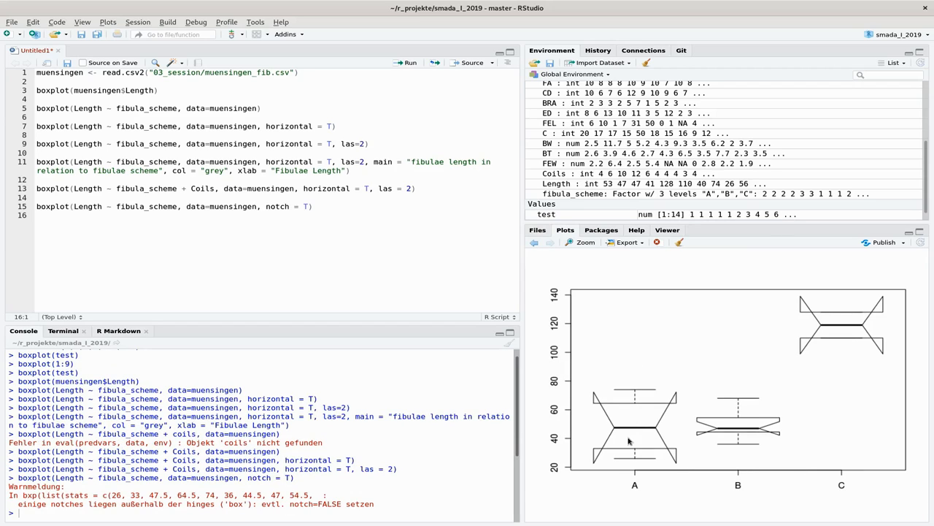
{"action": "mouse_move", "coordinate": [606, 415]}
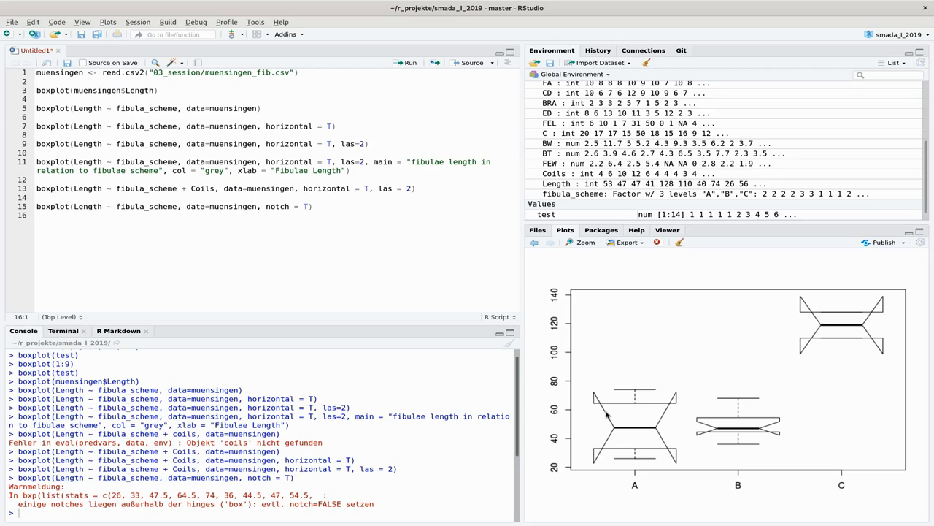
{"action": "mouse_move", "coordinate": [587, 388]}
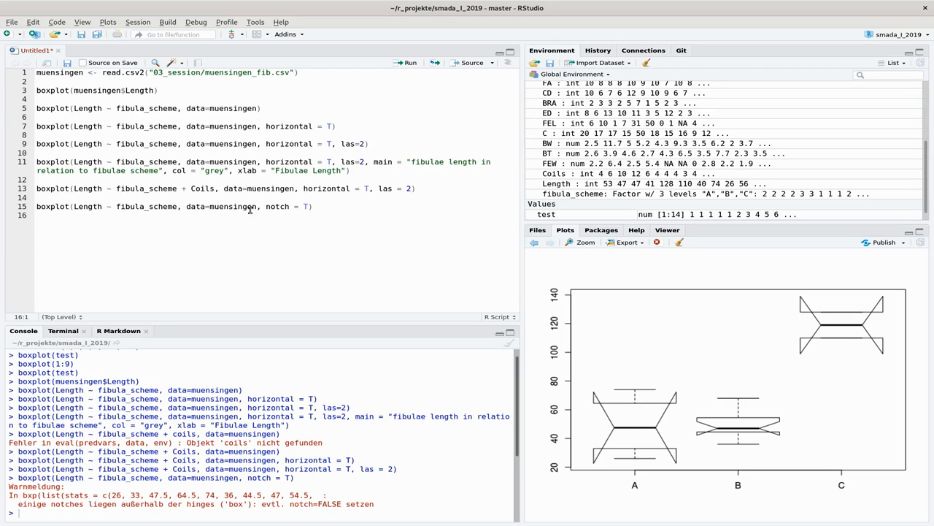
Reselect the end of line 15 and retype the , notch = T) argument.
{"action": "left_click_drag", "start_coordinate": [260, 207], "coordinate": [308, 207]}
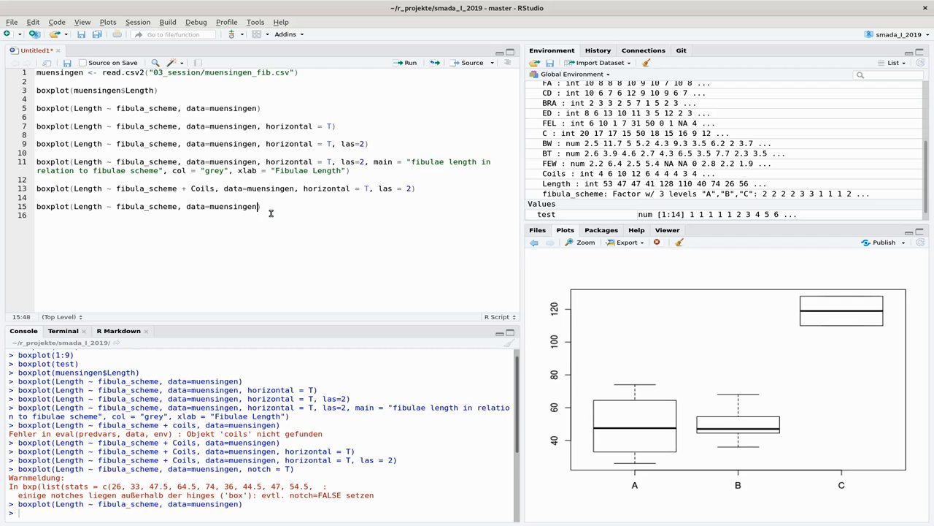
{"action": "type", "text": ", notch = T)"}
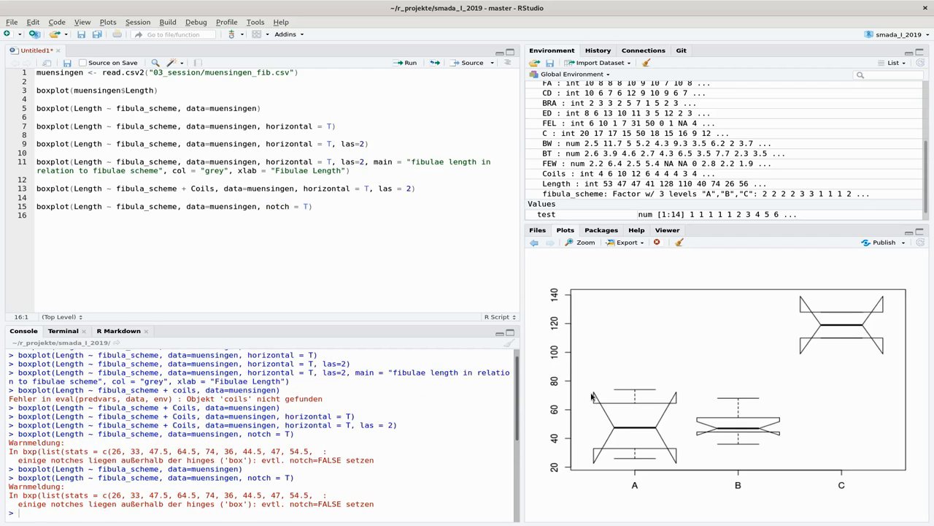
{"action": "mouse_move", "coordinate": [683, 377]}
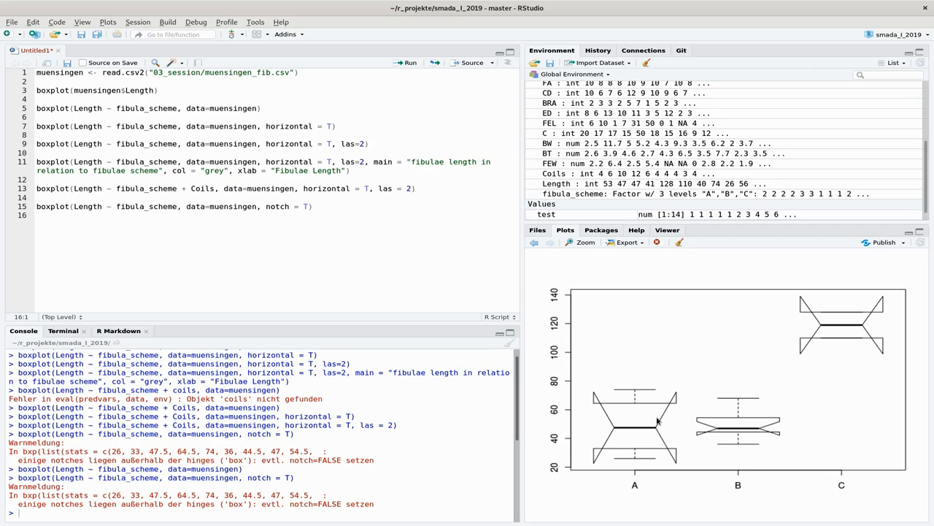
{"action": "mouse_move", "coordinate": [668, 406]}
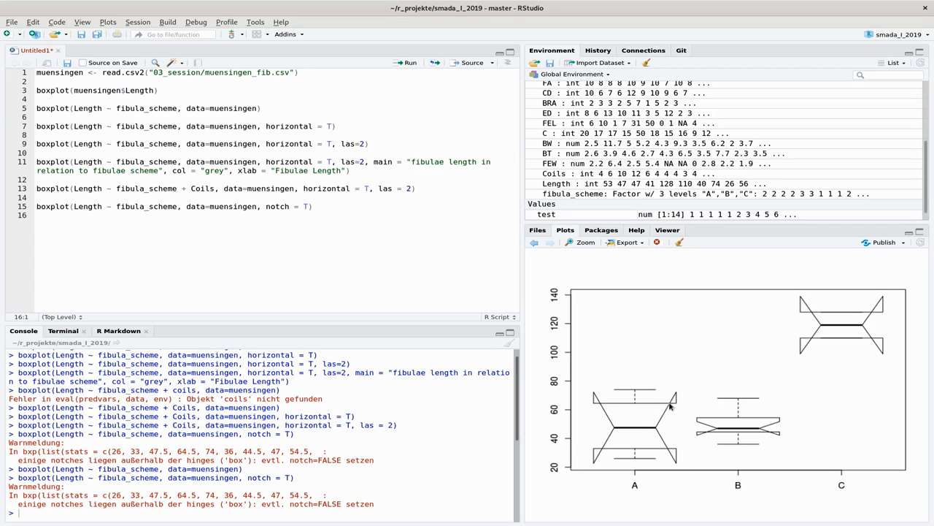
{"action": "mouse_move", "coordinate": [654, 445]}
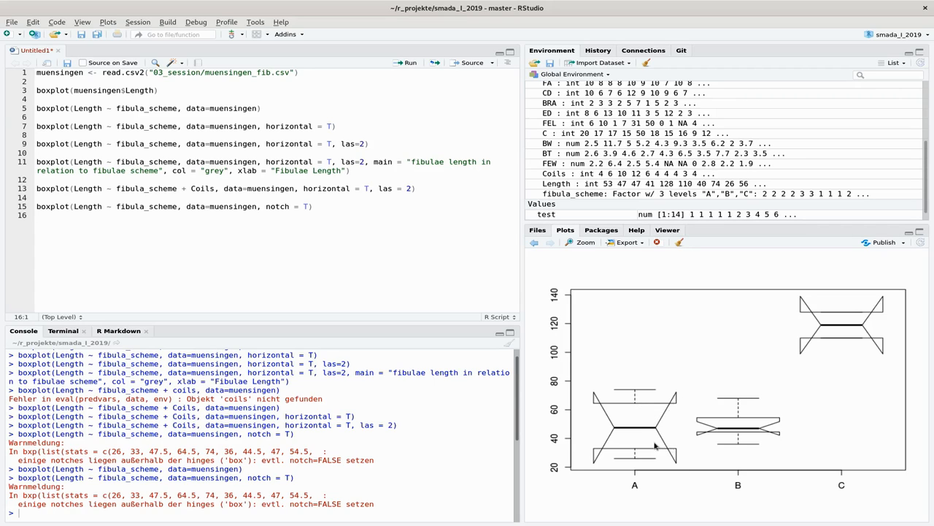
{"action": "mouse_move", "coordinate": [845, 334]}
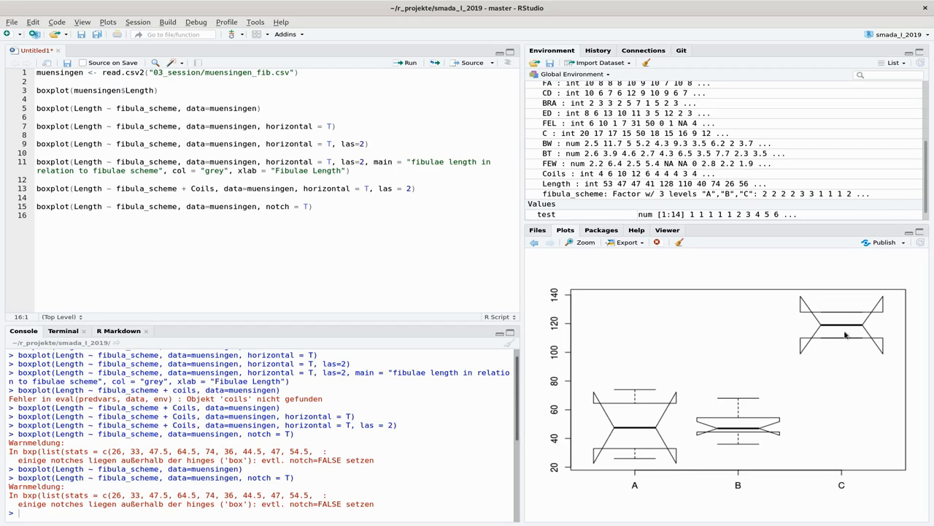
{"action": "mouse_move", "coordinate": [824, 327]}
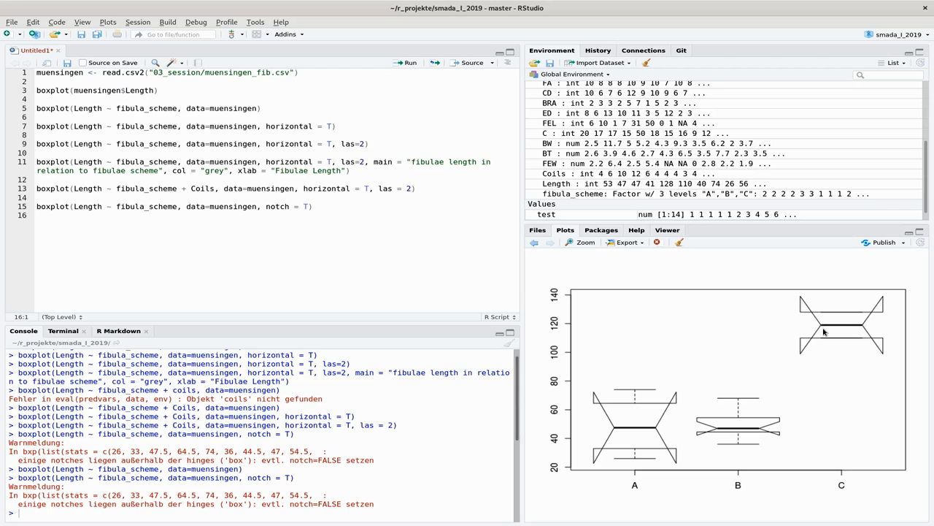
{"action": "mouse_move", "coordinate": [813, 350]}
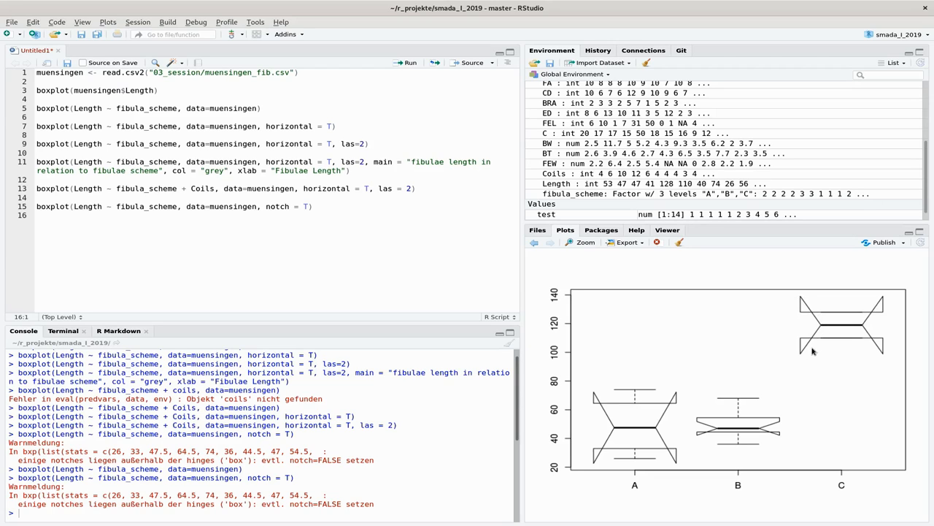
{"action": "mouse_move", "coordinate": [803, 355]}
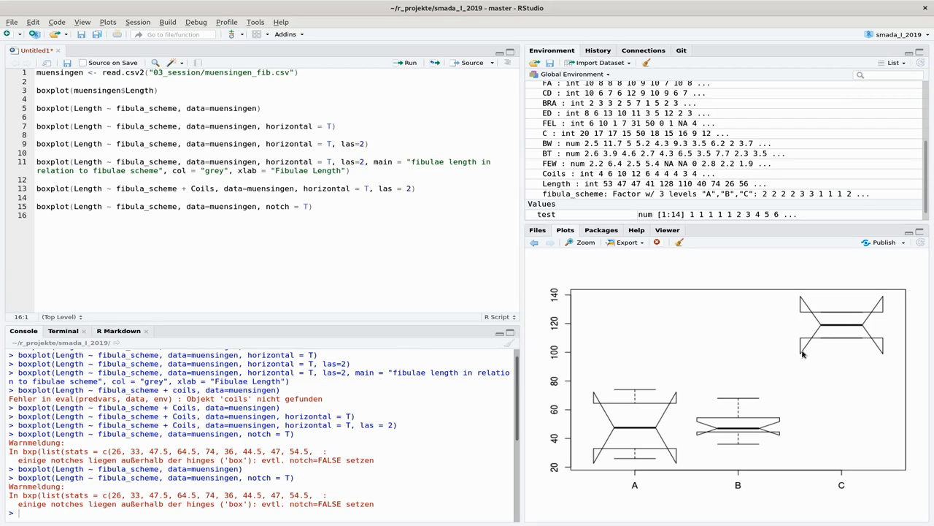
{"action": "mouse_move", "coordinate": [663, 422]}
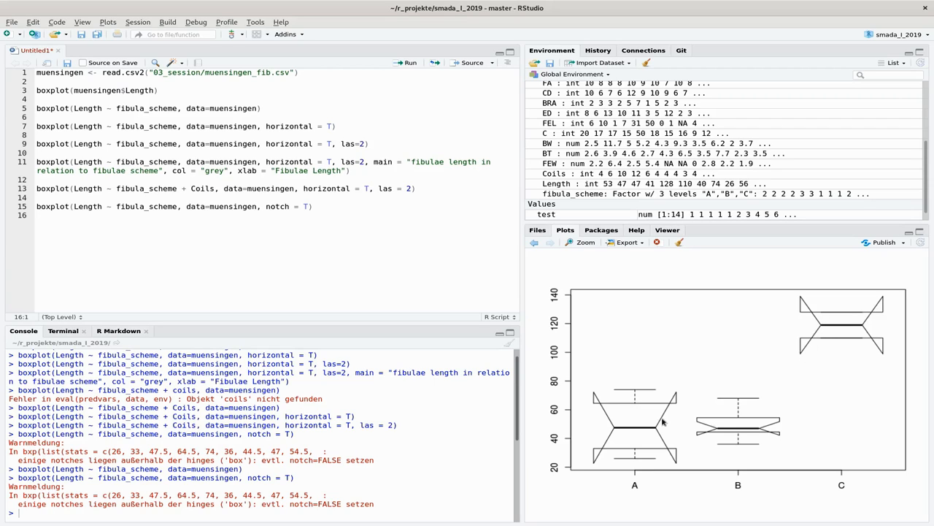
{"action": "mouse_move", "coordinate": [720, 426]}
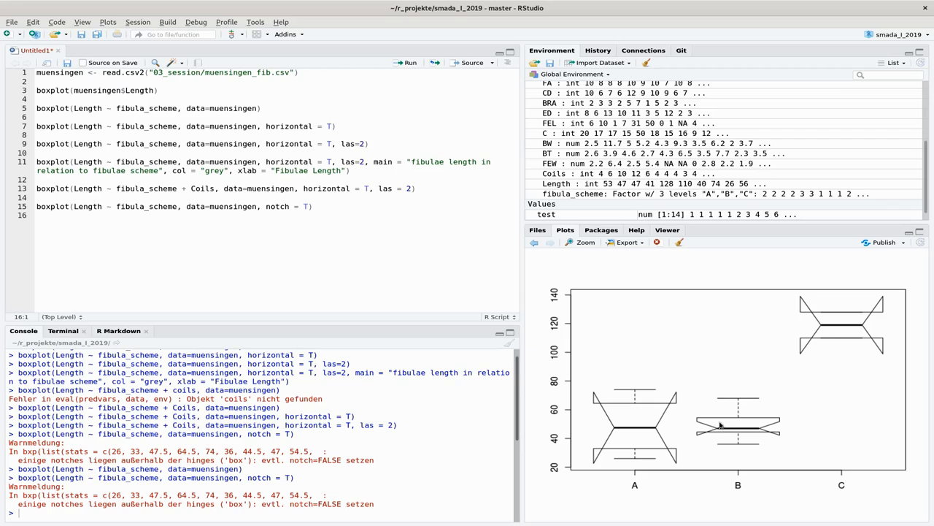
{"action": "mouse_move", "coordinate": [744, 441]}
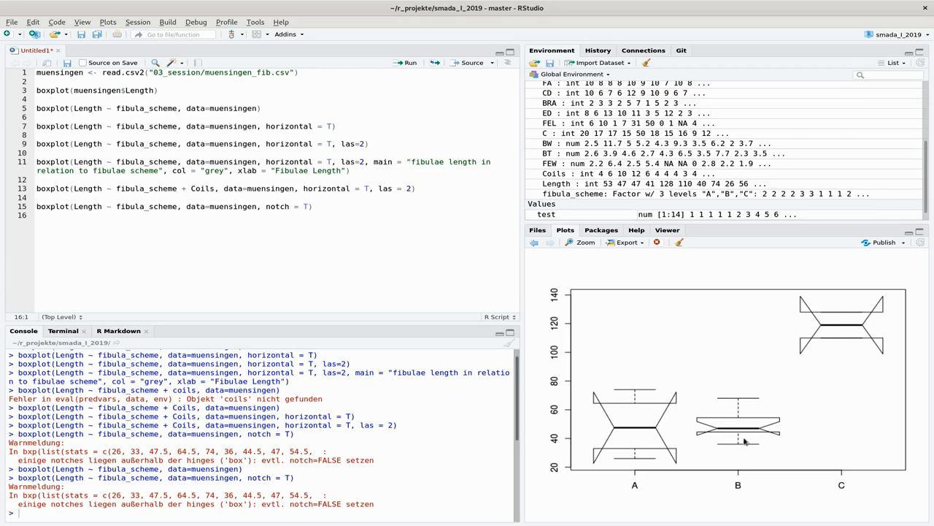
{"action": "mouse_move", "coordinate": [814, 328]}
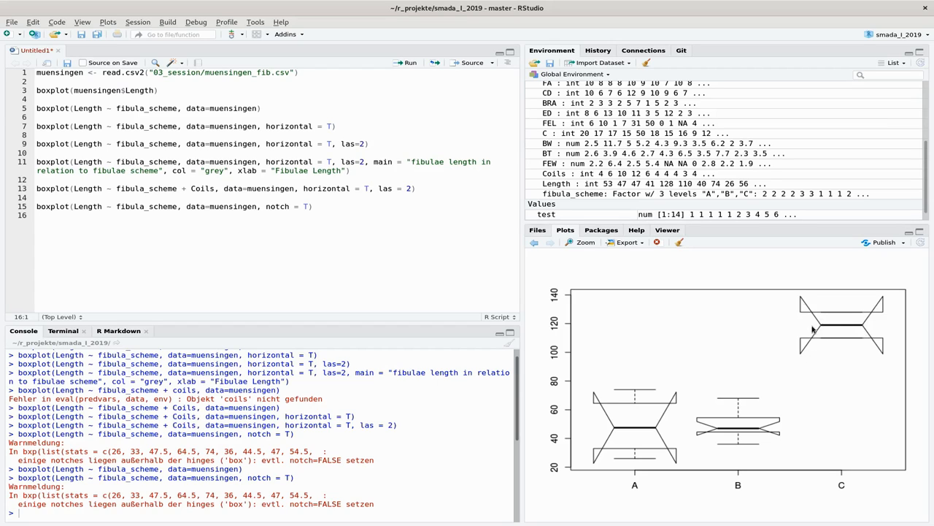
{"action": "mouse_move", "coordinate": [738, 347]}
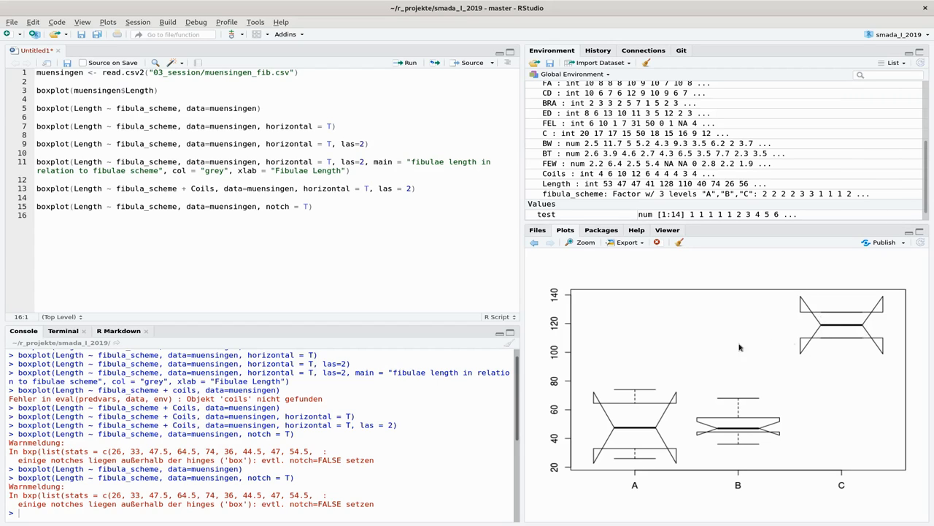
{"action": "mouse_move", "coordinate": [768, 383]}
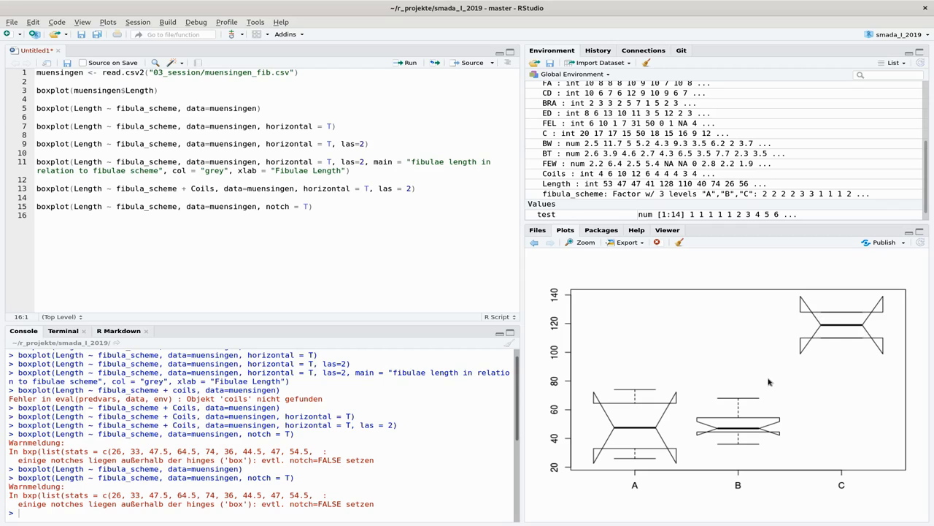
{"action": "mouse_move", "coordinate": [781, 441]}
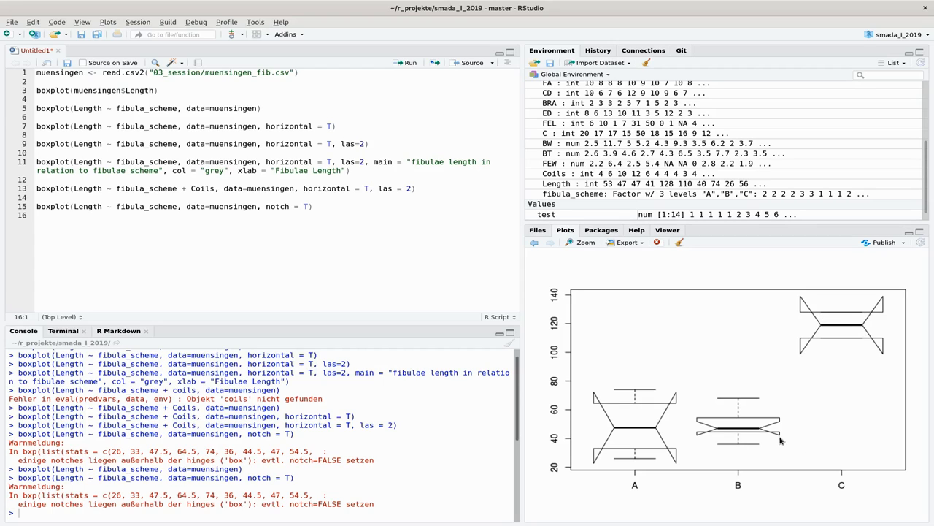
{"action": "mouse_move", "coordinate": [850, 309]}
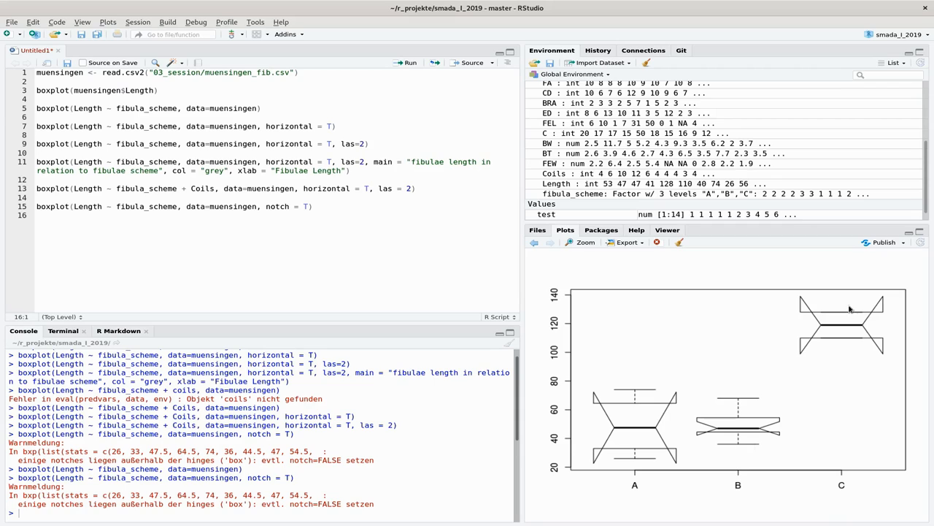
{"action": "mouse_move", "coordinate": [859, 308]}
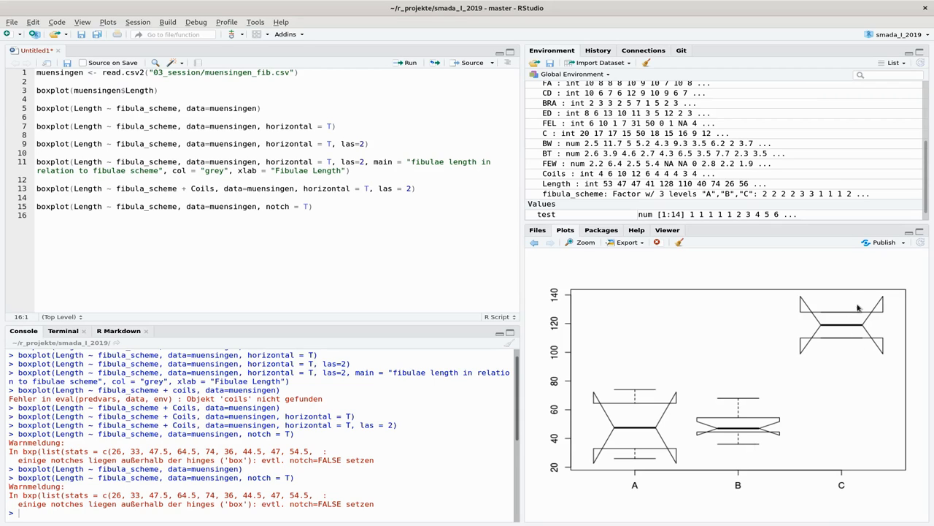
{"action": "mouse_move", "coordinate": [850, 322]}
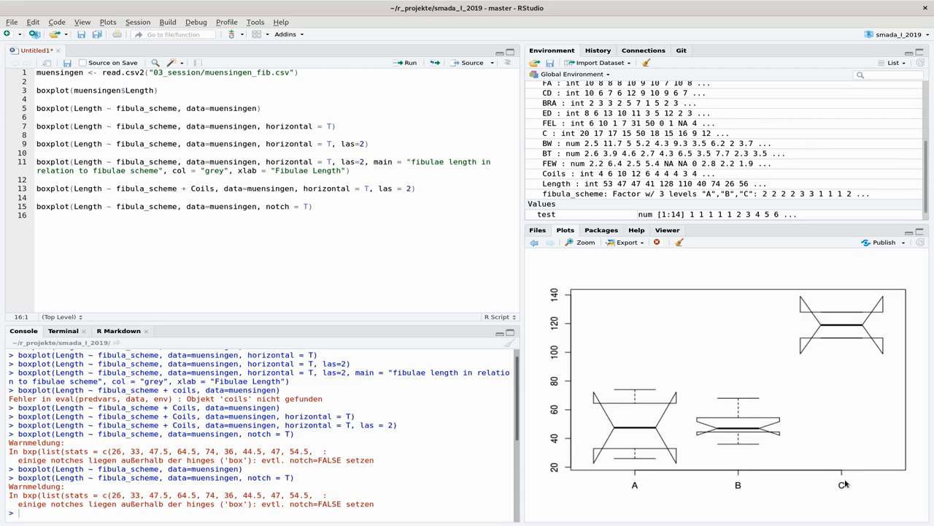
{"action": "mouse_move", "coordinate": [833, 316]}
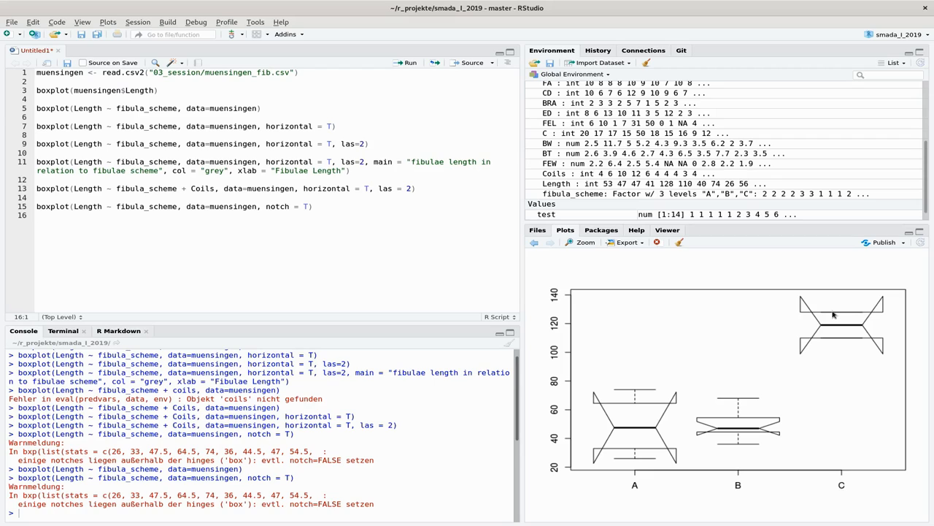
{"action": "mouse_move", "coordinate": [820, 330]}
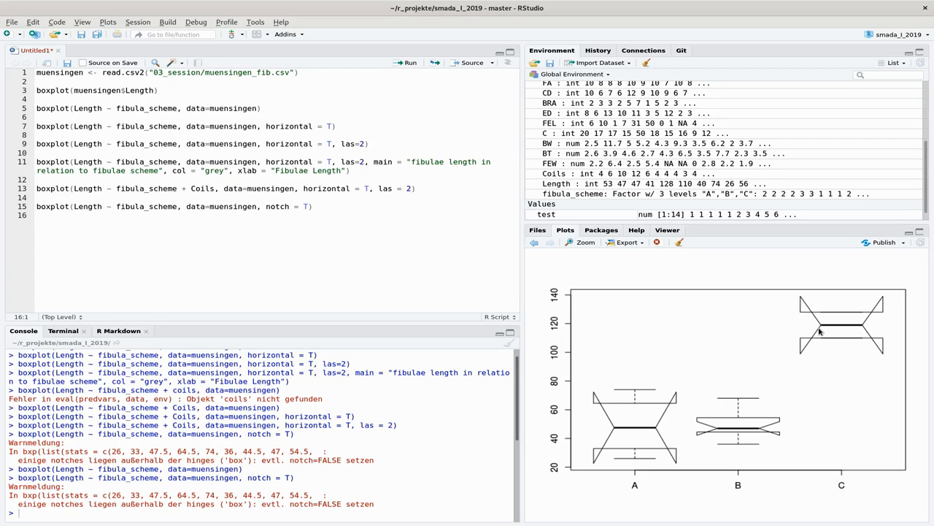
{"action": "mouse_move", "coordinate": [803, 353]}
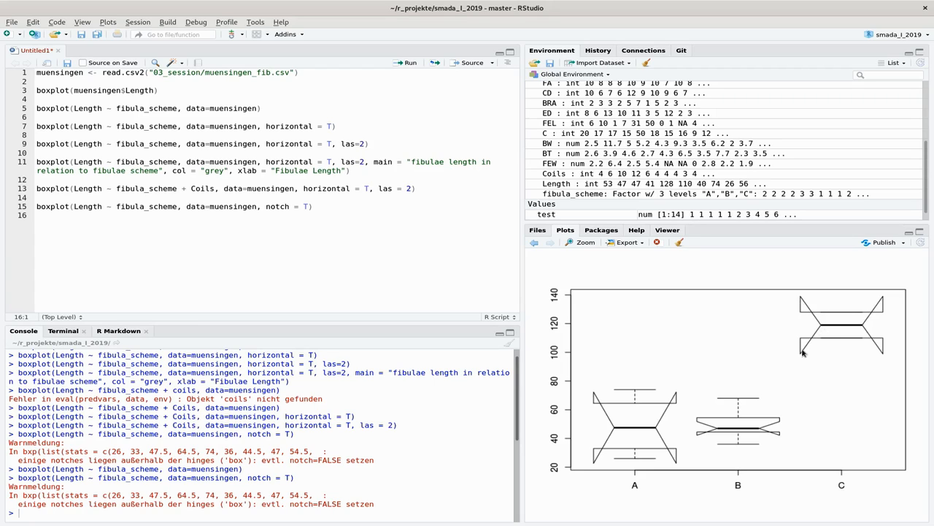
{"action": "mouse_move", "coordinate": [823, 324]}
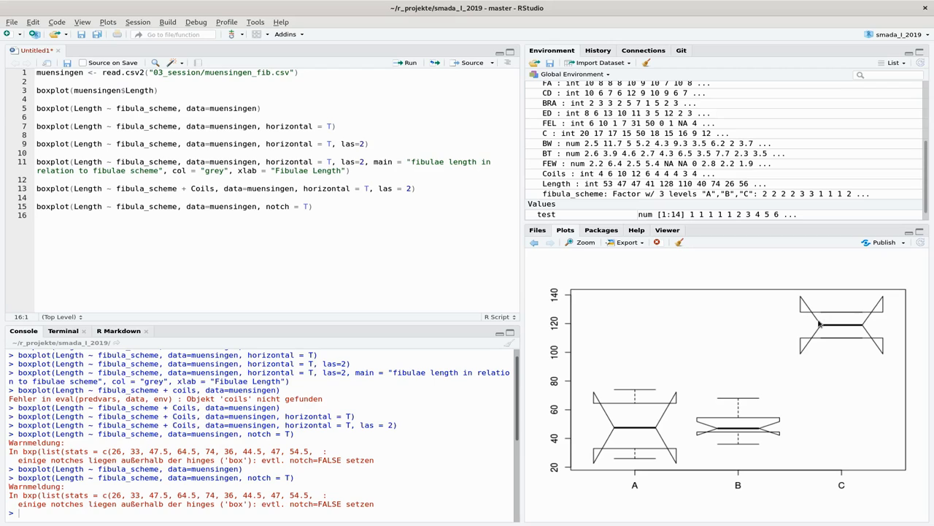
{"action": "mouse_move", "coordinate": [797, 306]}
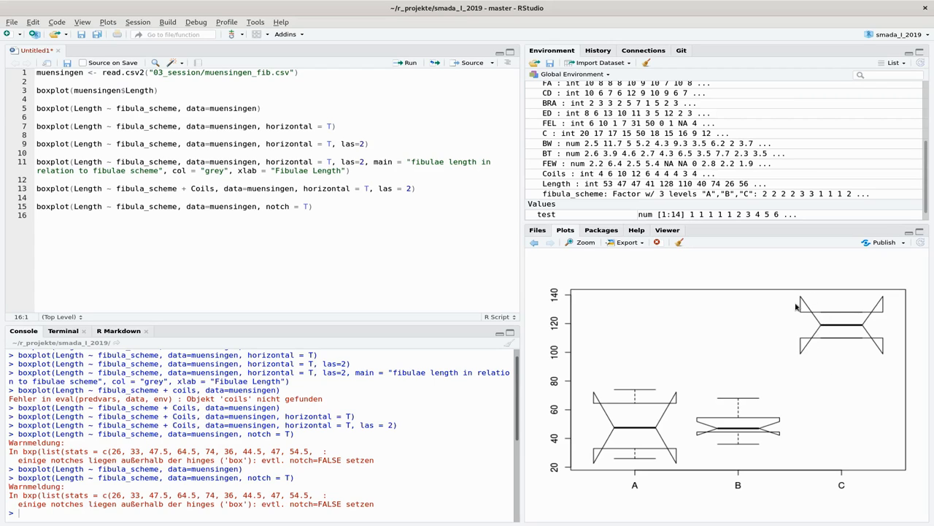
{"action": "mouse_move", "coordinate": [797, 345]}
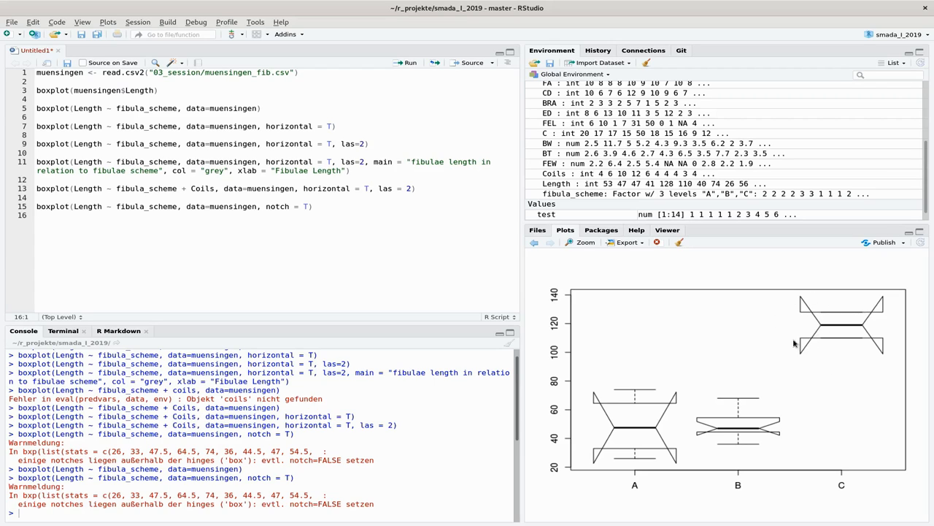
{"action": "mouse_move", "coordinate": [776, 341]}
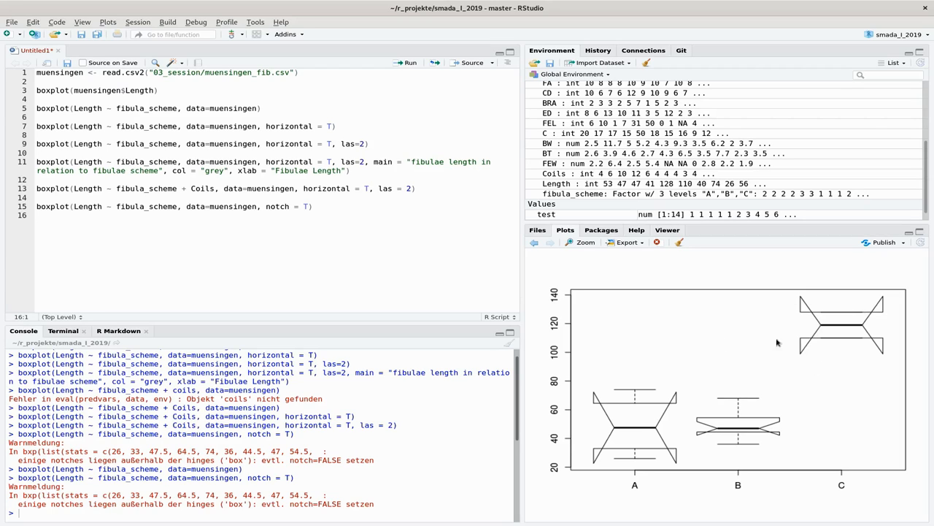
{"action": "mouse_move", "coordinate": [797, 368]}
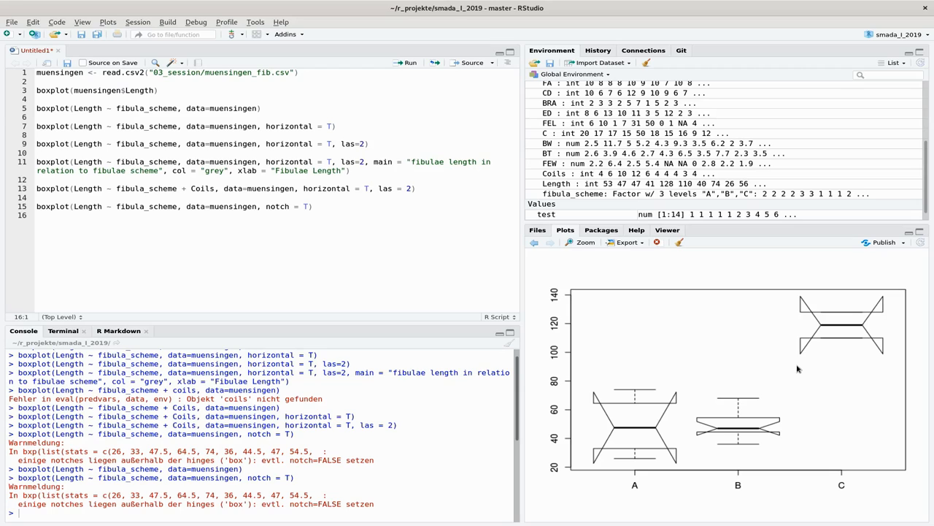
{"action": "mouse_move", "coordinate": [753, 257]}
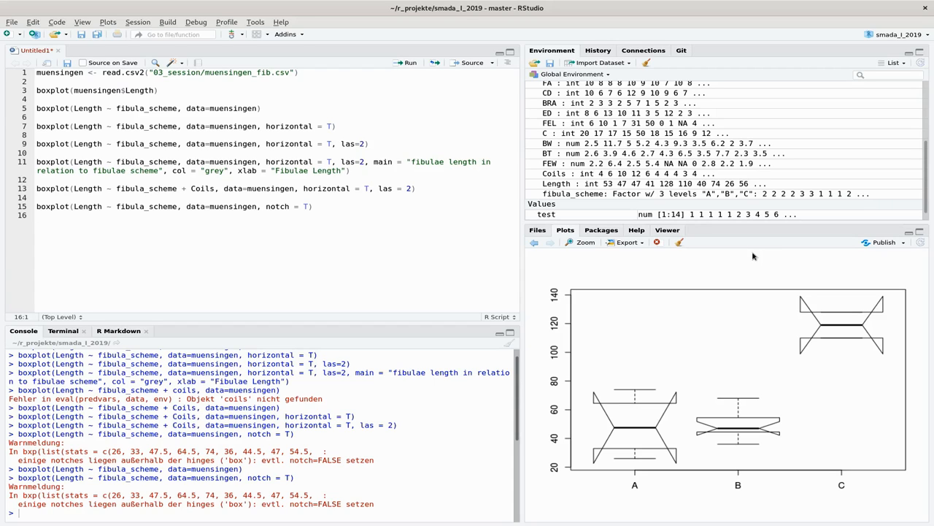
{"action": "mouse_move", "coordinate": [686, 418]}
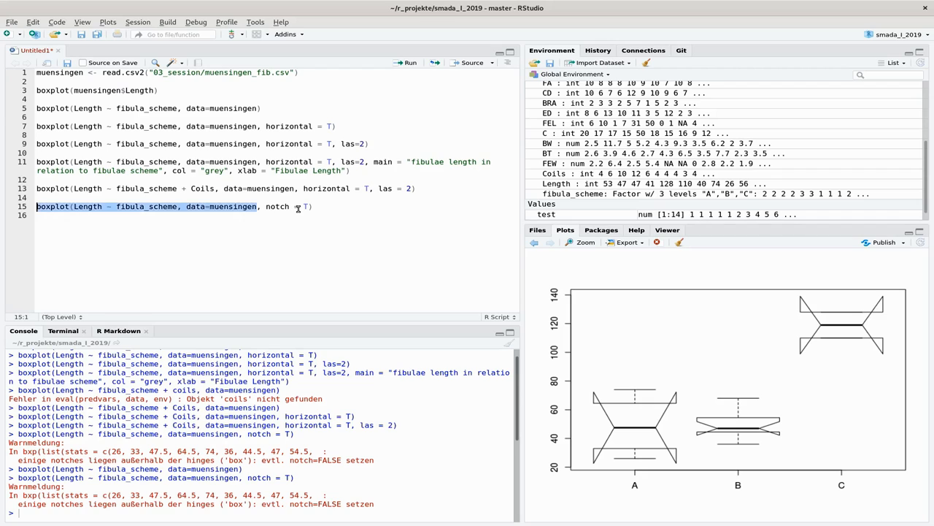
Write boxplot(Length ~ fibula_scheme, data=muensingen) on line 17 and run it.
{"action": "type", "text": "boxplot(Length ~ fibula_scheme, data=muensingen"}
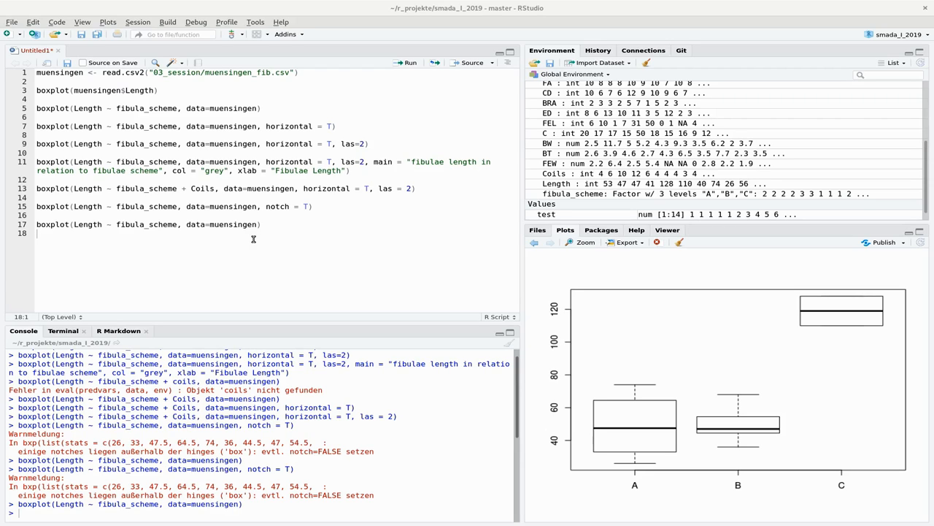
{"action": "mouse_move", "coordinate": [806, 482]}
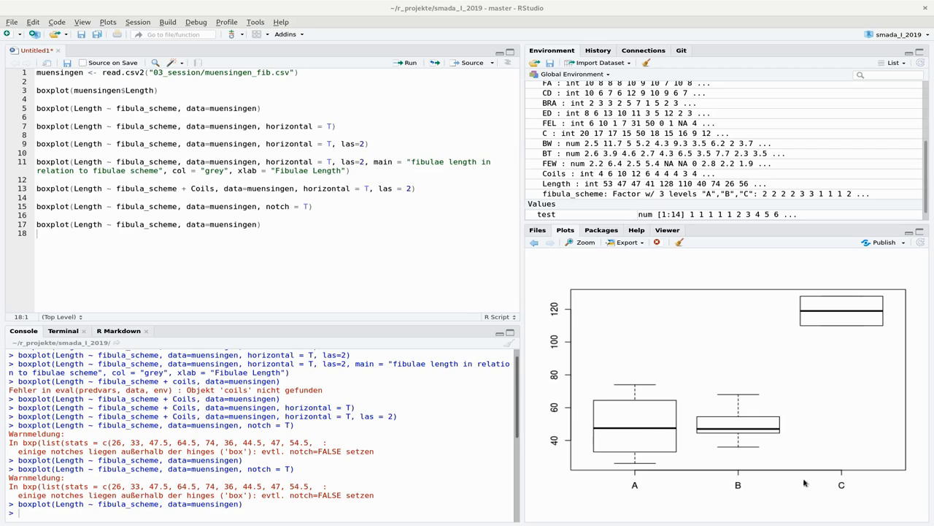
{"action": "mouse_move", "coordinate": [797, 397]}
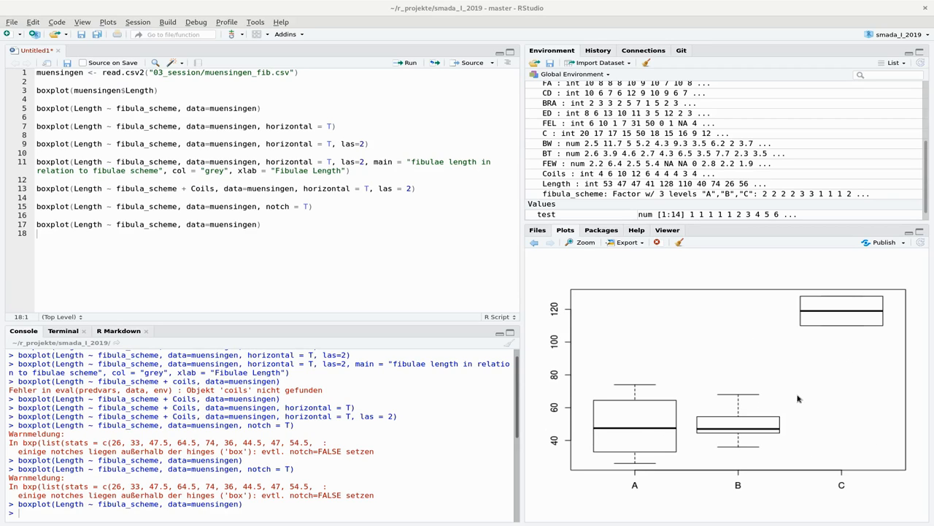